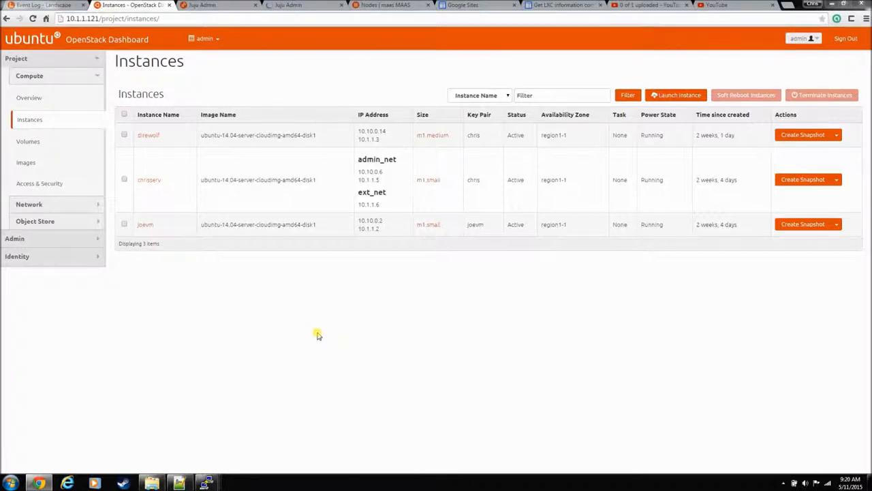
pyautogui.moveTo(27, 141)
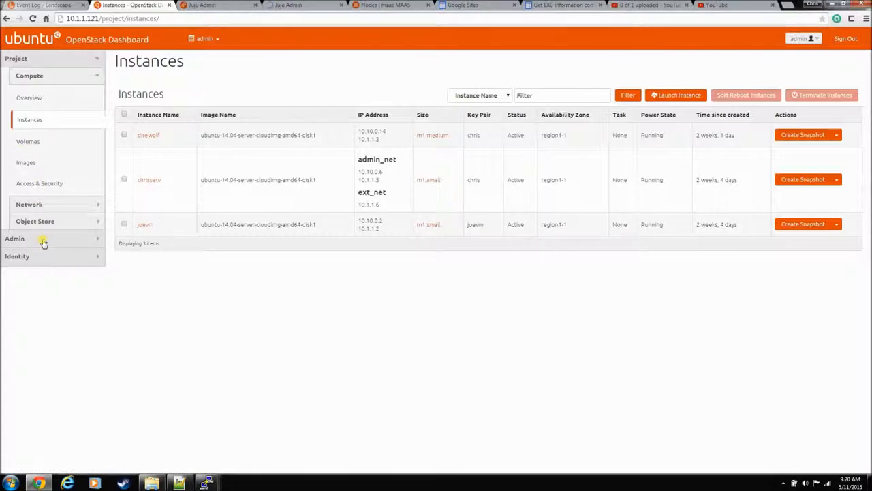
# - Open Admin > Hypervisors and sign back in to see all four compute nodes with usage
pyautogui.click(14, 239)
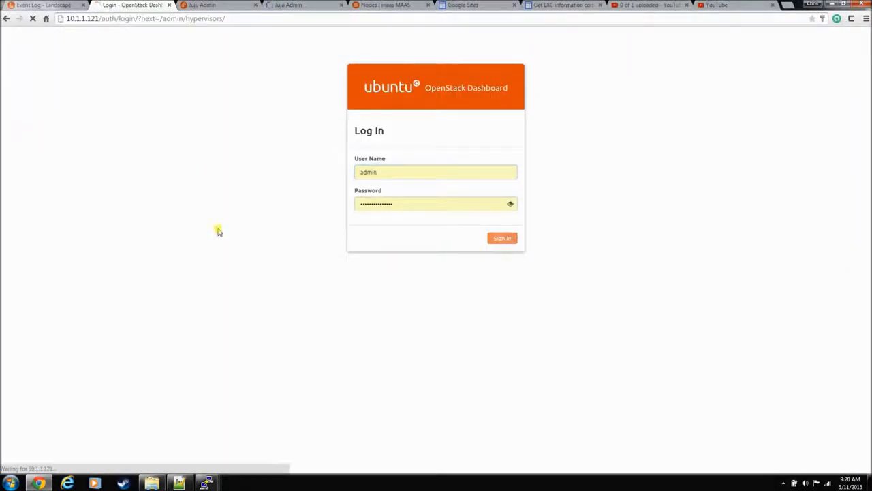
pyautogui.click(503, 238)
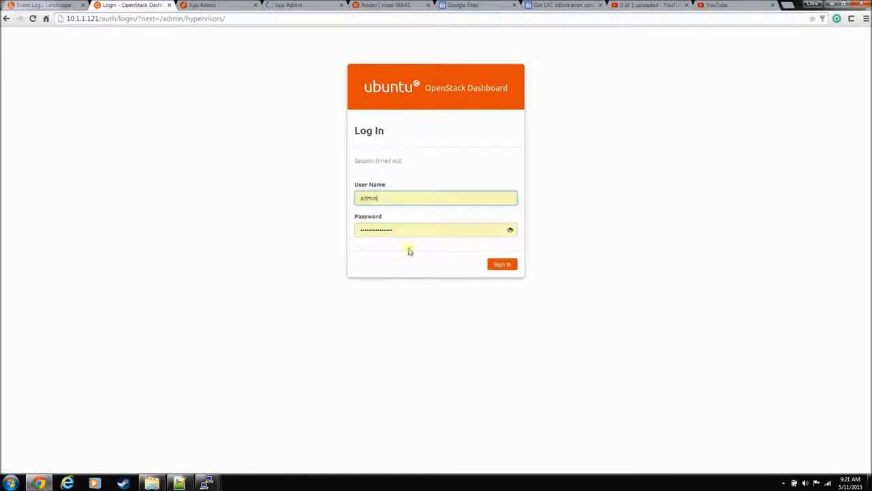
pyautogui.click(502, 263)
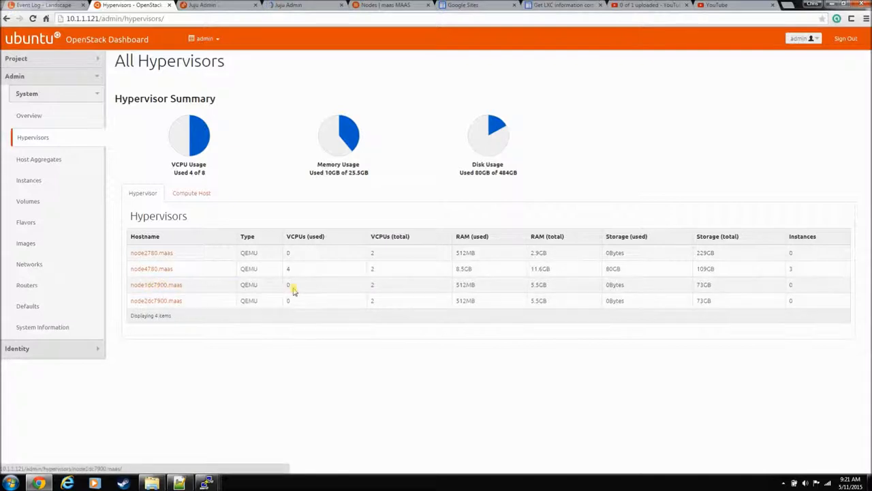
pyautogui.moveTo(305, 291)
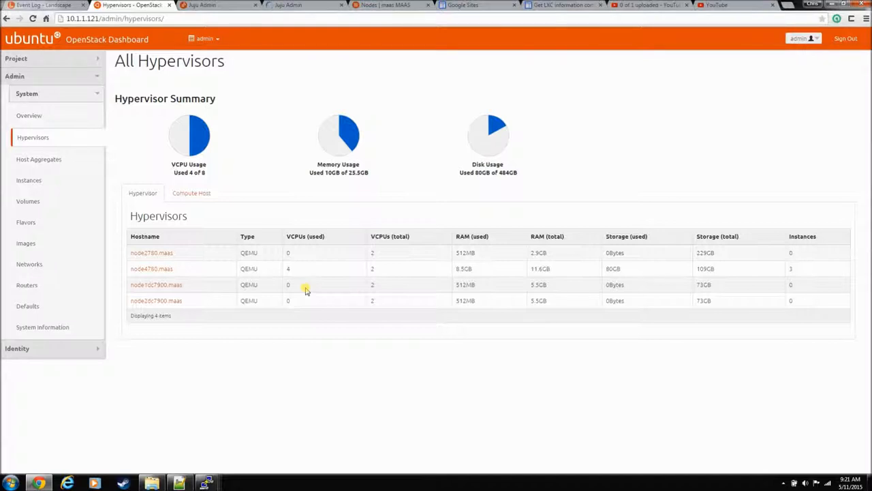
pyautogui.moveTo(208, 483)
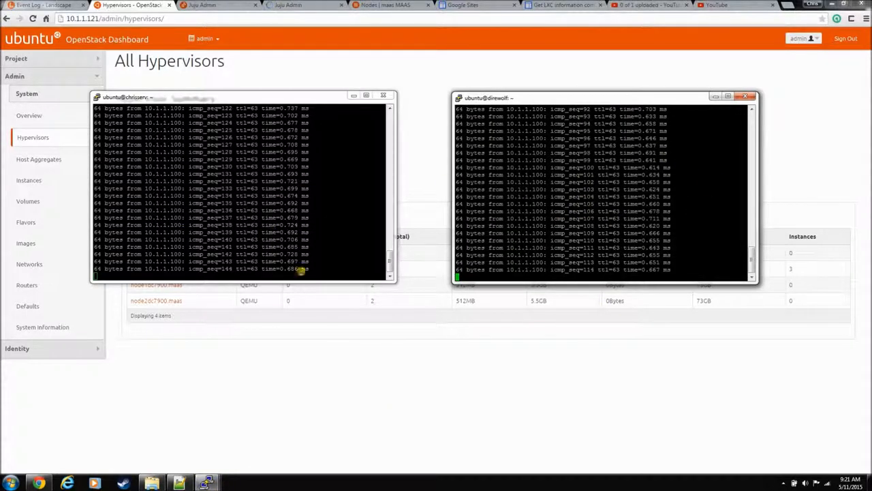
pyautogui.moveTo(260, 377)
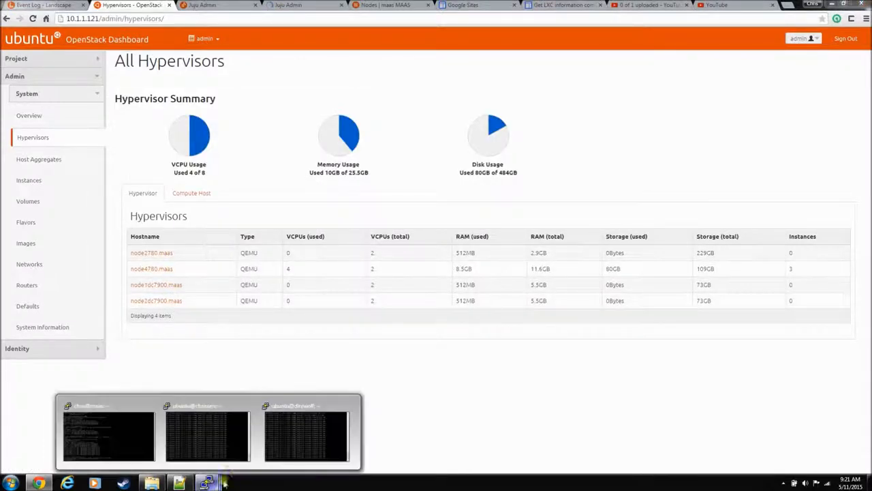
# - Check the direwolf and chrisserv ping sessions, then open node1dc7900's page in MAAS
pyautogui.click(306, 433)
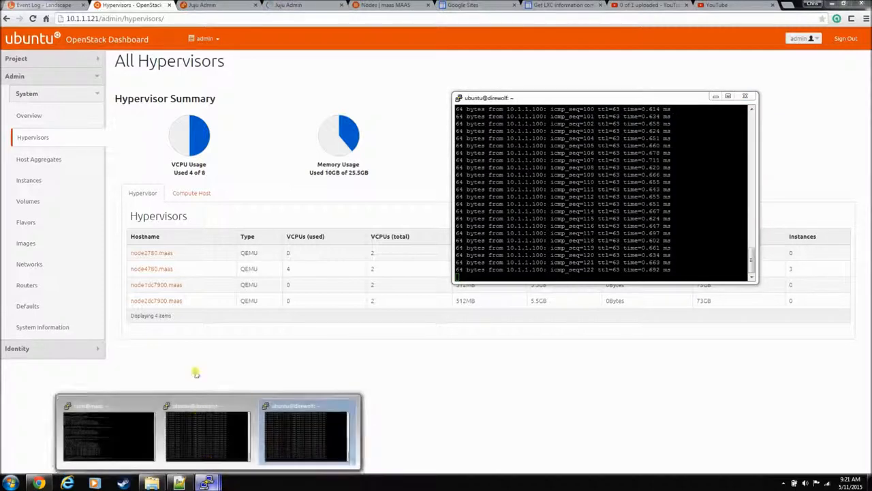
pyautogui.click(109, 433)
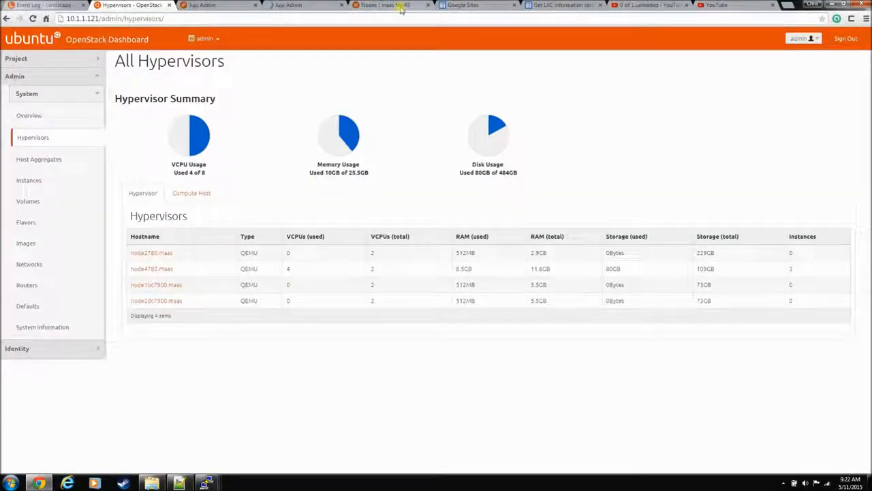
pyautogui.click(385, 5)
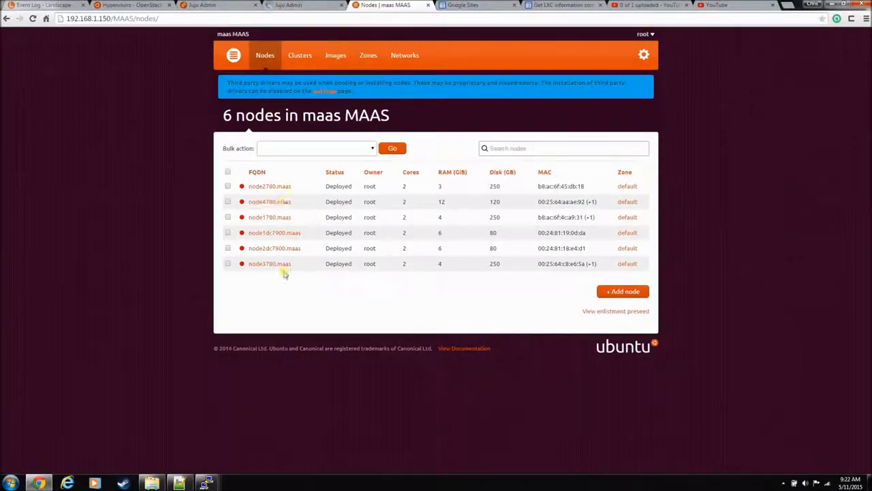
pyautogui.click(274, 248)
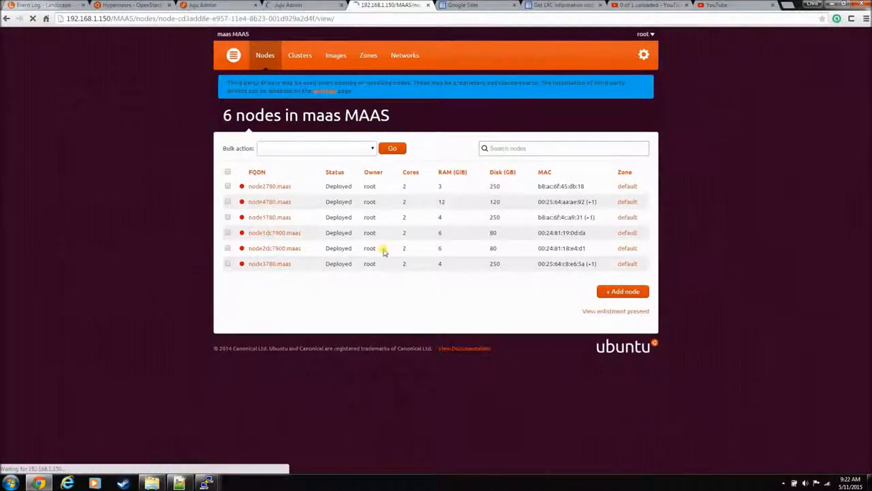
pyautogui.click(274, 233)
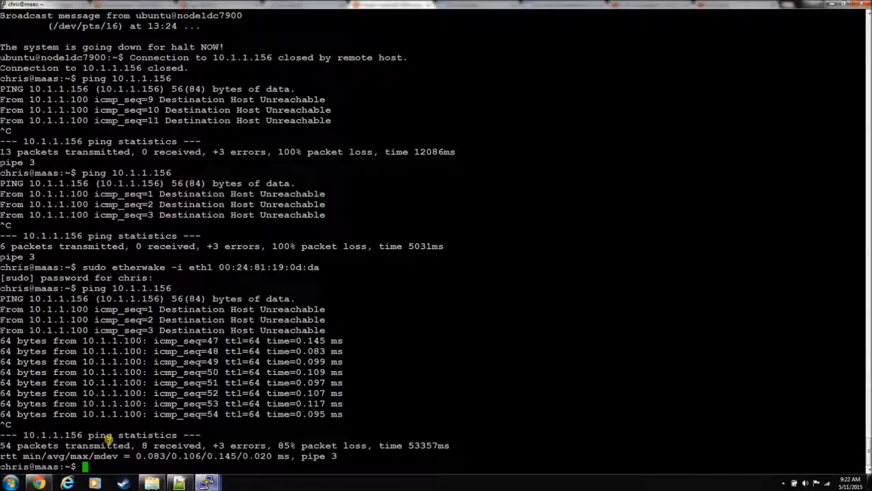
# - SSH into node1dc7900 at 10.1.1.156 and start typing sudo shutdown -h now
pyautogui.write('ping 10.1.1.156')
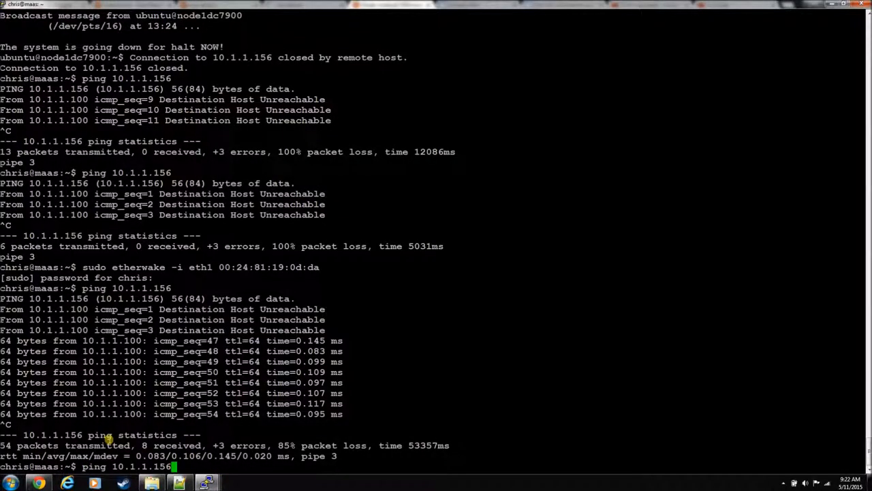
pyautogui.write('ssh ubuntu@10.1.1.156')
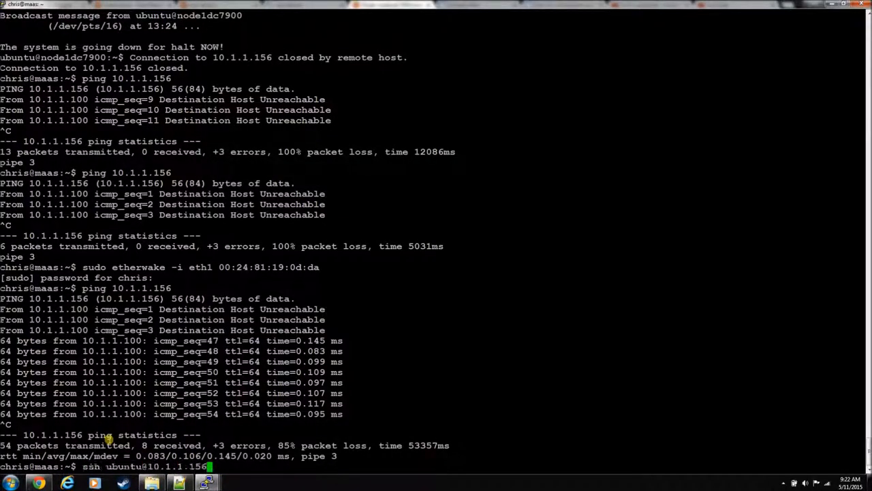
pyautogui.press('Return')
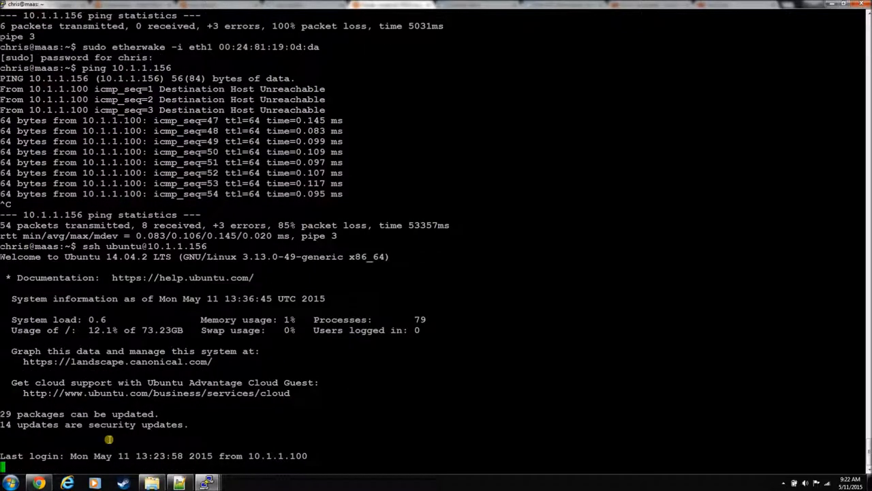
pyautogui.press('Return')
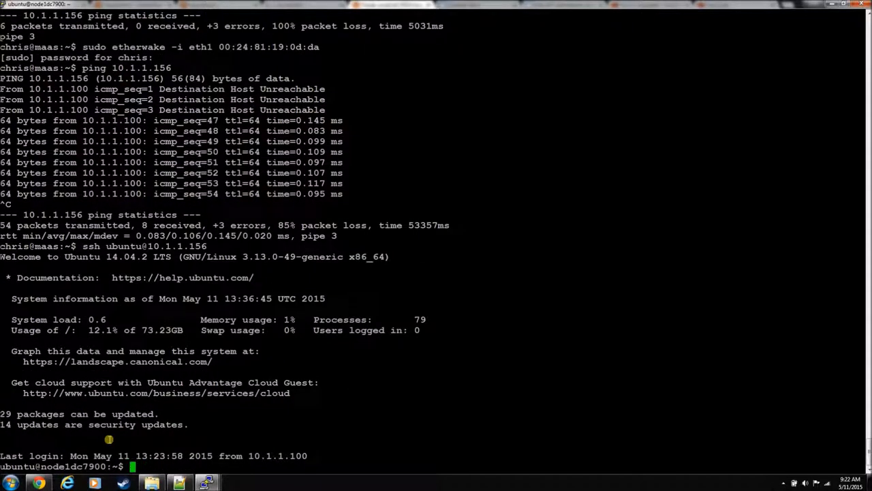
pyautogui.write('sudo shit')
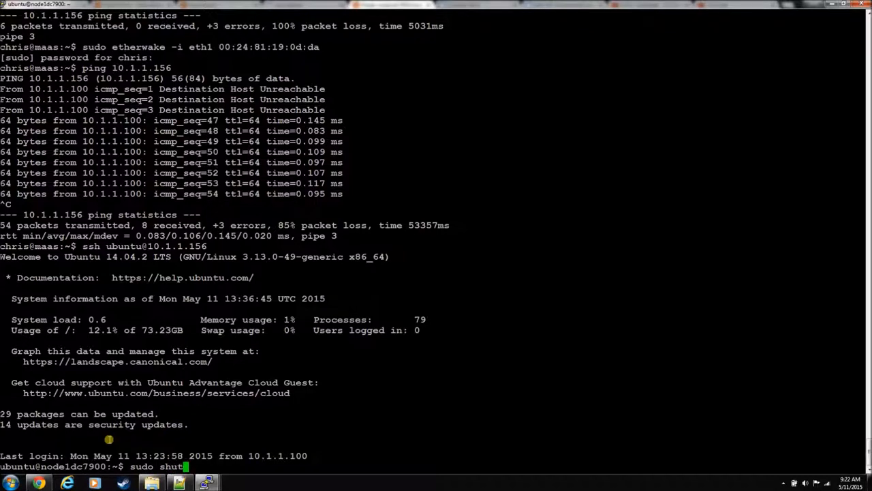
pyautogui.write('down -h now')
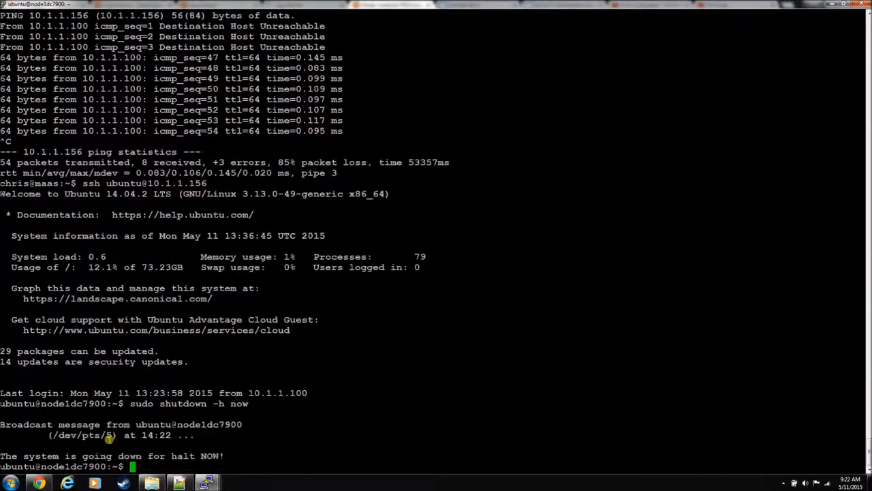
pyautogui.moveTo(37, 386)
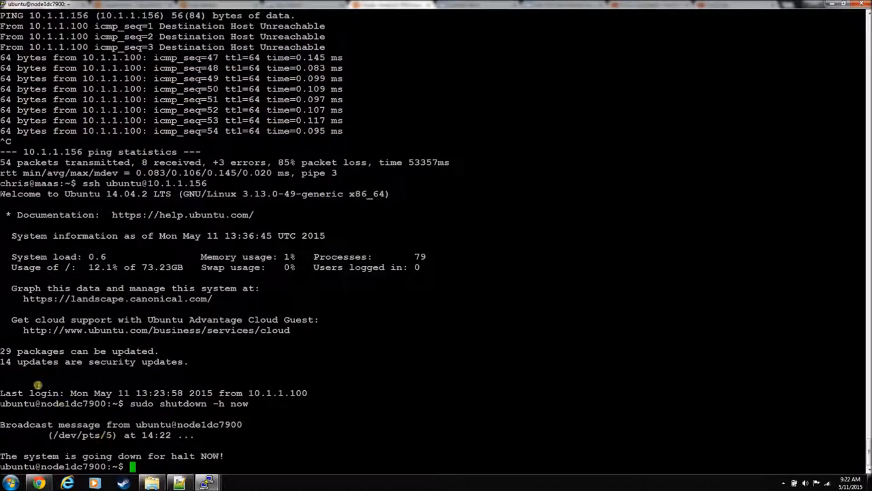
pyautogui.moveTo(38, 482)
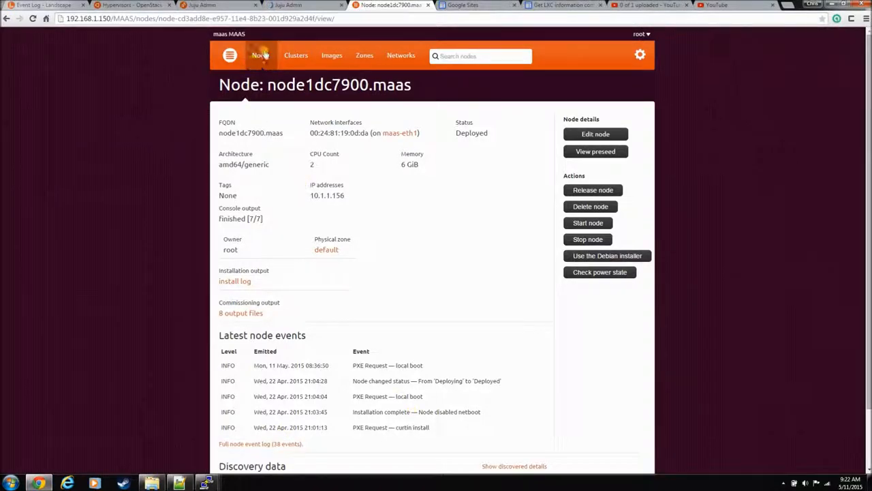
# - Glance at the Hypervisors tab, then open node2dc7900.maas in MAAS showing 10.1.1.153
pyautogui.click(264, 55)
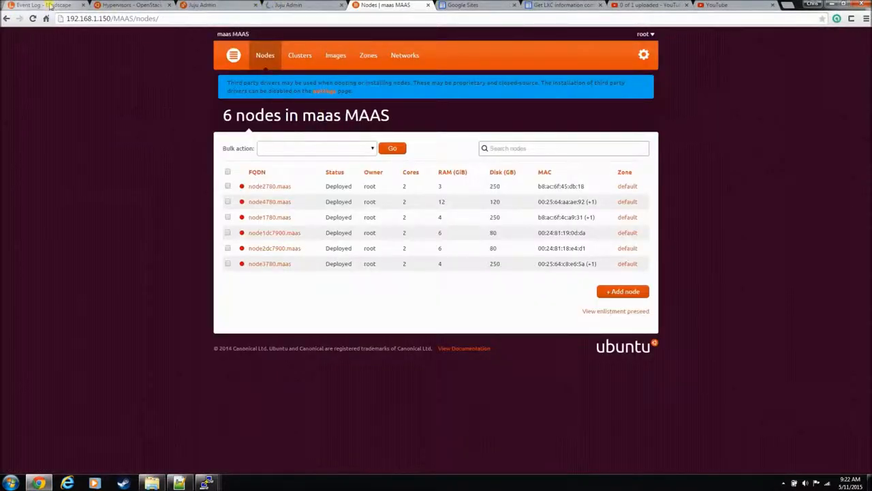
pyautogui.click(129, 4)
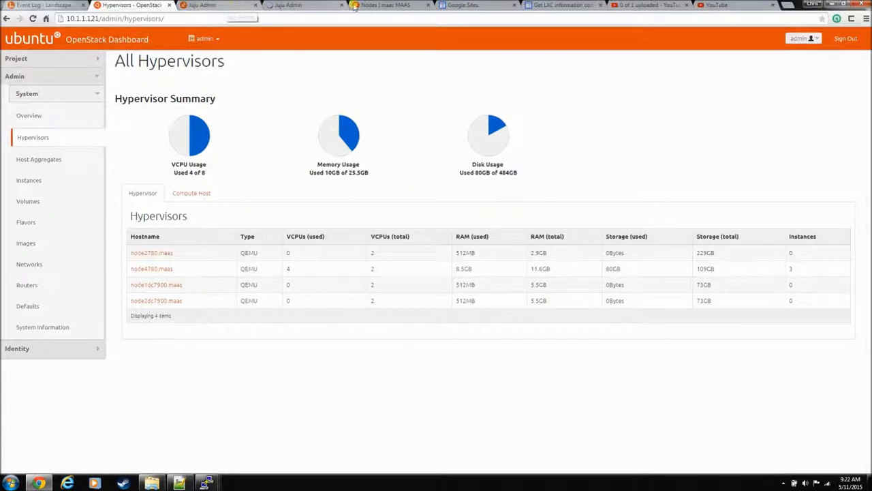
pyautogui.click(385, 4)
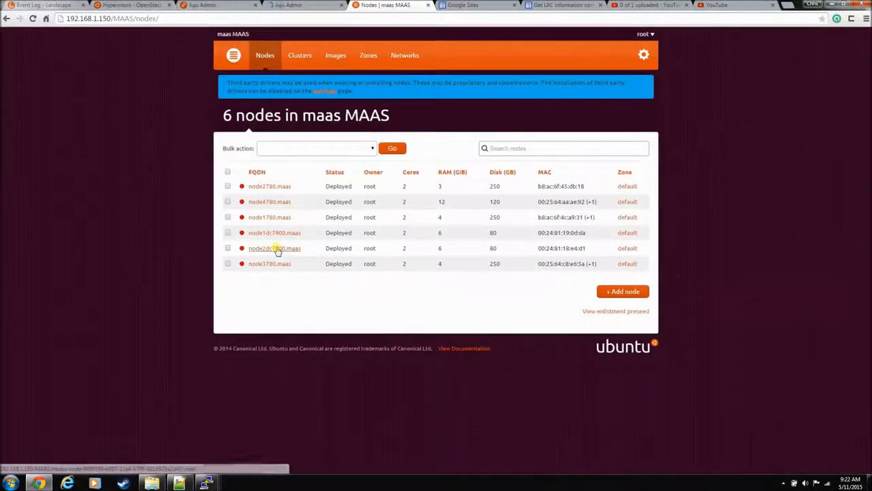
pyautogui.click(274, 248)
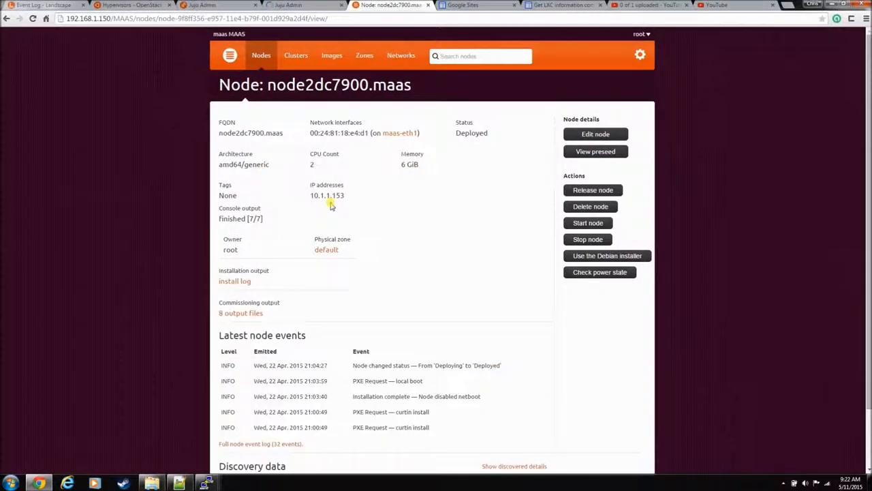
pyautogui.moveTo(208, 482)
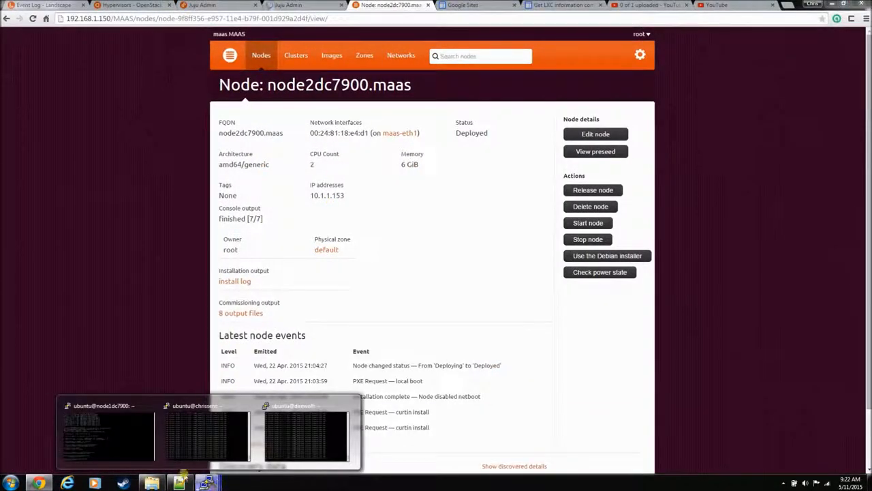
pyautogui.click(107, 436)
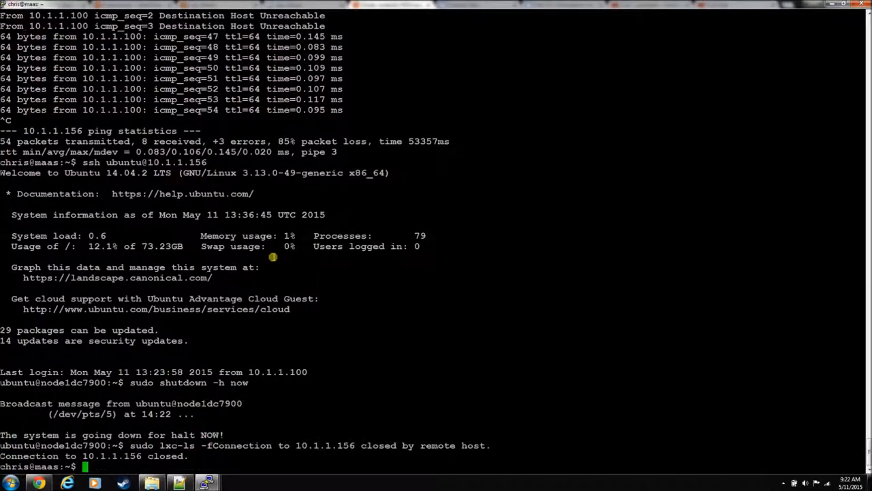
# - SSH to node2dc7900 and halt it with sudo shutdown -h now
pyautogui.write('ssh ubuntu@10.1.1.156')
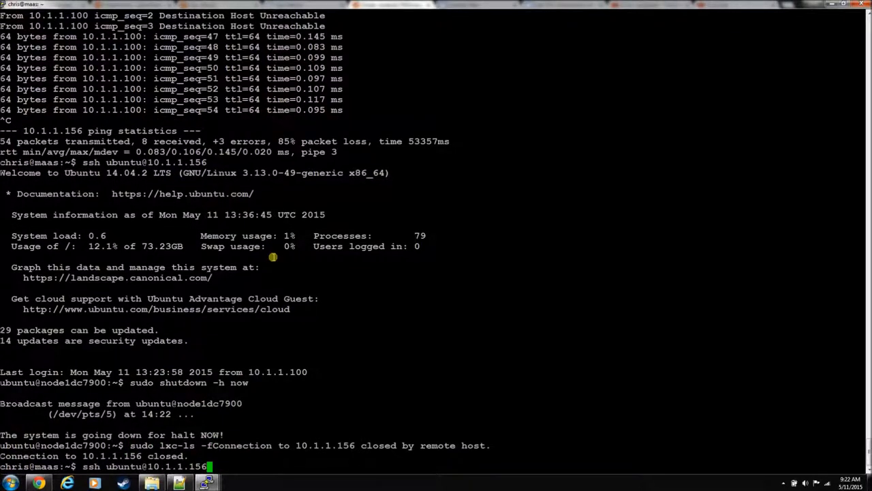
pyautogui.press('Return')
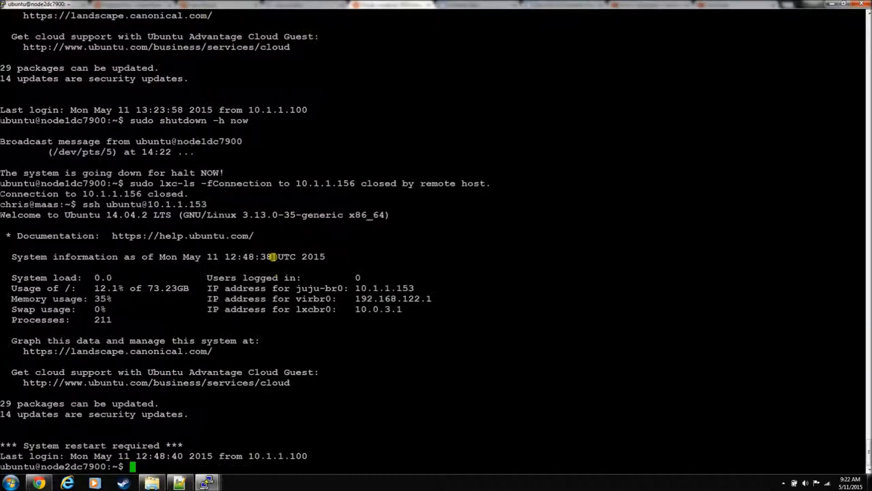
pyautogui.write('sudo')
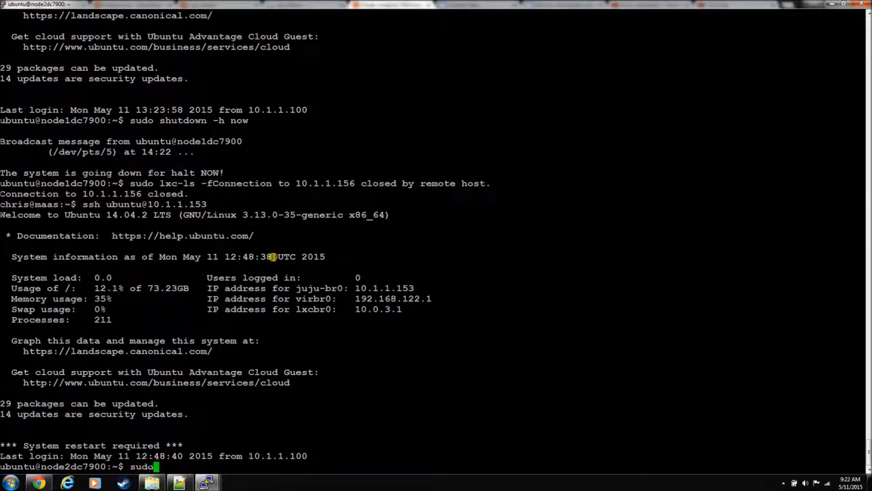
pyautogui.write('shut')
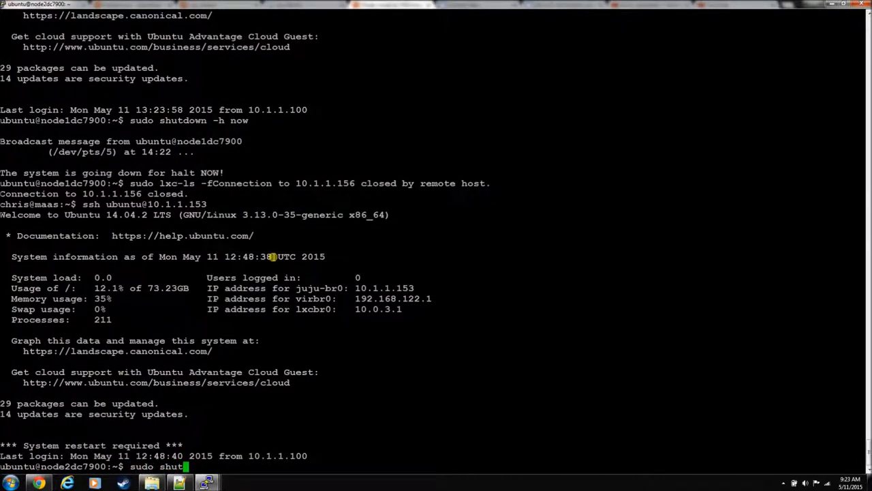
pyautogui.write('down -h')
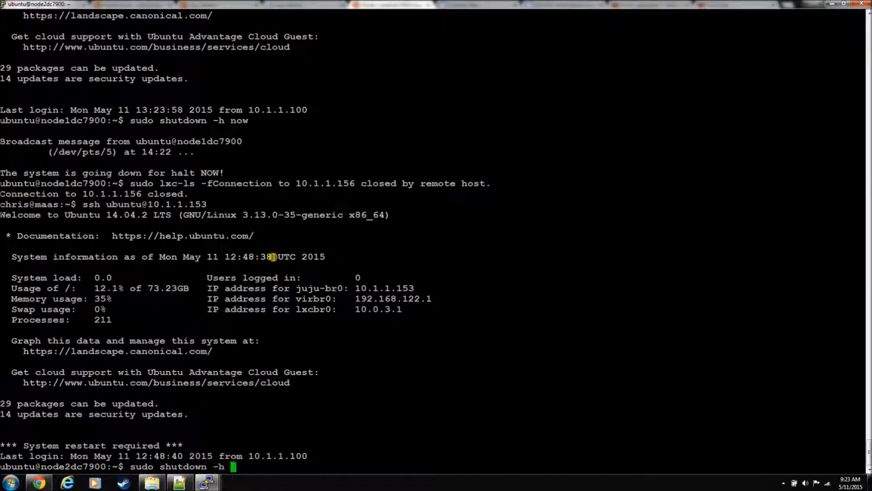
pyautogui.write('now')
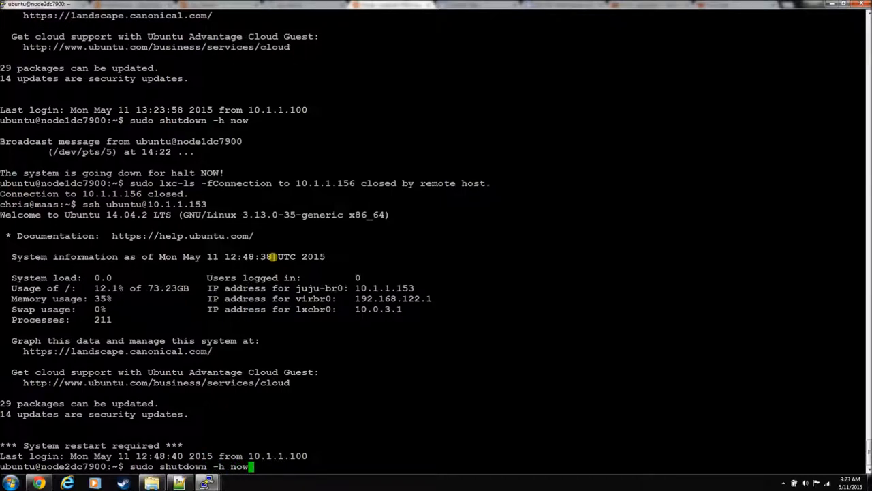
pyautogui.press('Return')
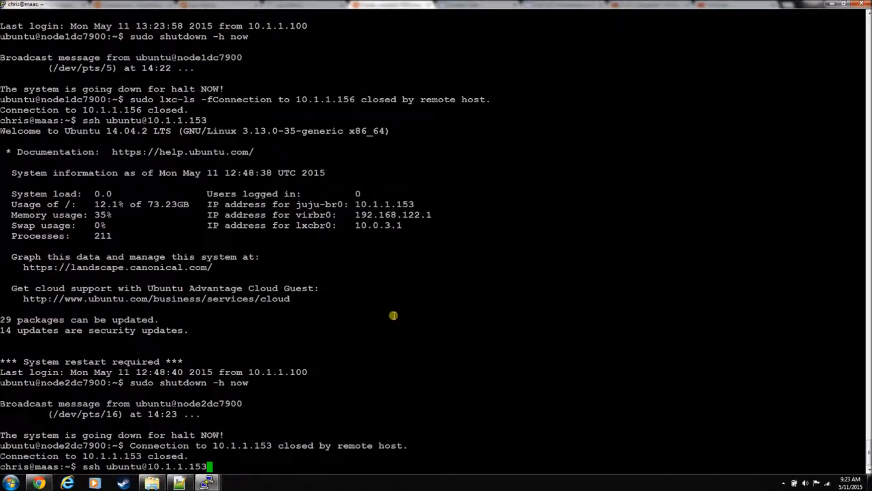
# - Ping 10.1.1.156 from the MAAS shell and scroll through the output
pyautogui.write('ping 10.1.1.156')
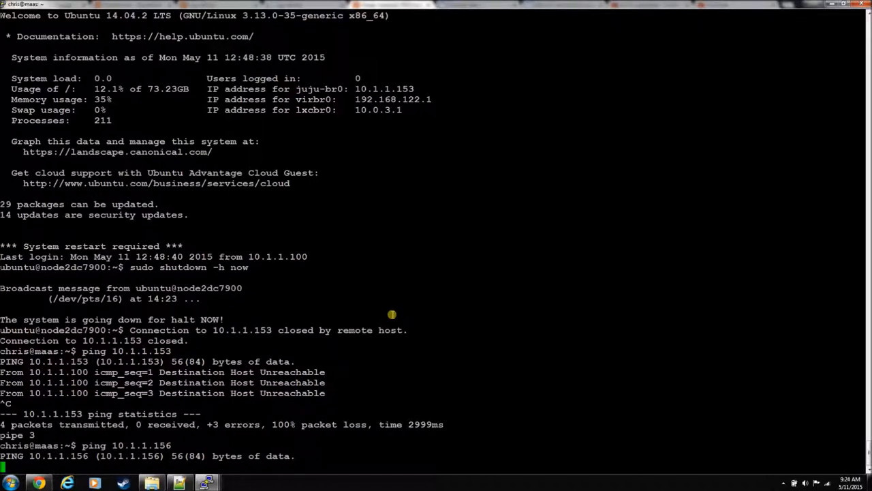
pyautogui.moveTo(386, 310)
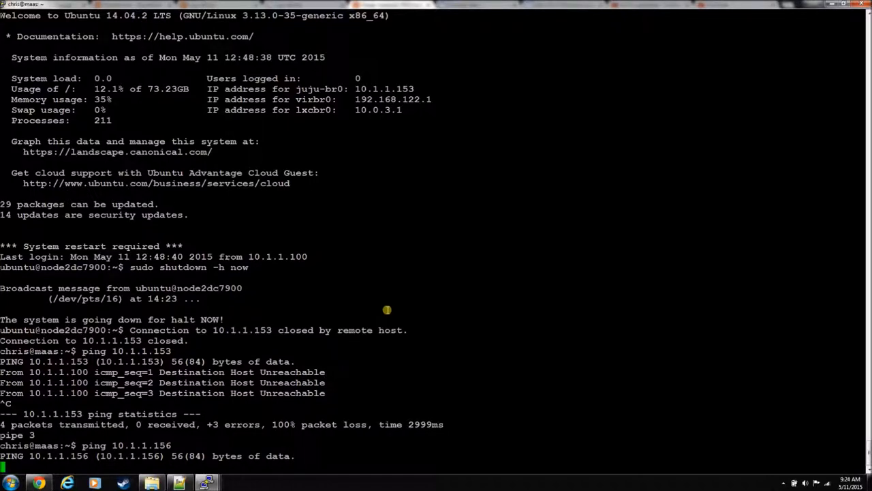
pyautogui.scroll(-3)
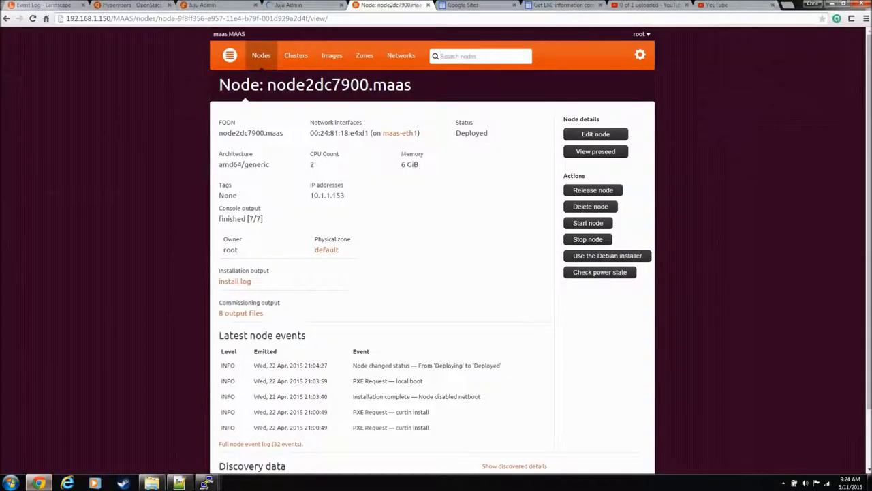
# - Check the dashboard's hypervisor list, then open node4780.maas details from the MAAS node list
pyautogui.click(261, 55)
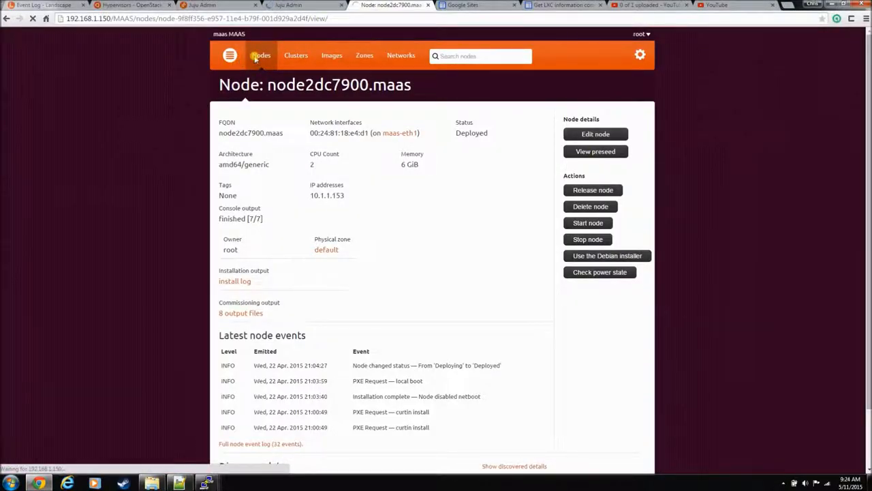
pyautogui.click(260, 55)
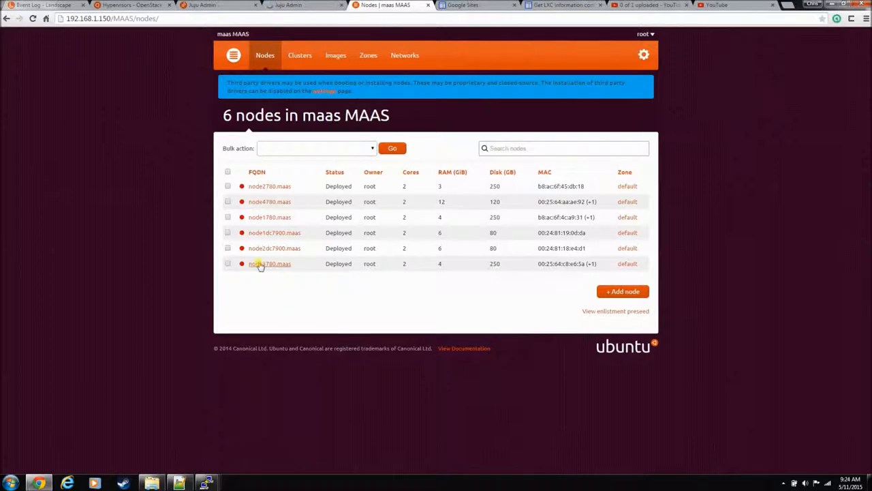
pyautogui.click(130, 4)
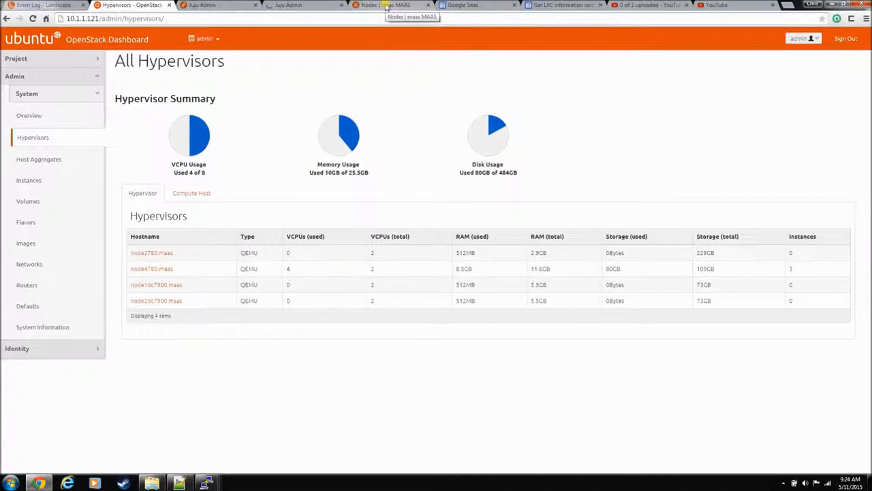
pyautogui.click(385, 5)
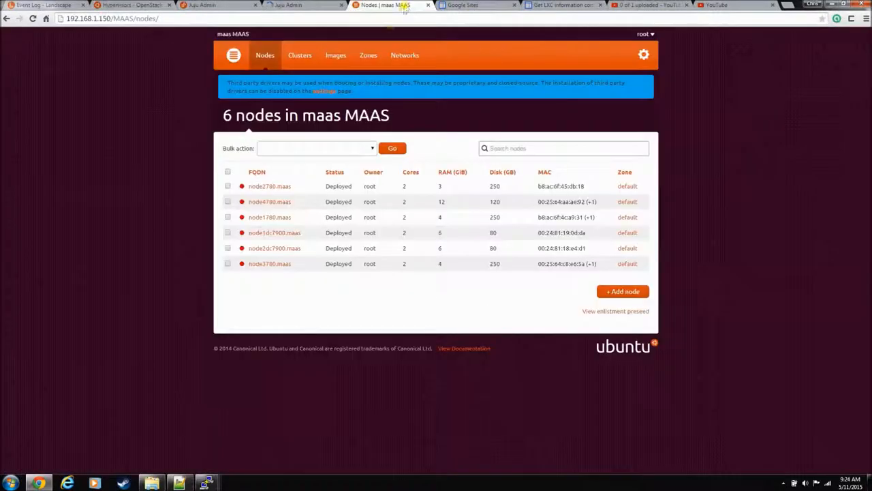
pyautogui.click(269, 201)
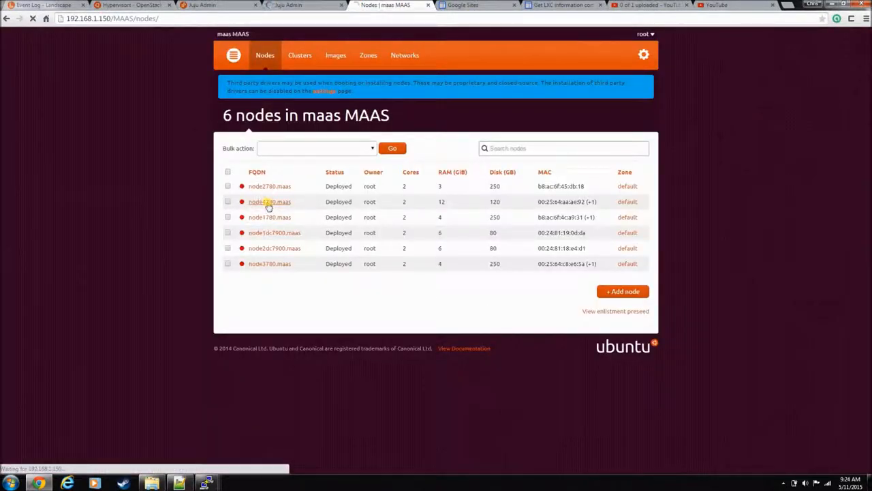
pyautogui.click(269, 201)
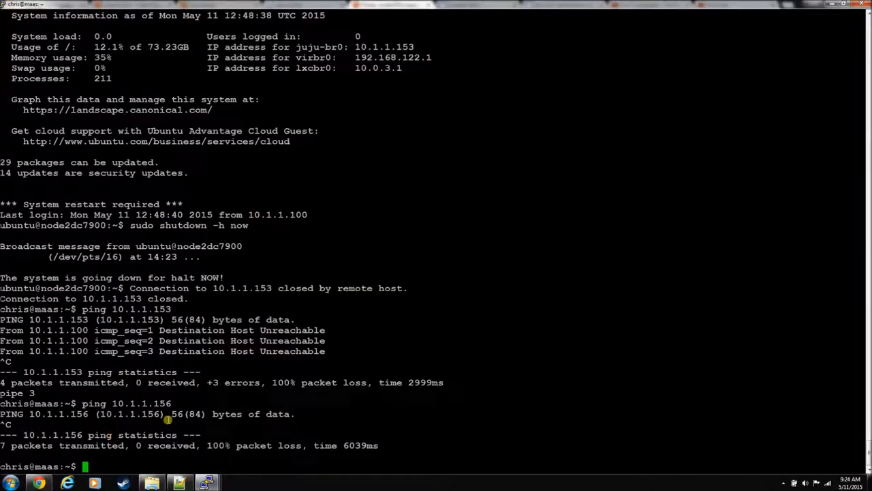
# - Ping node4780 at 10.1.1.155, halt it with sudo shutdown -h now, and dismiss PuTTY's error
pyautogui.write('ping 10.1.1.15')
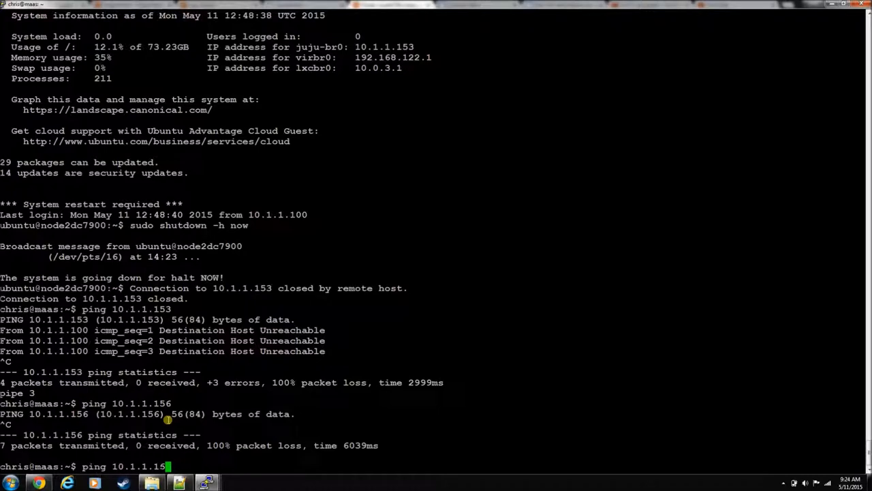
pyautogui.press('Return')
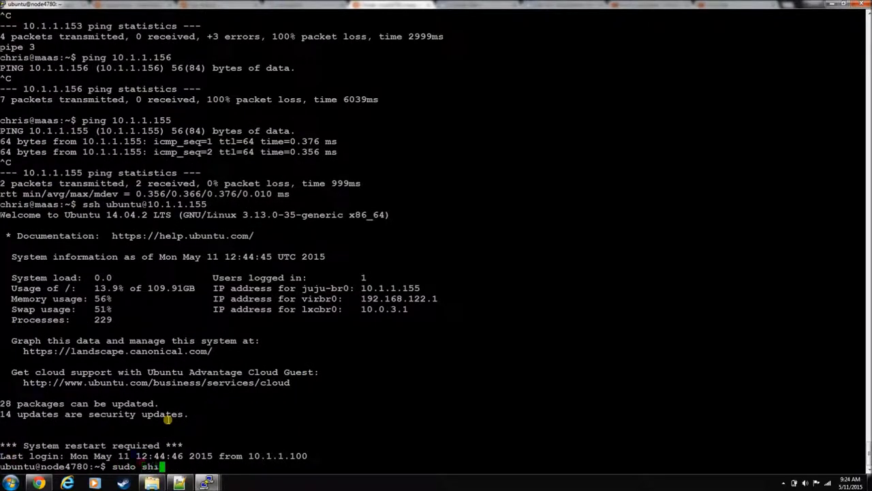
pyautogui.write('ut')
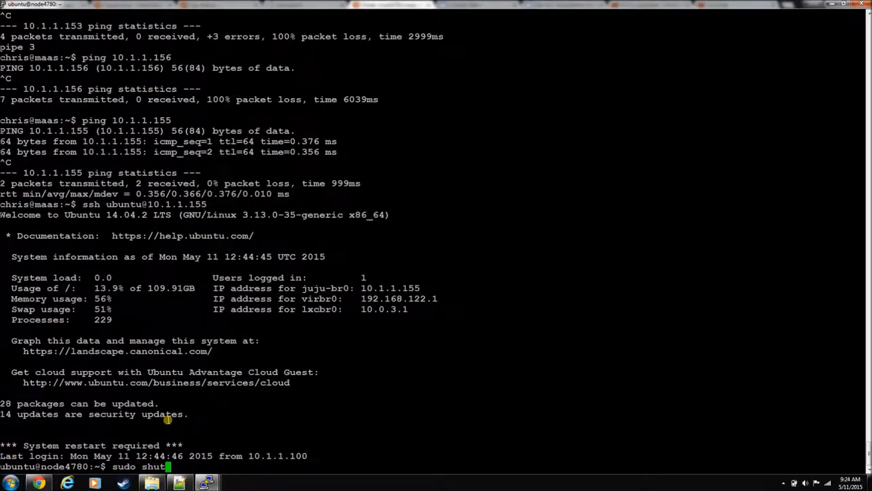
pyautogui.write('down -h now')
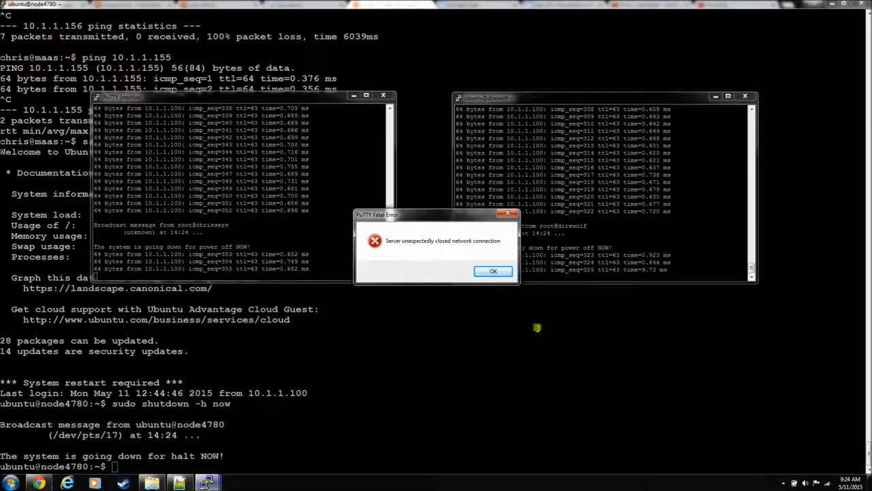
pyautogui.click(493, 271)
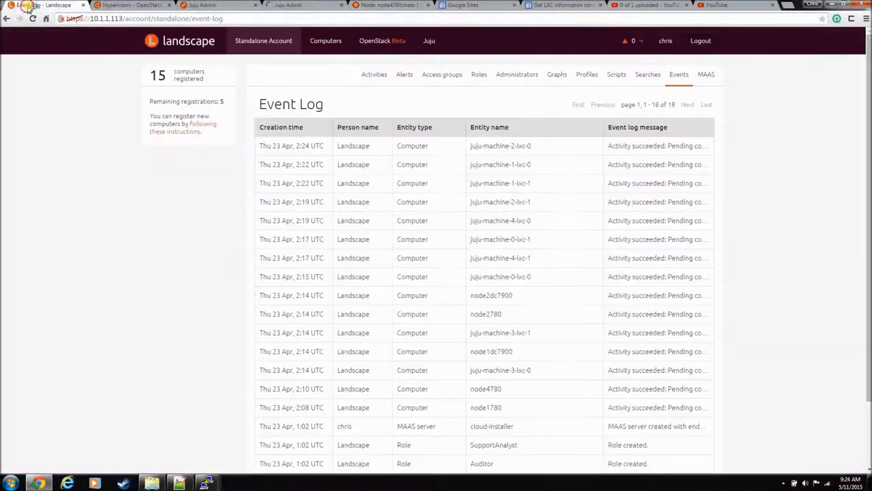
# - Open node2780.maas from the dashboard's Hypervisors list, which times out as unavailable
pyautogui.click(131, 5)
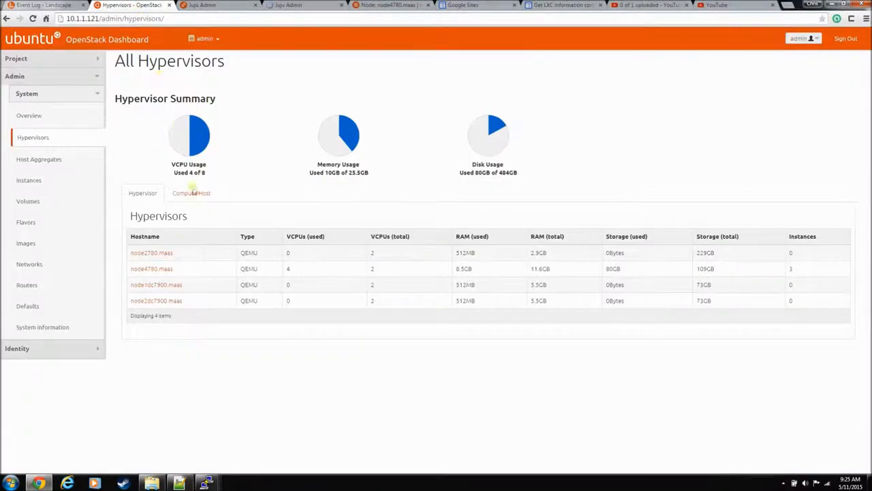
pyautogui.moveTo(205, 319)
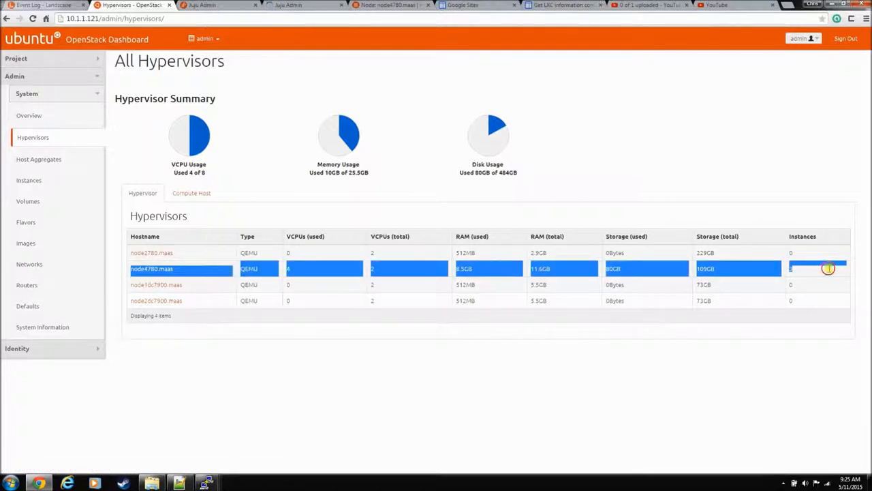
pyautogui.moveTo(358, 306)
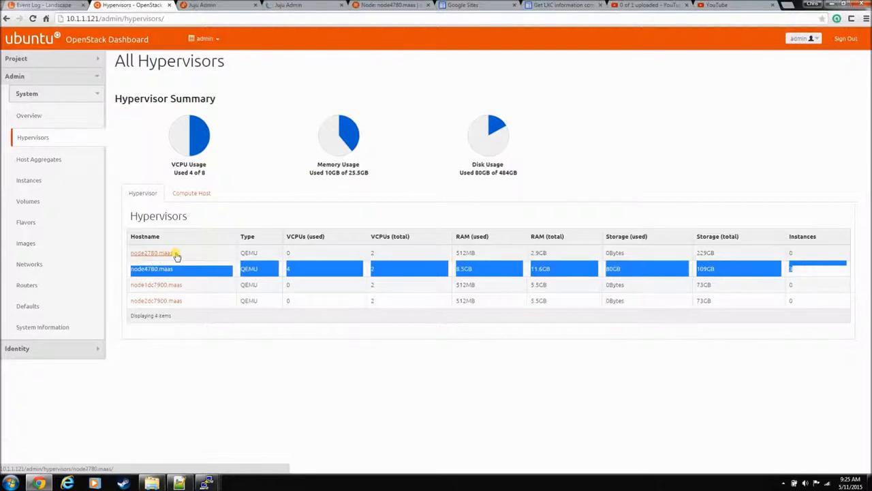
pyautogui.click(151, 253)
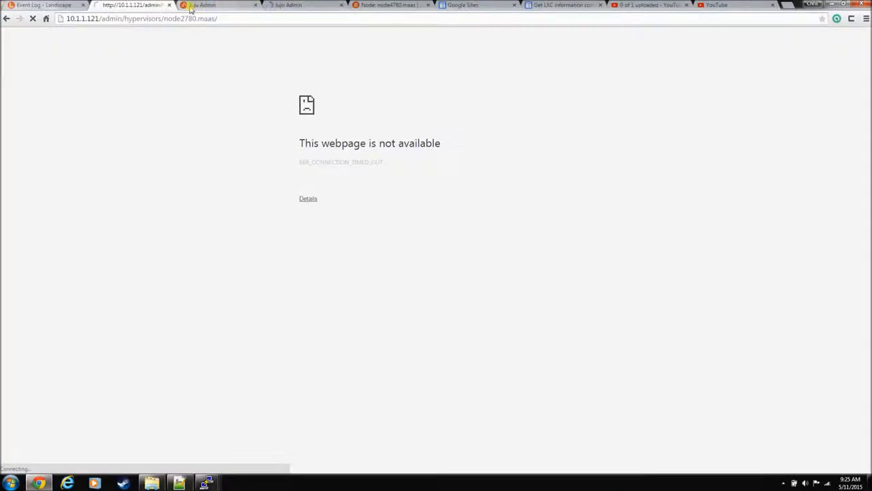
# - Copy node4780's MAC from MAAS, run sudo etherwake -i eth1, and watch pings to 10.1.1.155 return
pyautogui.click(389, 5)
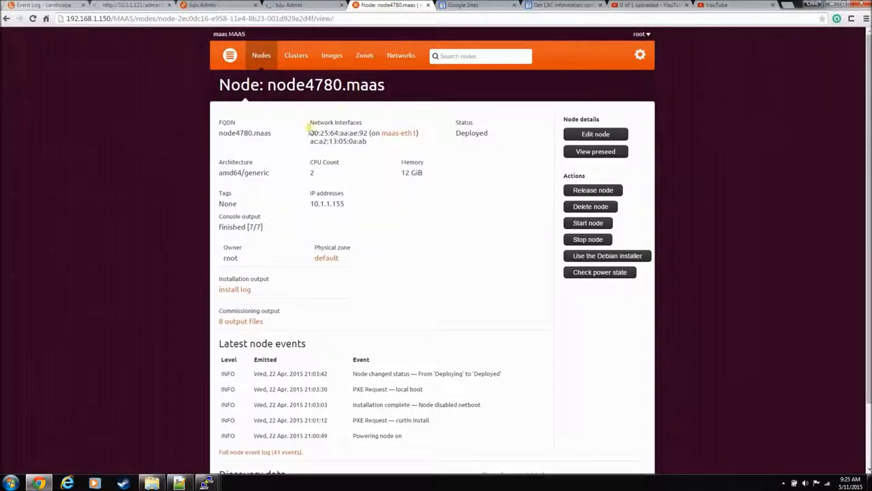
pyautogui.doubleClick(333, 133)
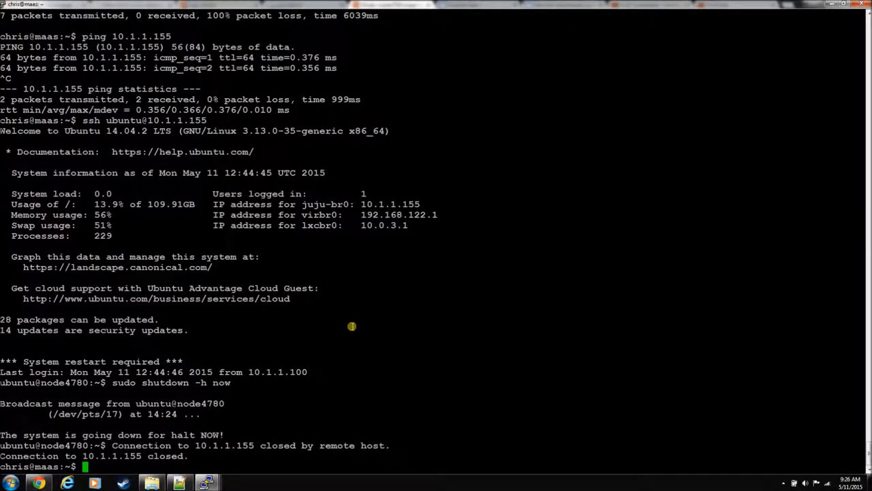
pyautogui.write('sudo')
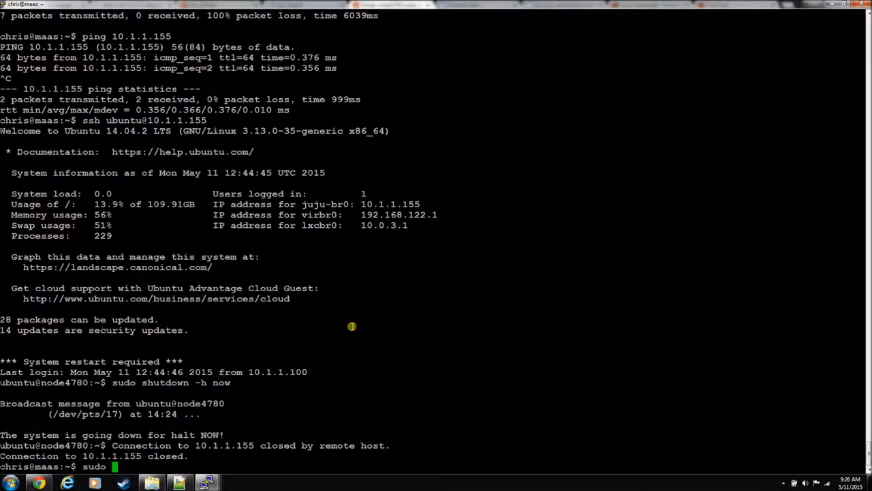
pyautogui.write('ether')
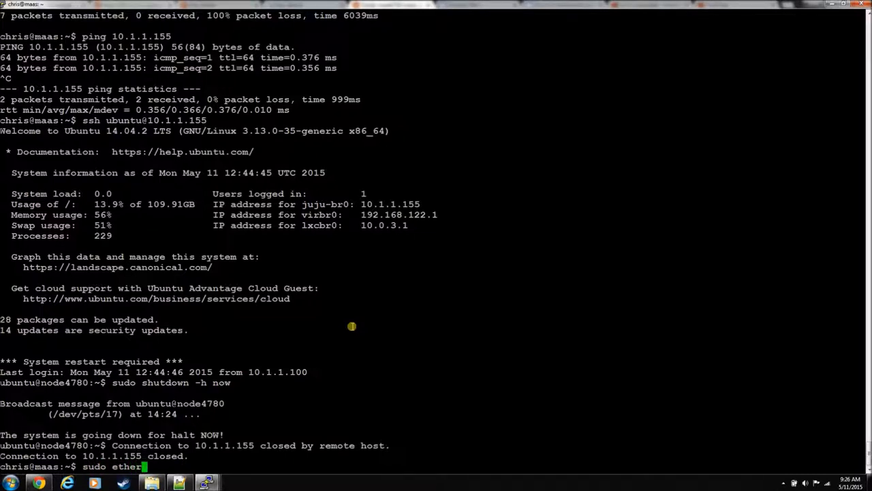
pyautogui.write('wake -')
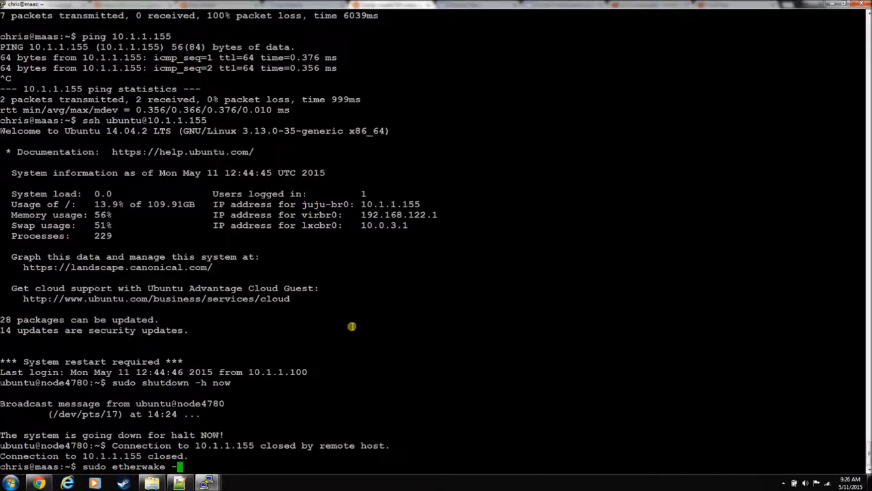
pyautogui.write('-i')
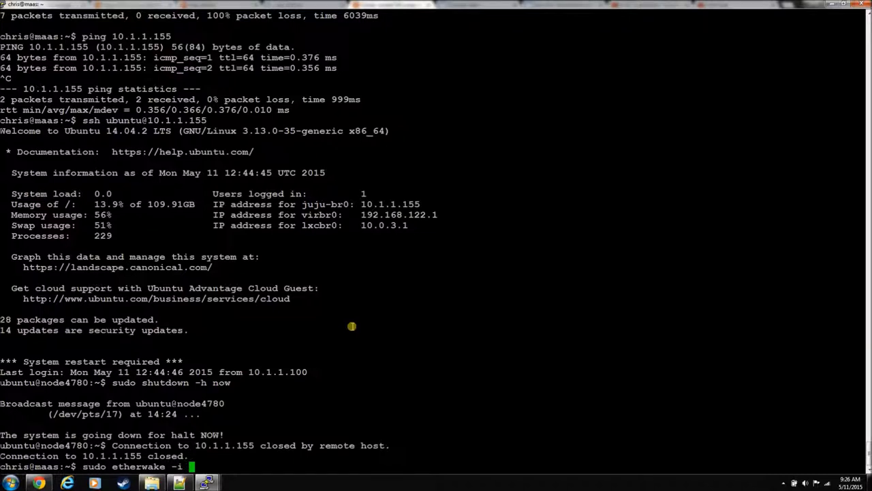
pyautogui.write('eth1')
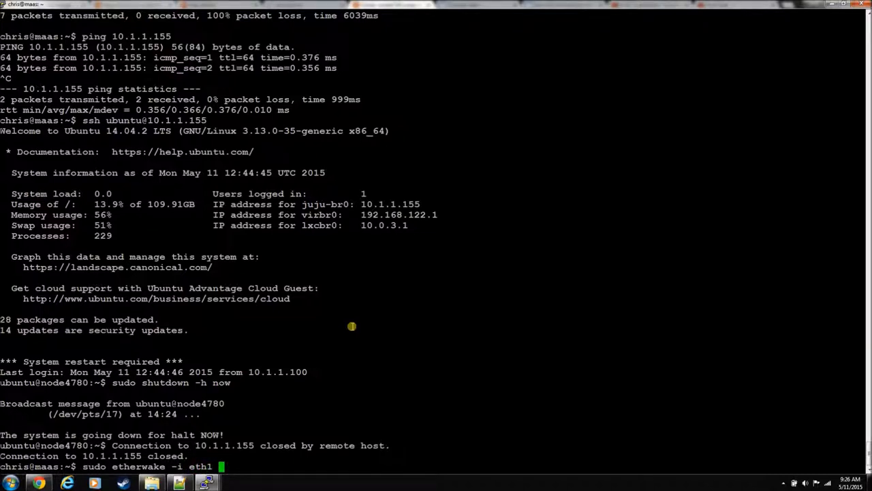
pyautogui.press('Return')
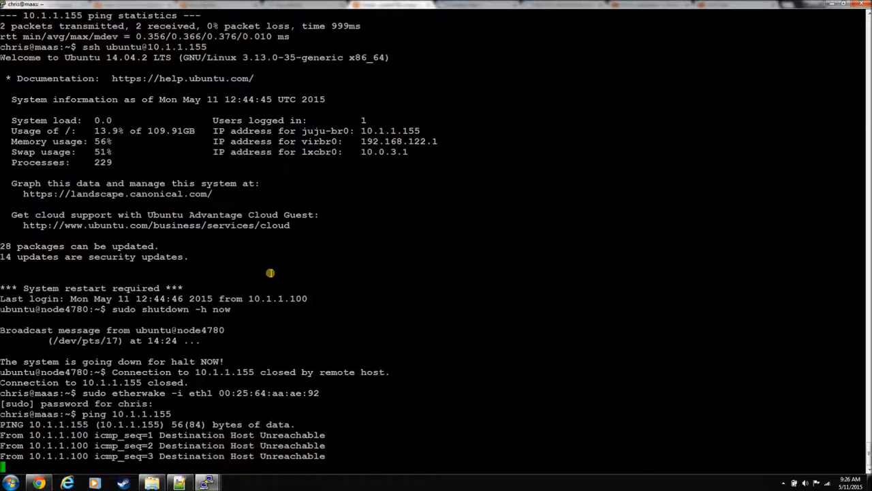
pyautogui.scroll(-3)
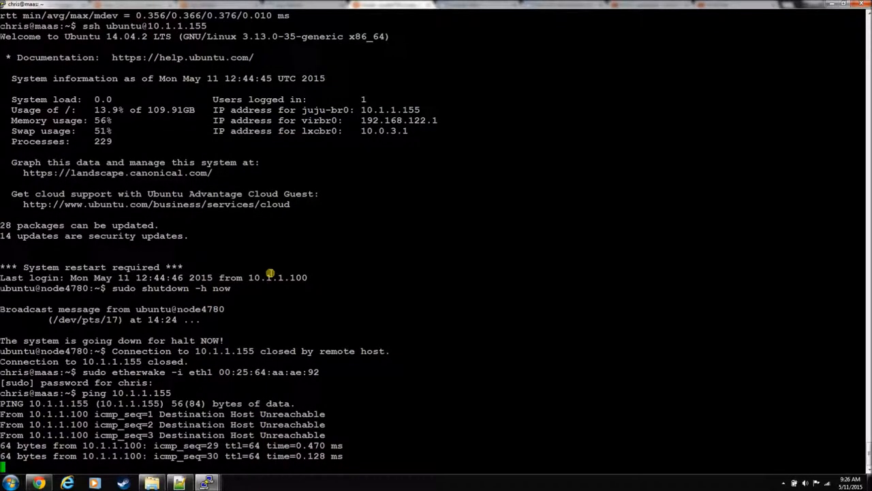
pyautogui.scroll(-3)
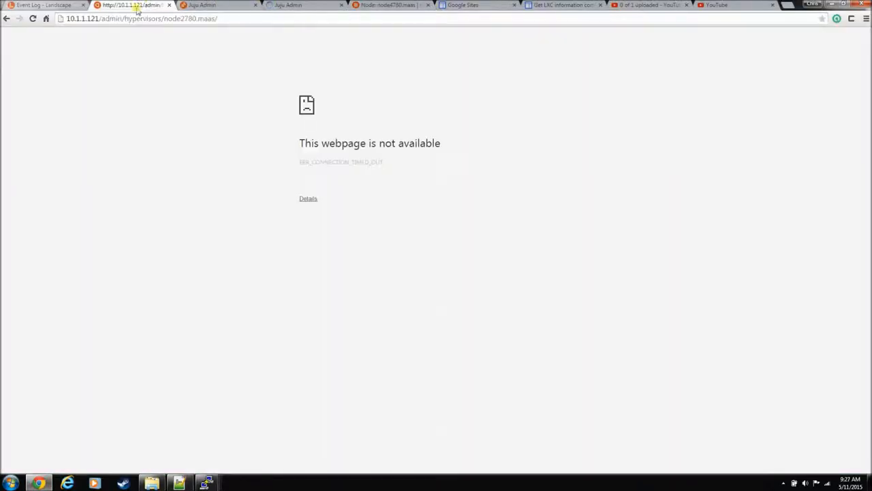
pyautogui.moveTo(33, 18)
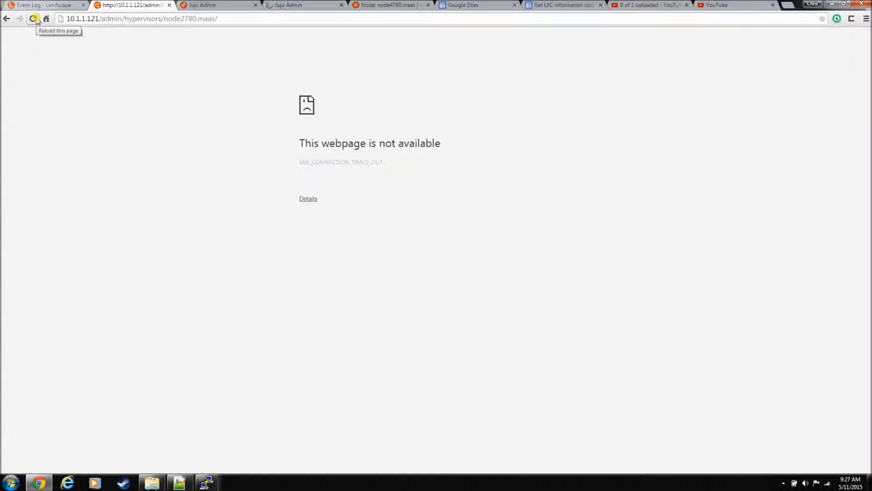
# - Reload node2780's hypervisor page to reach the login form, then retry admin sign-in after authentication errors
pyautogui.click(34, 18)
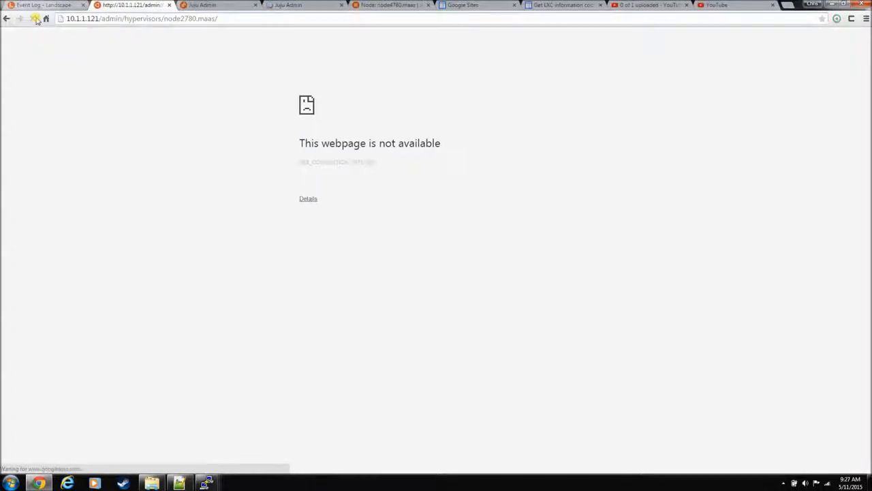
pyautogui.moveTo(35, 19)
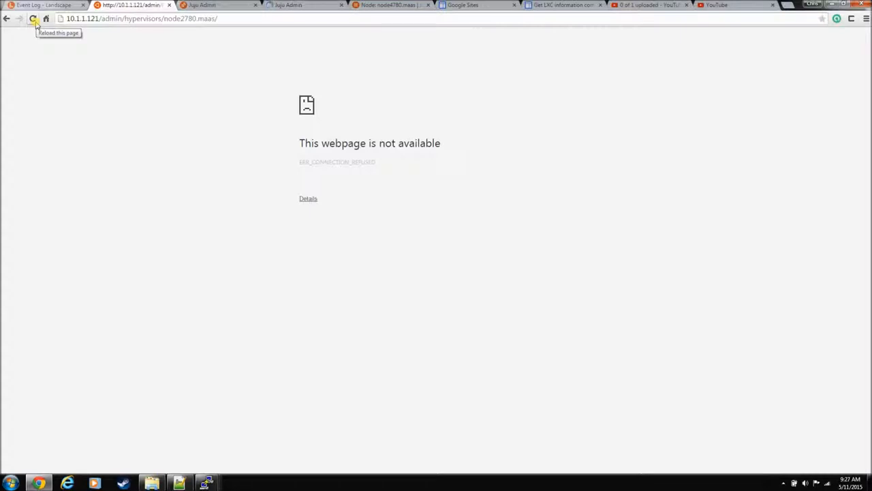
pyautogui.click(33, 18)
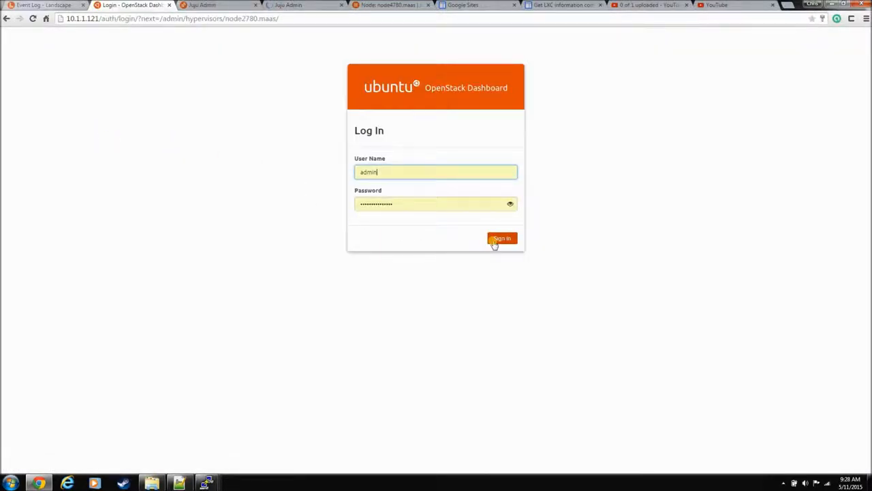
pyautogui.click(502, 238)
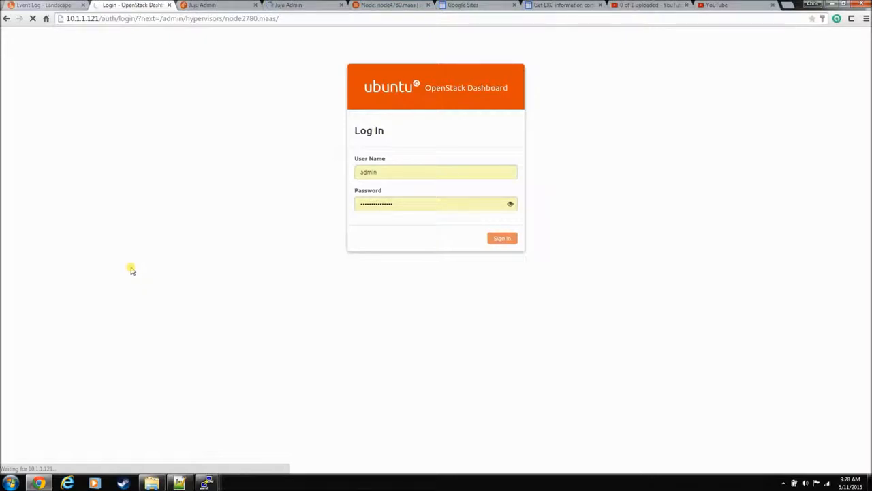
pyautogui.click(502, 238)
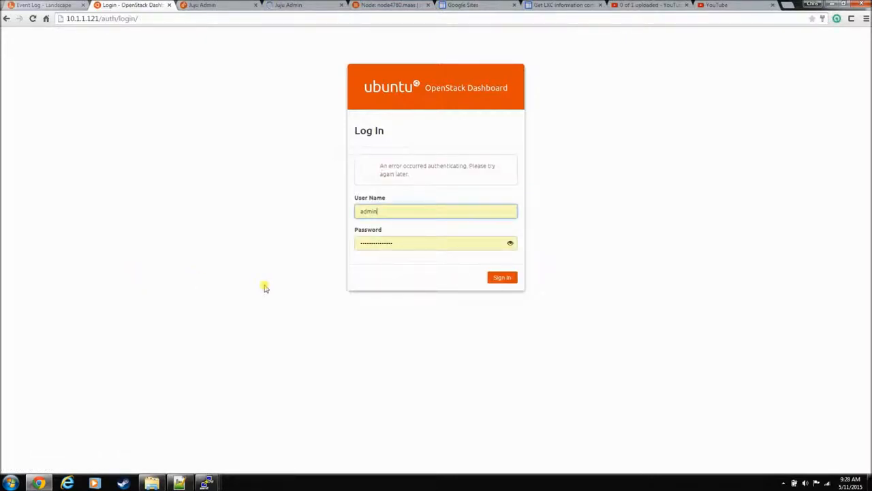
pyautogui.moveTo(380, 185)
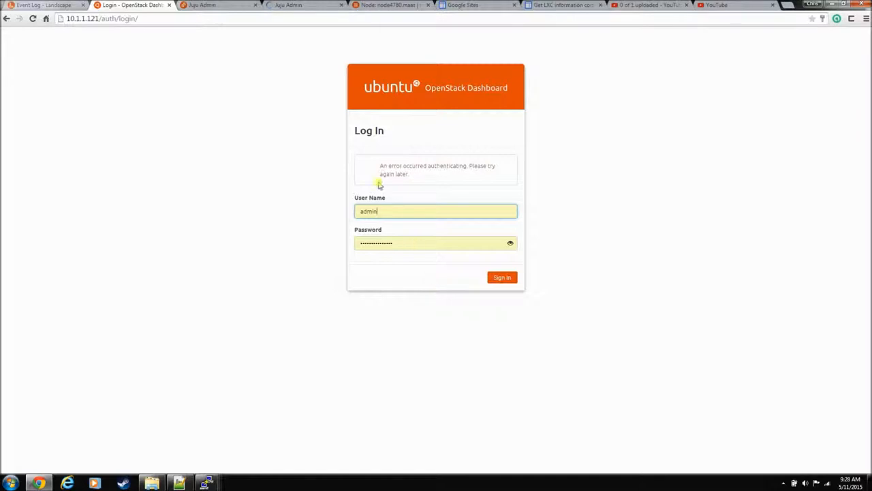
pyautogui.moveTo(259, 227)
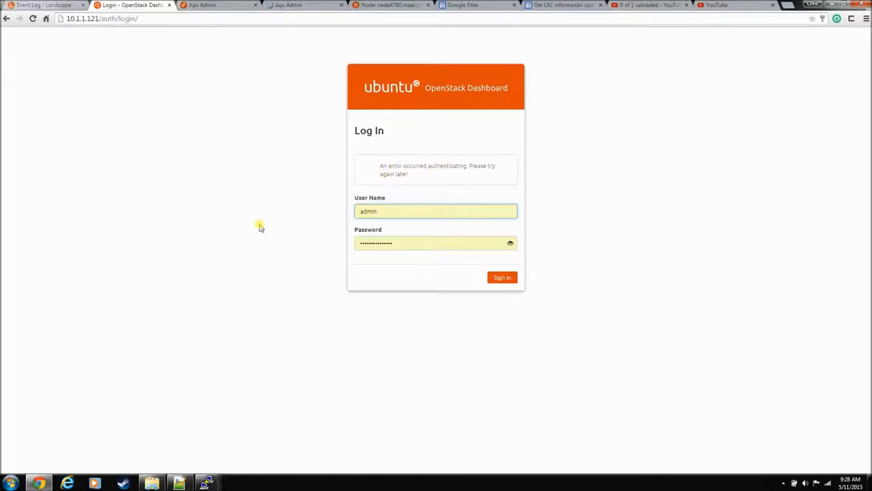
pyautogui.moveTo(278, 272)
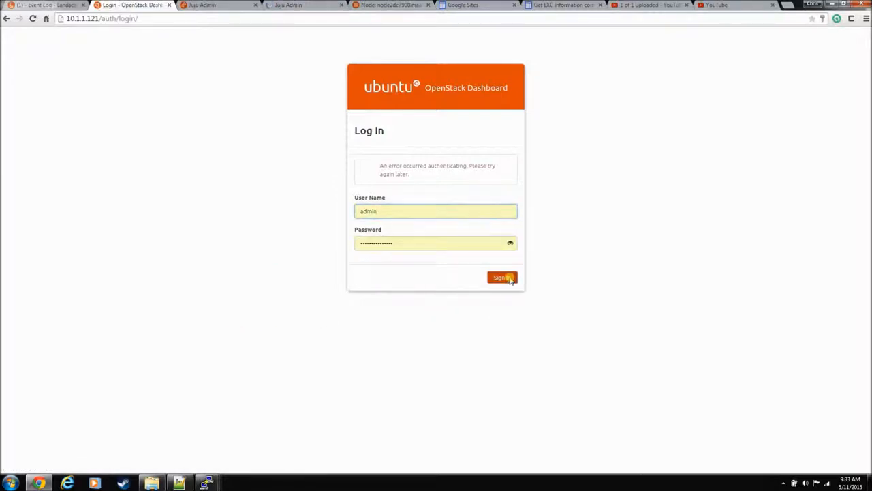
pyautogui.click(102, 18)
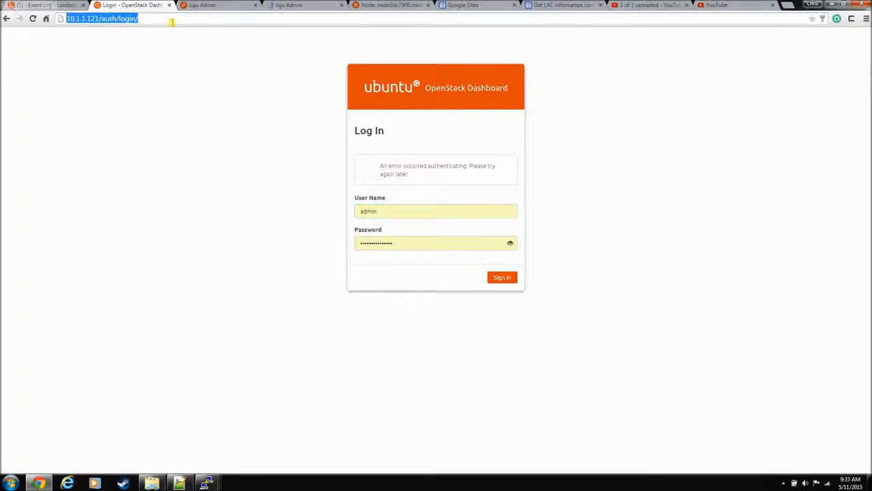
pyautogui.moveTo(477, 276)
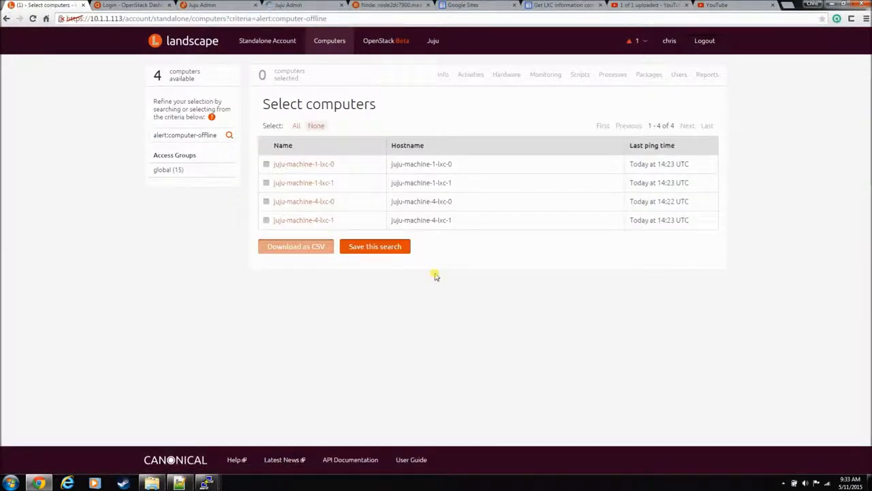
pyautogui.moveTo(327, 163)
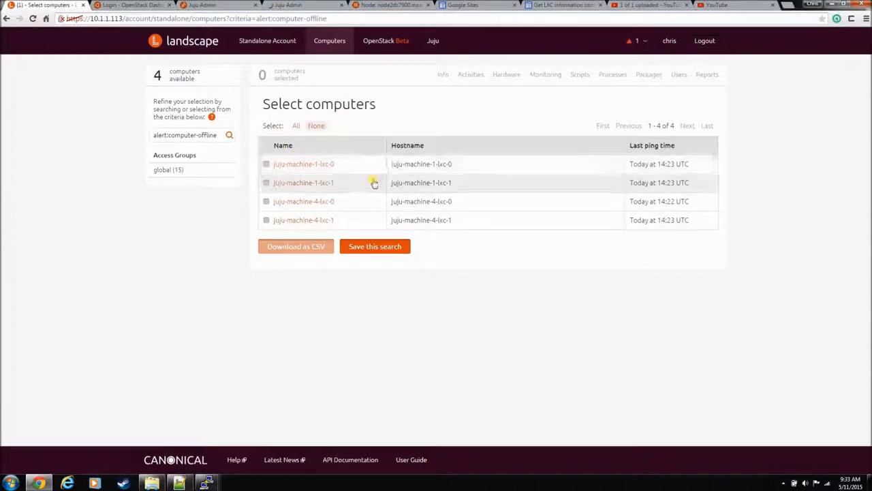
pyautogui.moveTo(405, 201)
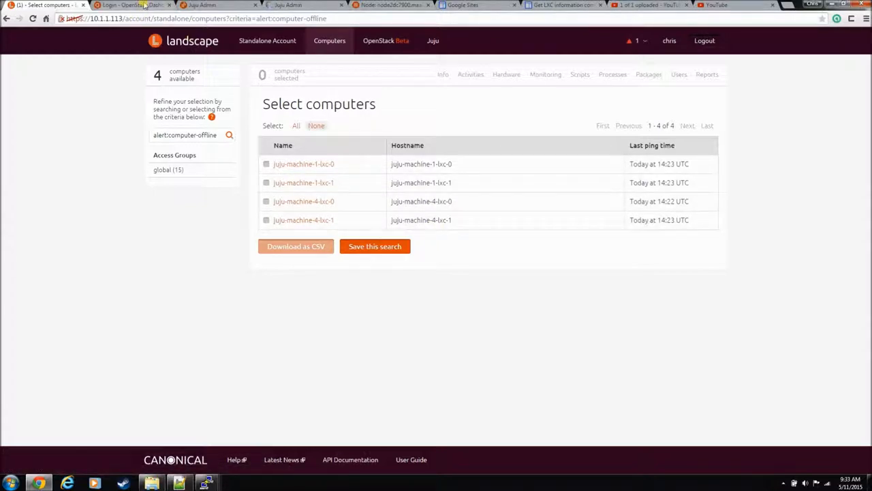
# - Sign back into the dashboard, then follow region1's dashboard address from Landscape to the usage overview
pyautogui.click(133, 5)
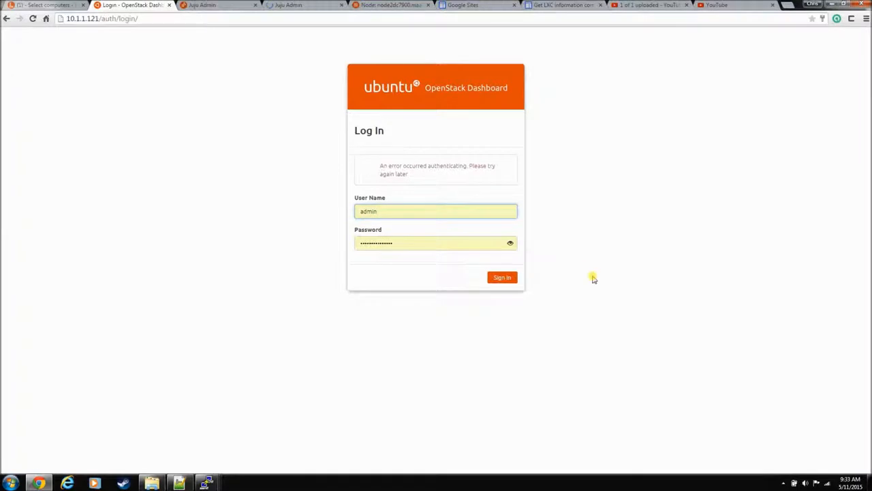
pyautogui.click(502, 277)
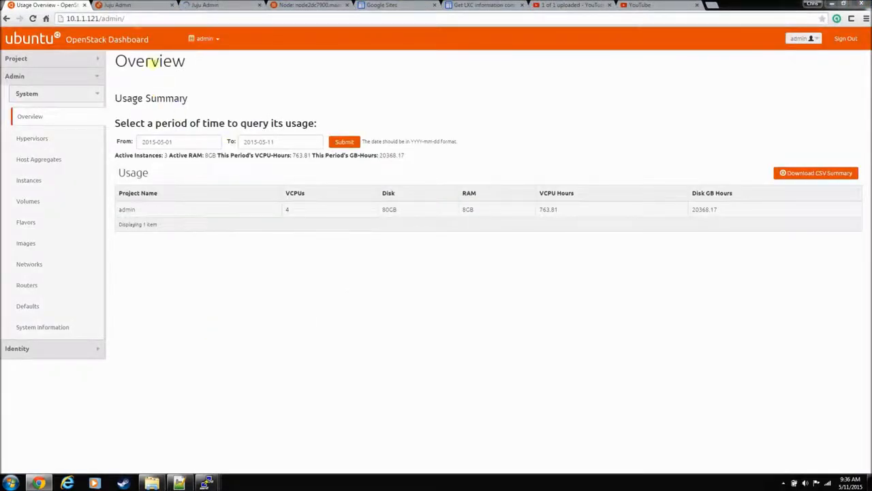
pyautogui.click(7, 18)
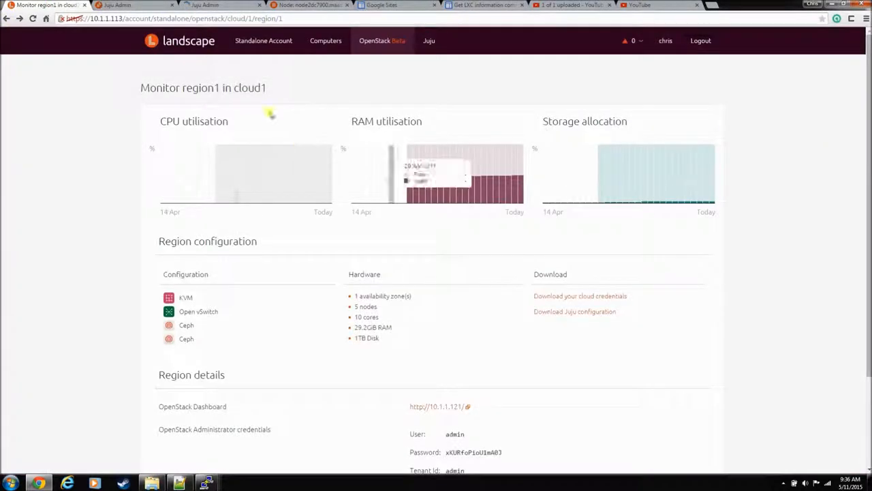
pyautogui.scroll(-3)
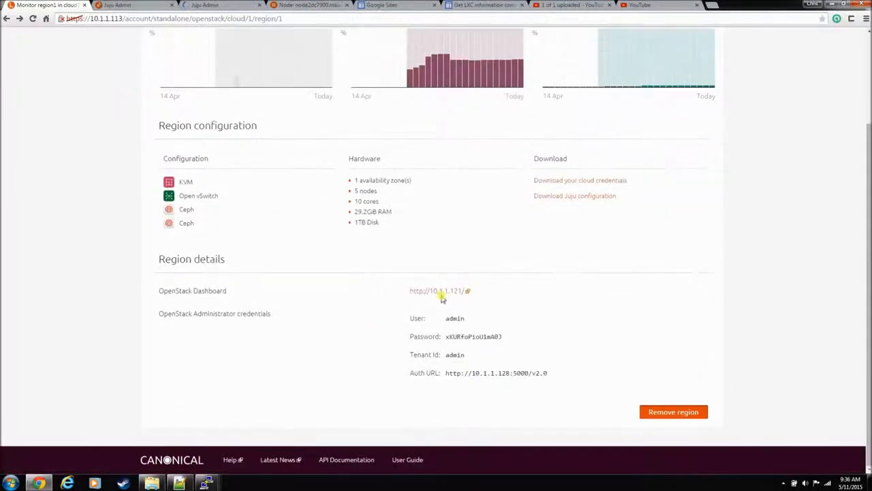
pyautogui.click(436, 290)
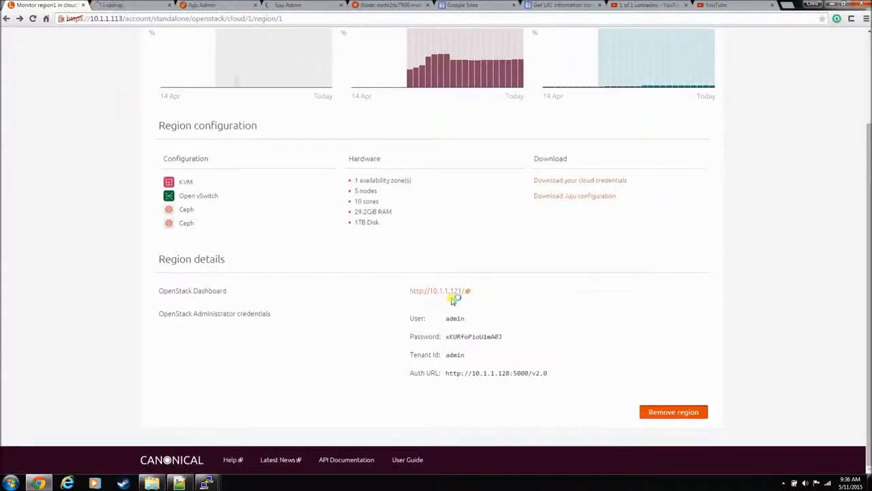
pyautogui.click(436, 291)
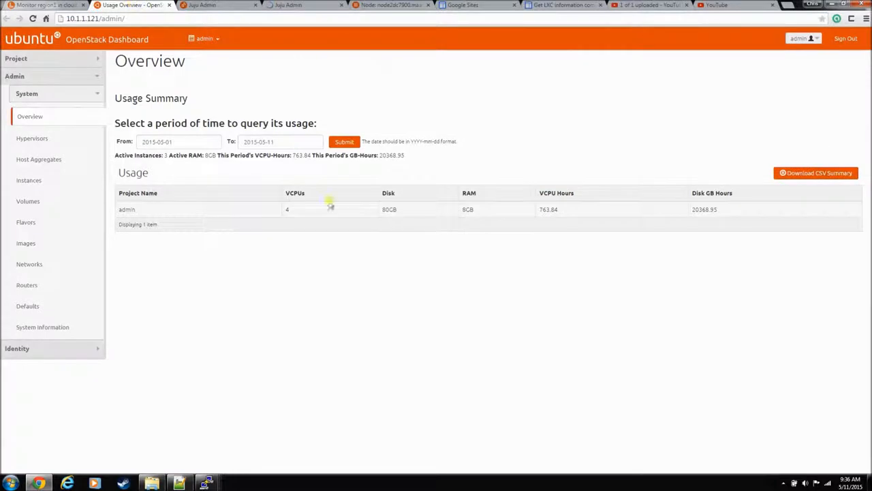
pyautogui.moveTo(46, 71)
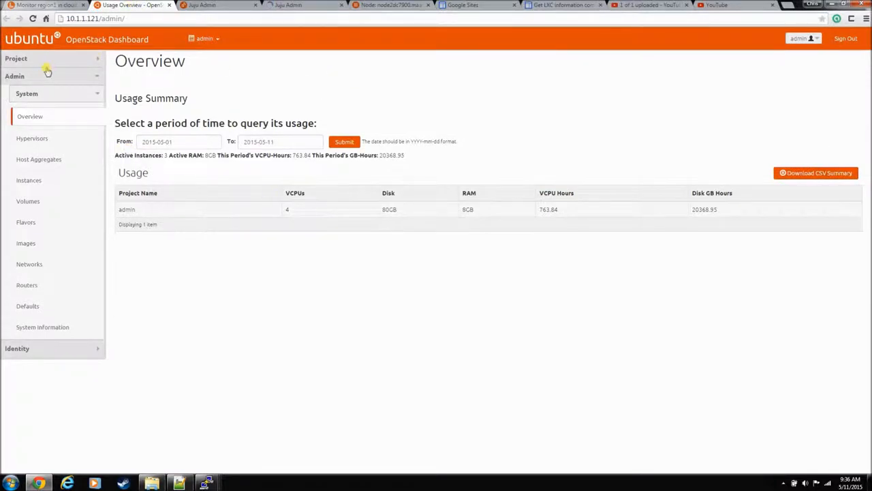
# - Browse Host Aggregates and Hypervisors, then list project instances direwolf, chrisserv and joevm, all shut off
pyautogui.click(40, 159)
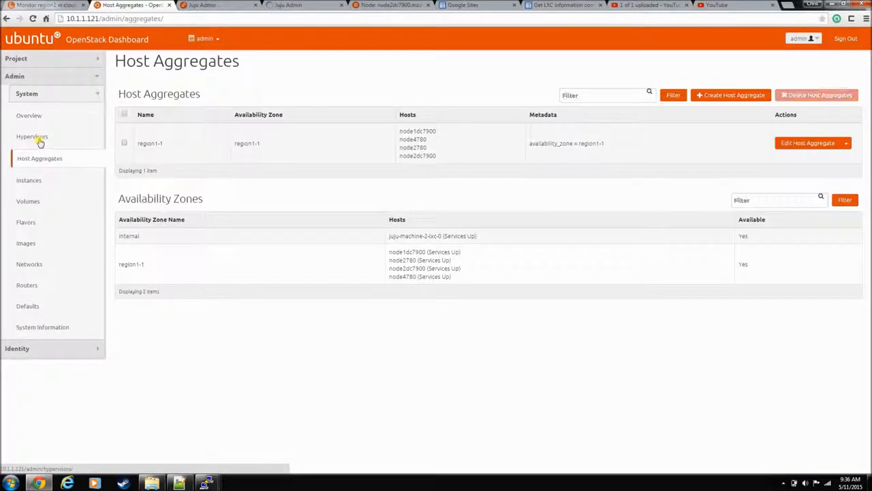
pyautogui.click(32, 137)
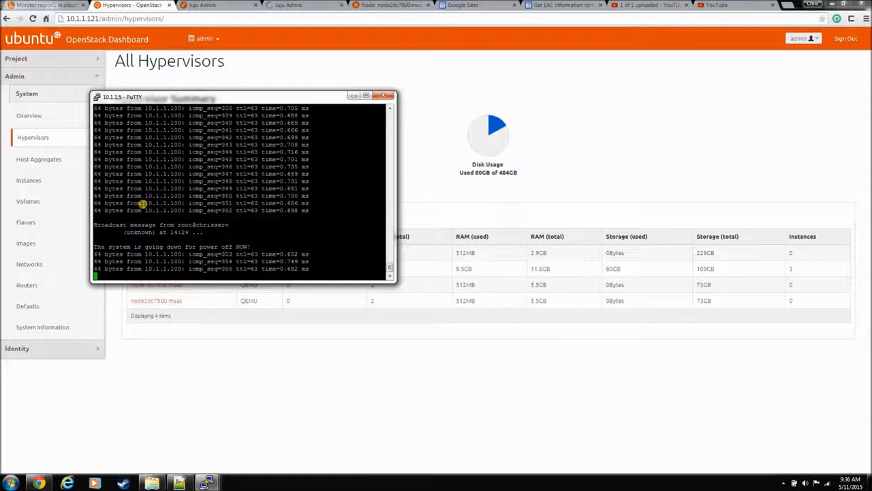
pyautogui.click(390, 94)
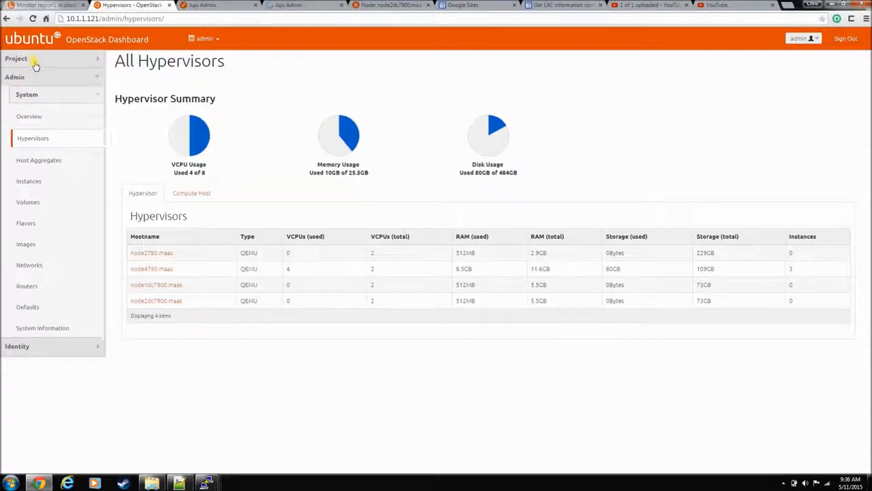
pyautogui.click(16, 58)
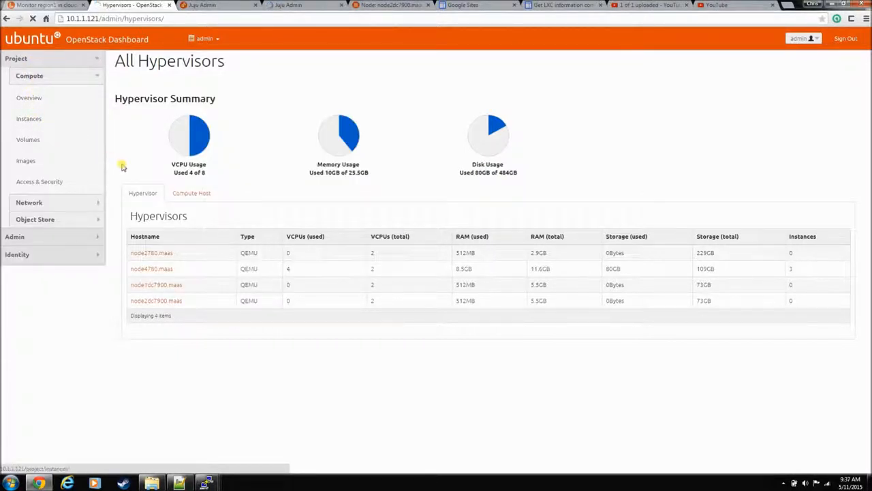
pyautogui.click(29, 119)
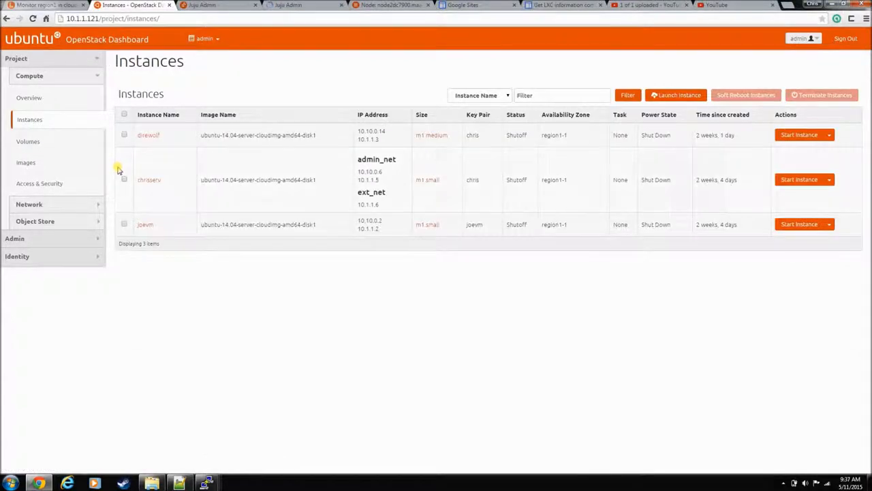
pyautogui.moveTo(110, 171)
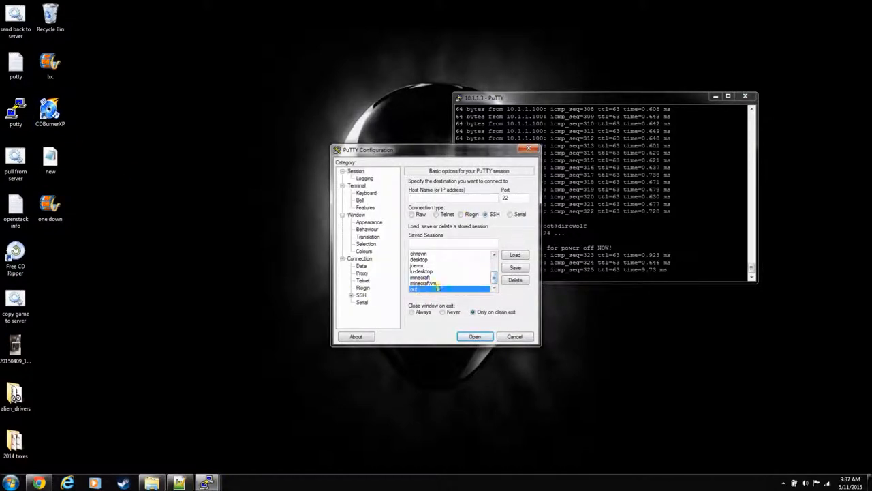
# - Launch the saved PuTTY session to 10.1.1.5 in a new terminal window
pyautogui.click(474, 336)
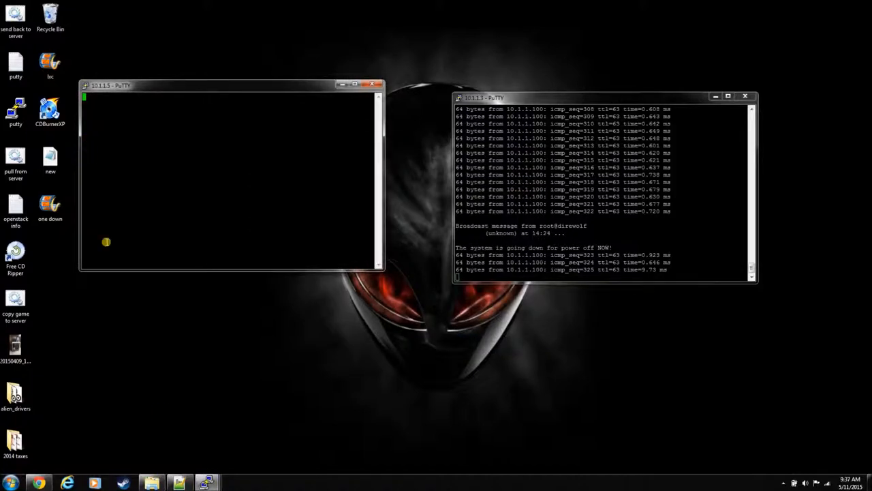
pyautogui.moveTo(66, 466)
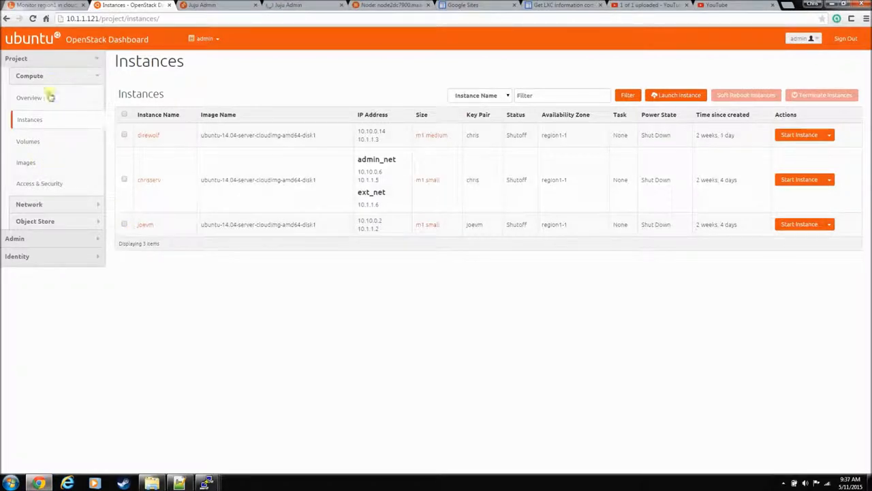
# - View admin_net's details from the project's Networks list
pyautogui.click(29, 92)
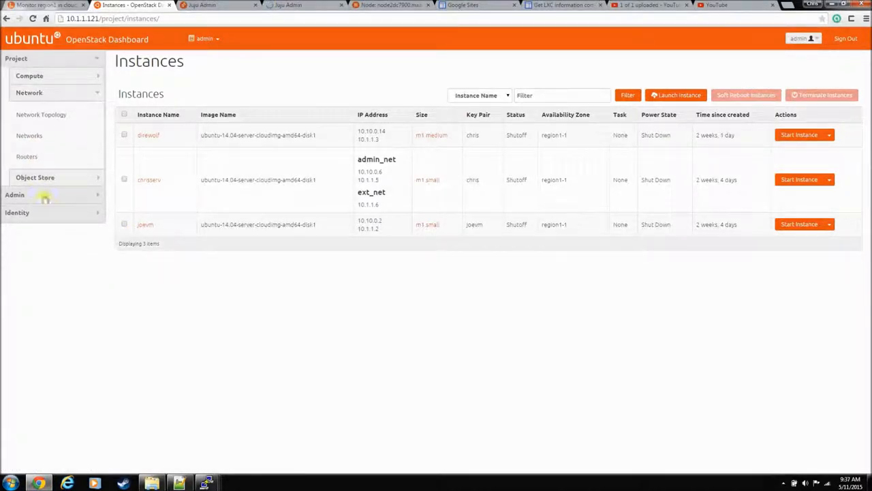
pyautogui.click(30, 136)
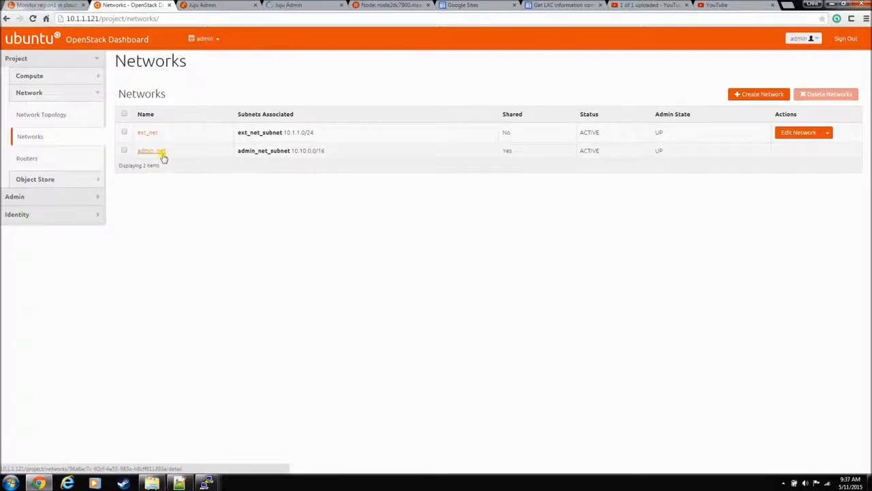
pyautogui.click(146, 150)
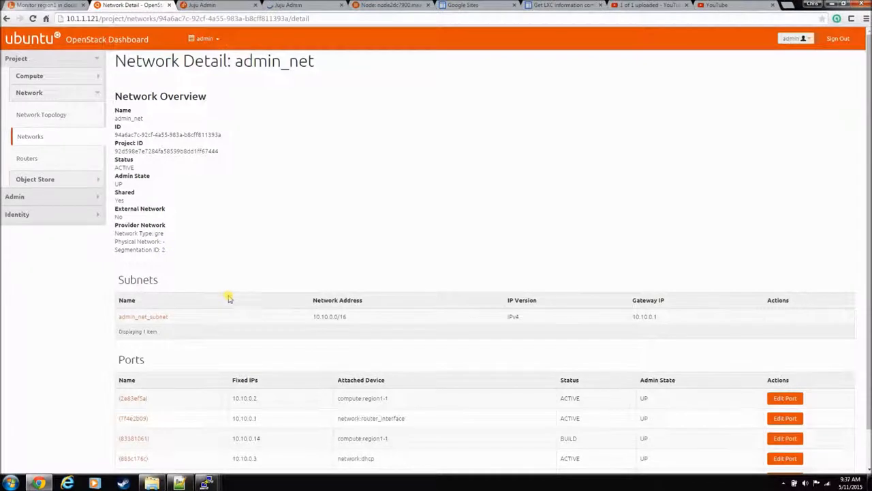
pyautogui.scroll(-3)
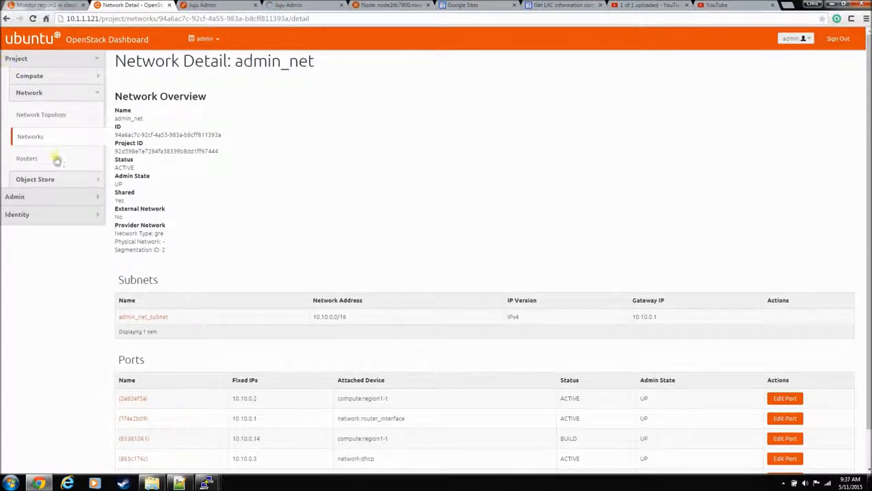
pyautogui.moveTo(45, 75)
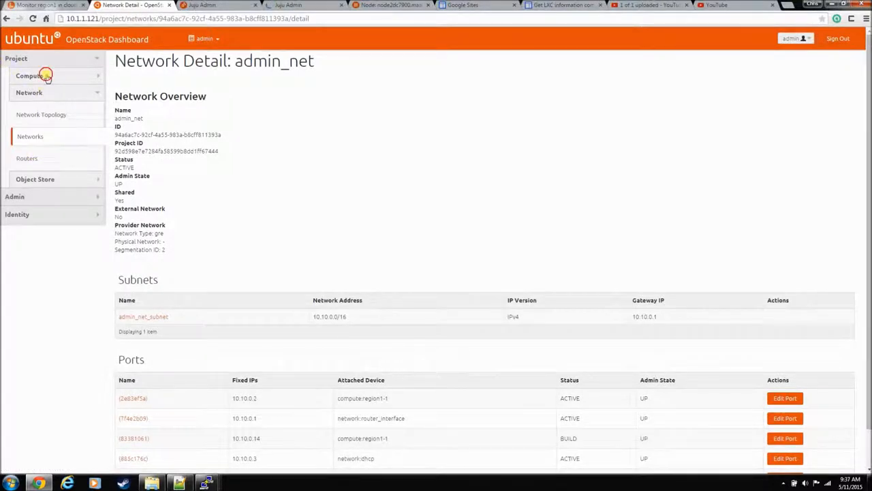
# - Open chrisserv's instance details: shut off, with IPs 10.10.0.6, 10.1.1.5 and 10.1.1.6
pyautogui.click(29, 75)
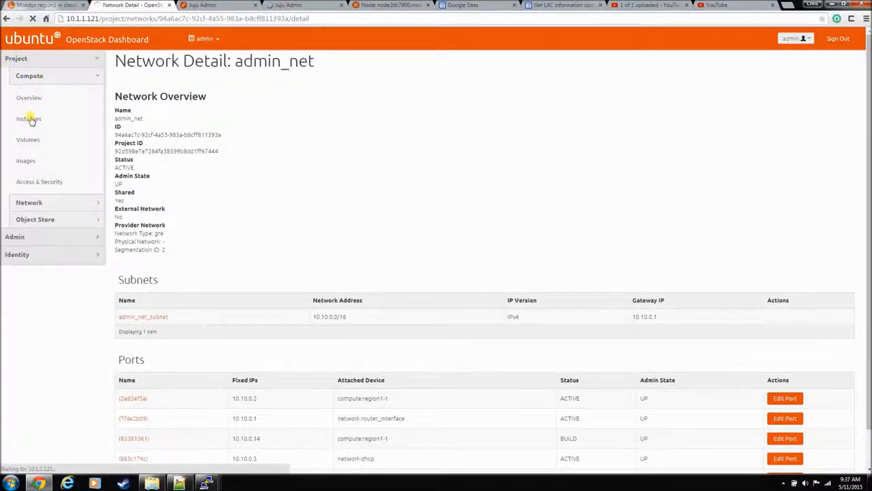
pyautogui.click(28, 118)
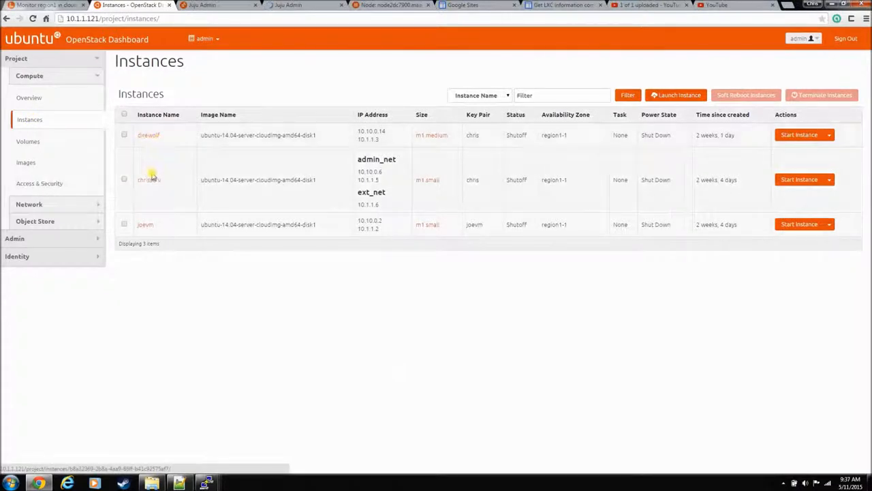
pyautogui.click(145, 179)
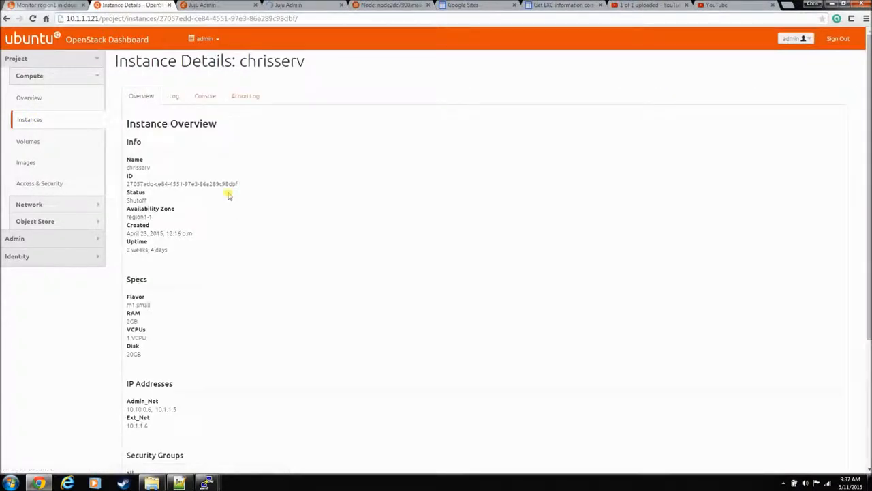
# - Request chrisserv's console output from the Log tab of its Instance Details page
pyautogui.click(174, 95)
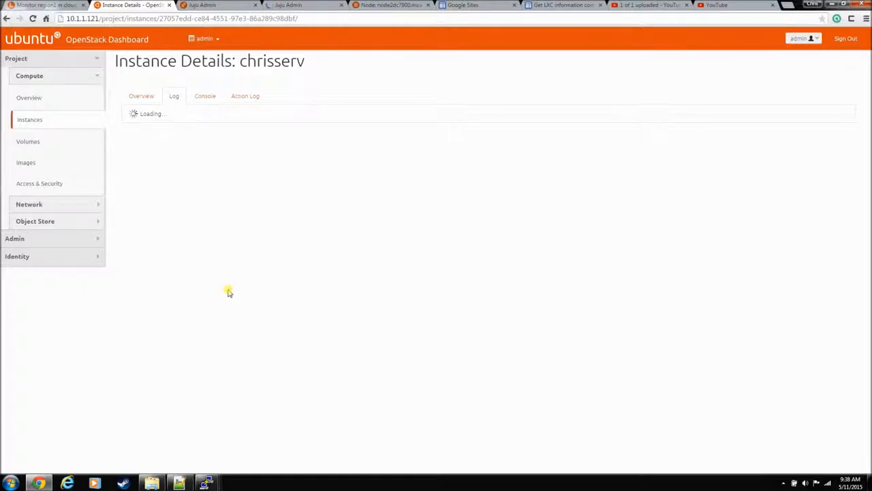
pyautogui.moveTo(252, 190)
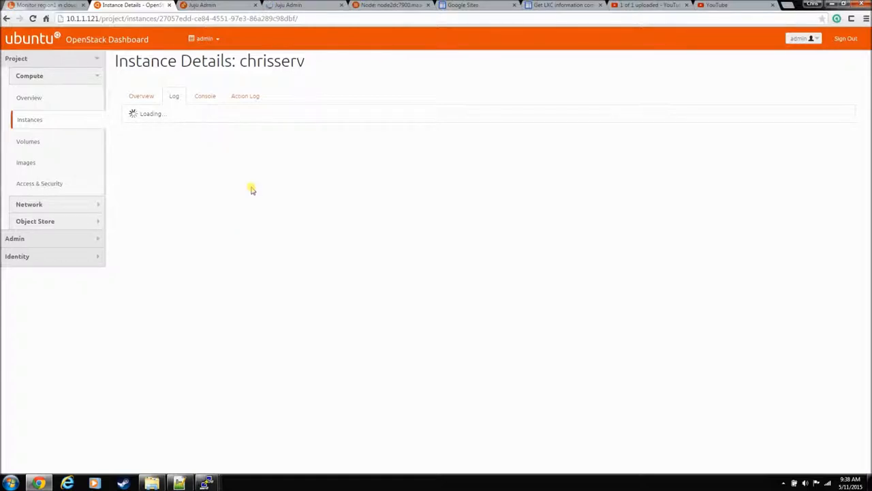
pyautogui.moveTo(197, 191)
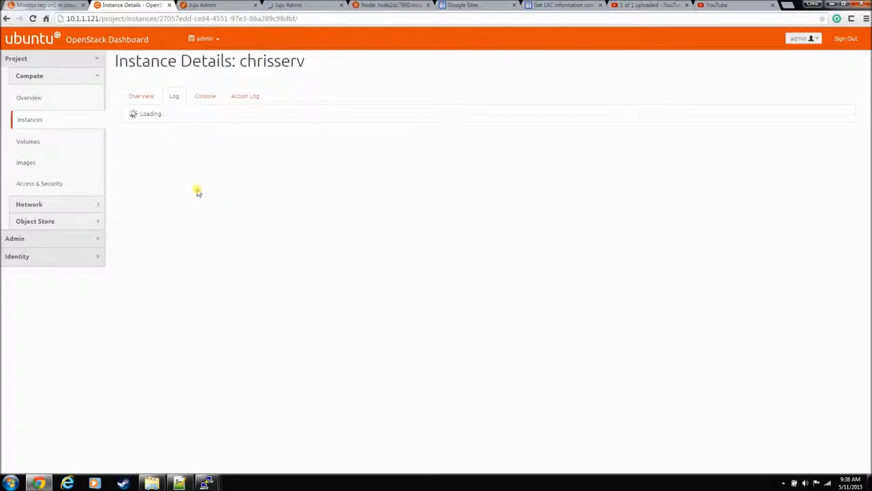
pyautogui.moveTo(181, 194)
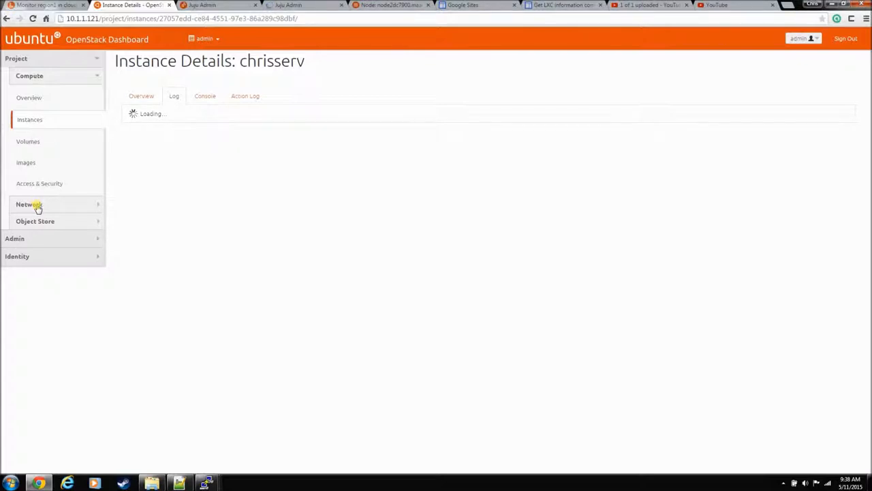
pyautogui.moveTo(45, 76)
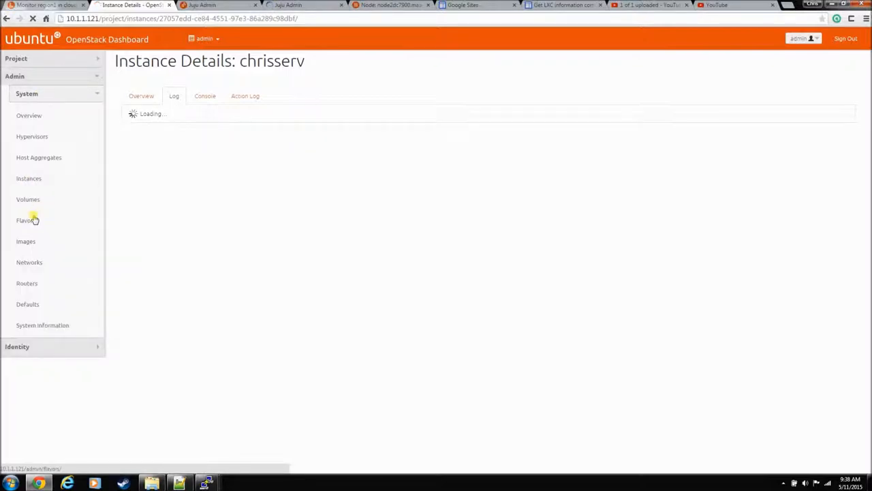
# - Hard reboot direwolf, chrisserv and joevm from the admin instances list, then revisit chrisserv's log
pyautogui.click(29, 178)
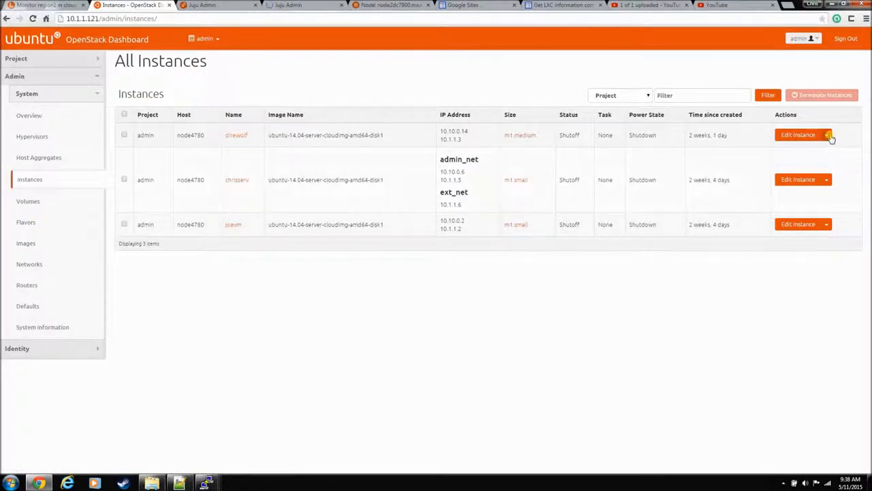
pyautogui.click(826, 135)
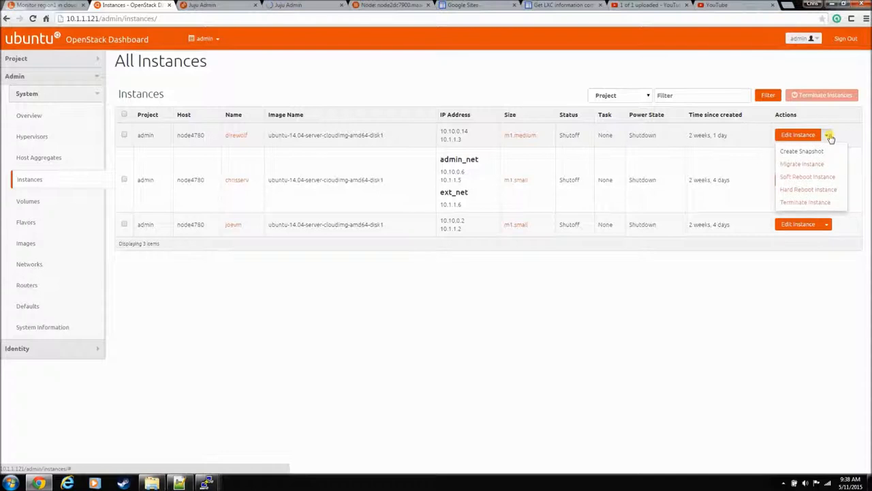
pyautogui.moveTo(804, 163)
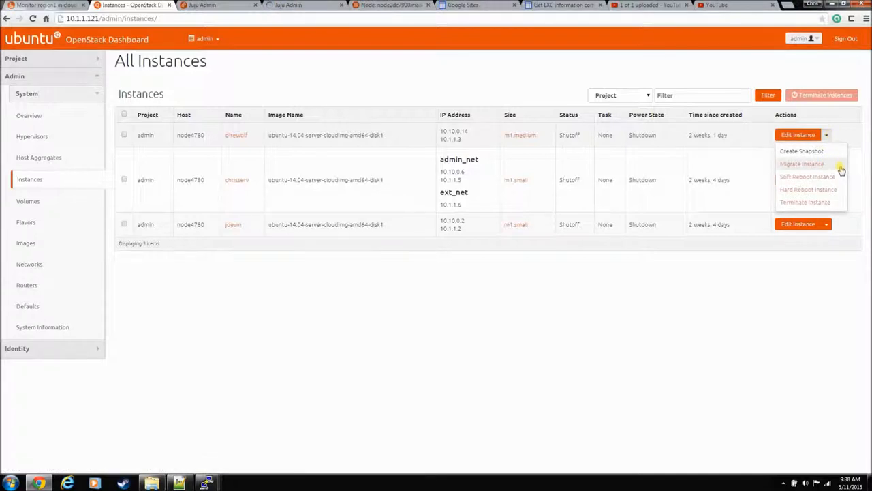
pyautogui.click(808, 188)
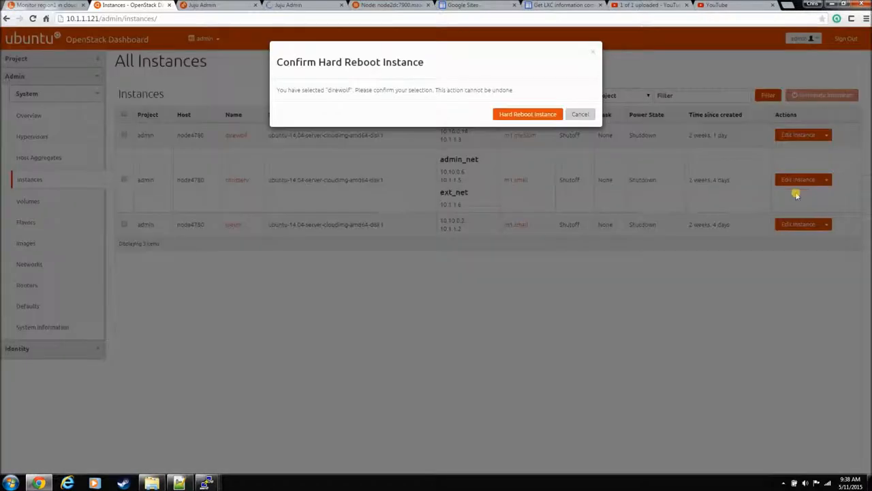
pyautogui.click(528, 113)
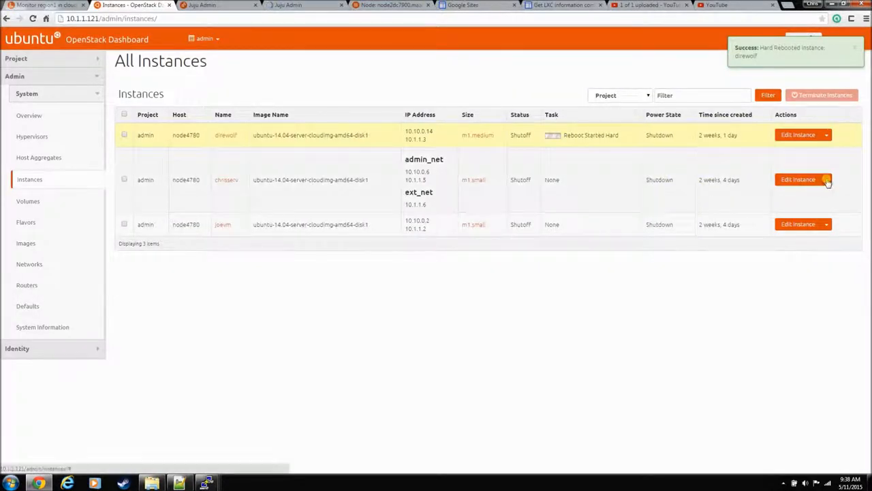
pyautogui.click(826, 179)
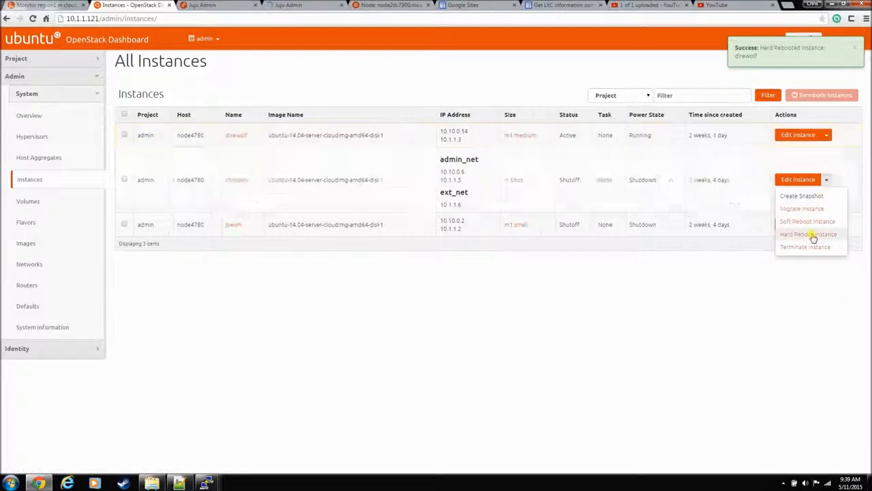
pyautogui.click(808, 234)
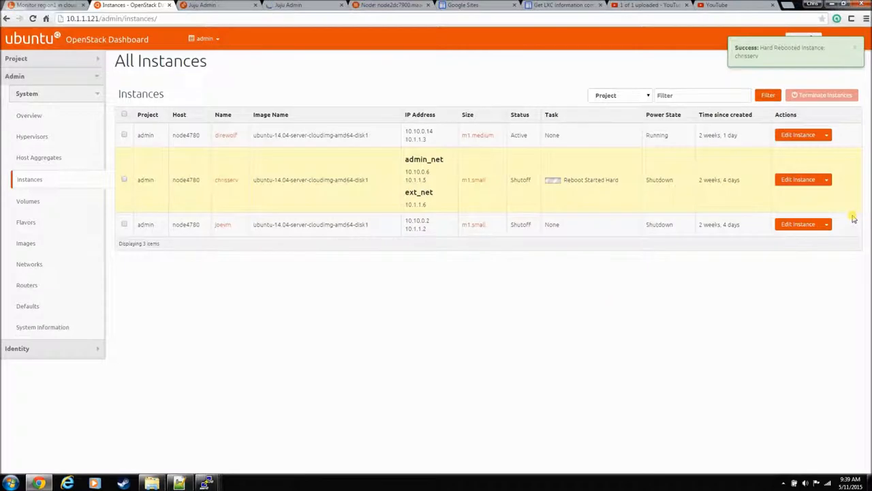
pyautogui.click(827, 224)
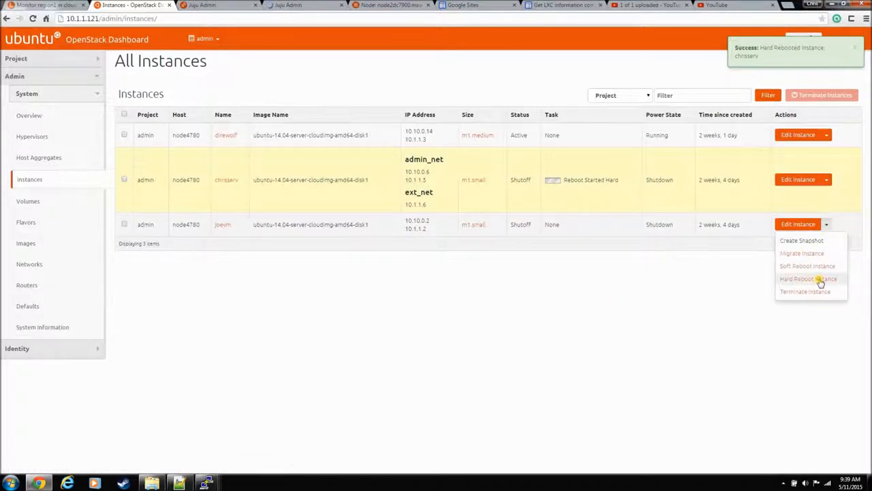
pyautogui.click(809, 278)
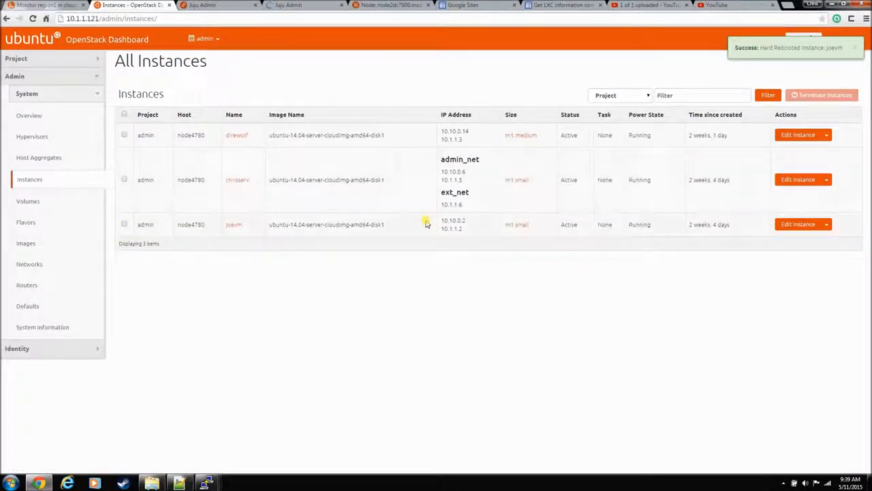
pyautogui.click(237, 180)
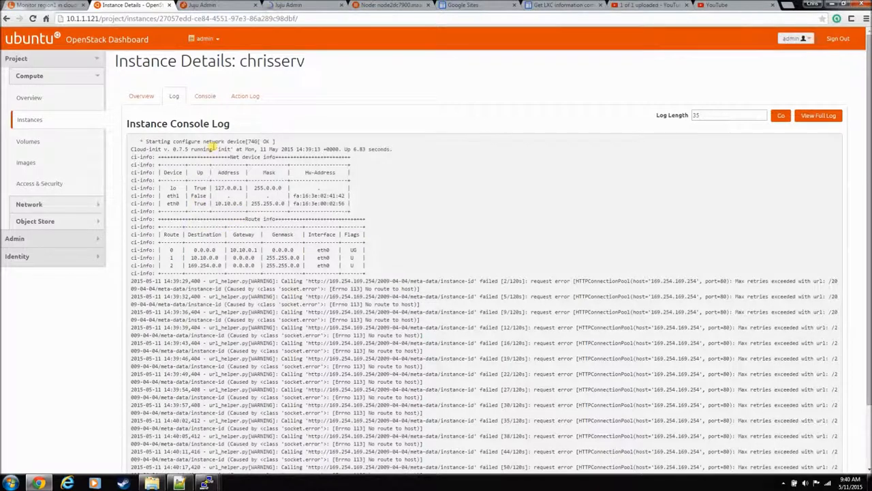
# - Select 10.10.0.6 in chrisserv's log, then return to the instances list showing all Active and Running
pyautogui.scroll(-3)
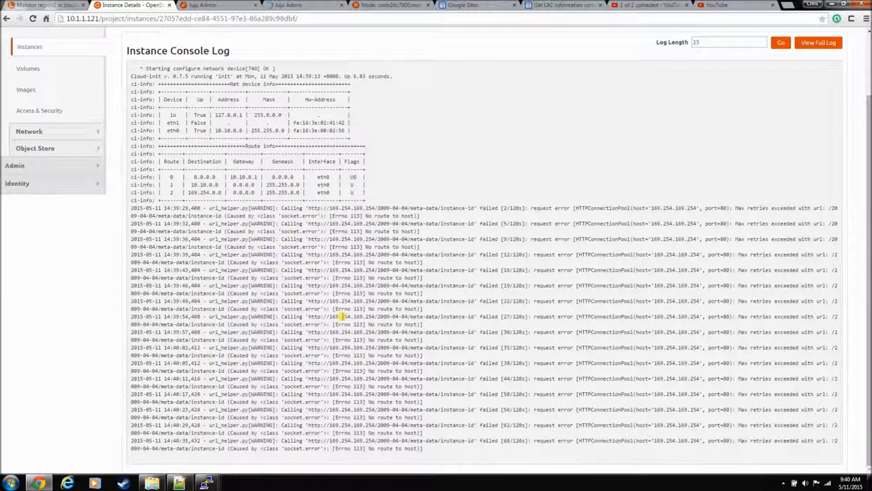
pyautogui.scroll(3)
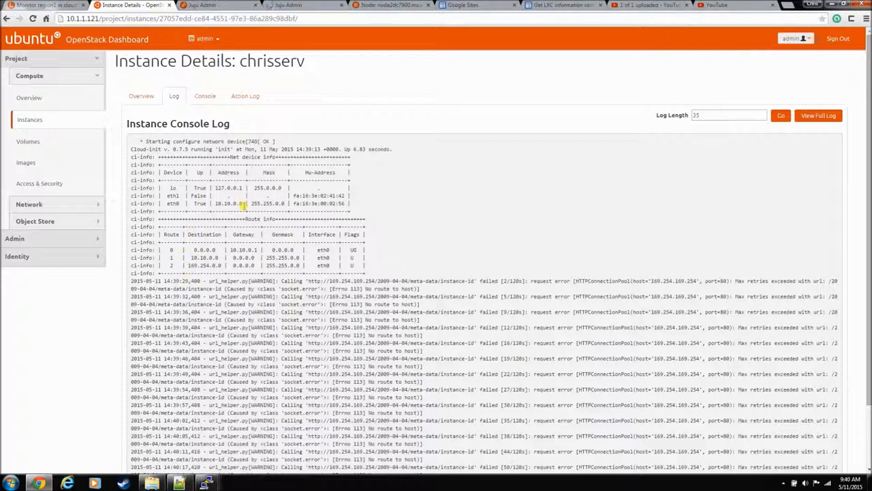
pyautogui.doubleClick(227, 203)
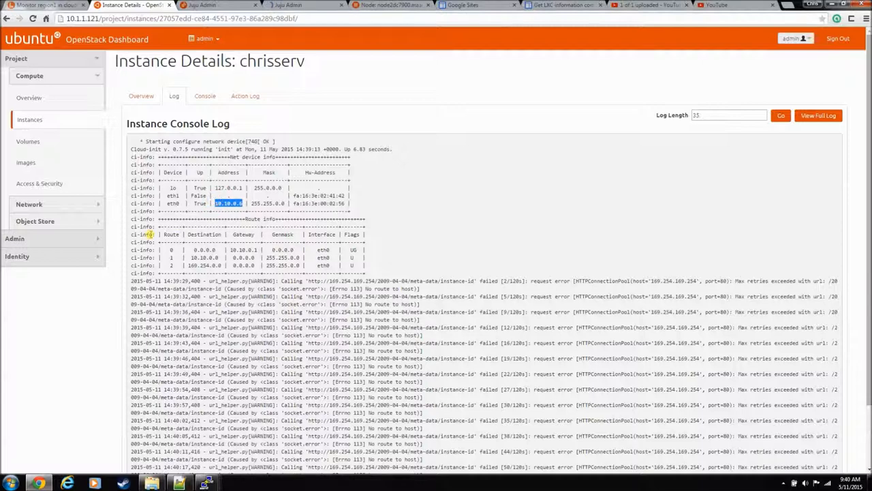
pyautogui.moveTo(38, 129)
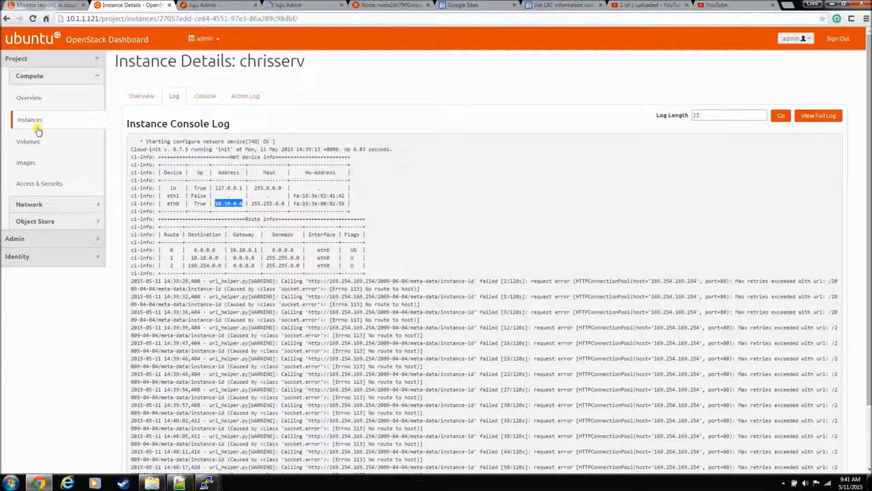
pyautogui.click(29, 119)
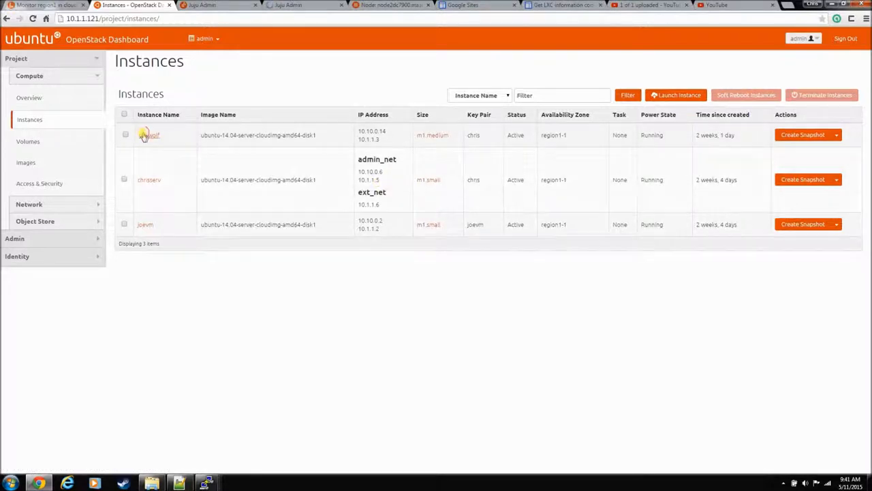
# - Check direwolf's console log, restart the terminal session, and open chrisserv's full console log
pyautogui.click(148, 135)
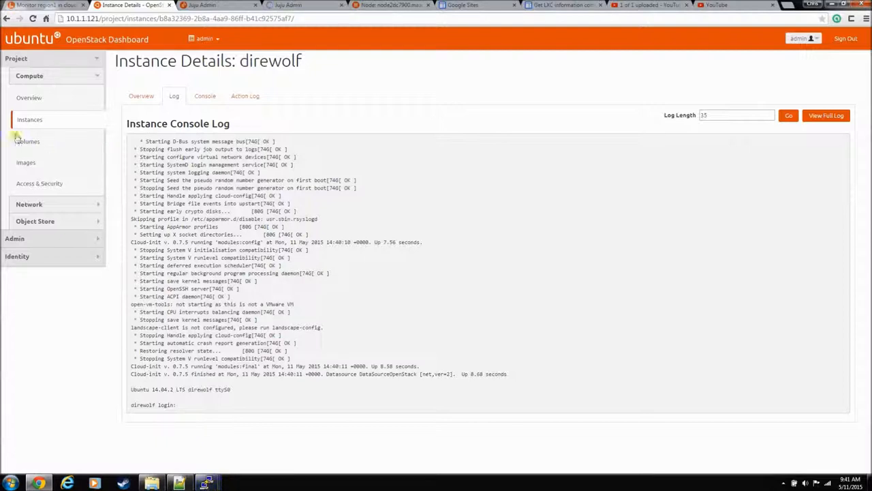
pyautogui.click(29, 119)
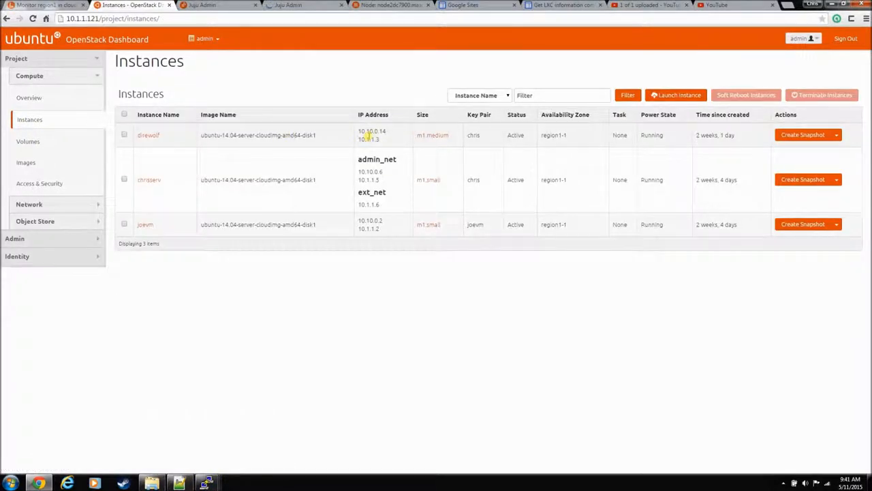
pyautogui.moveTo(208, 483)
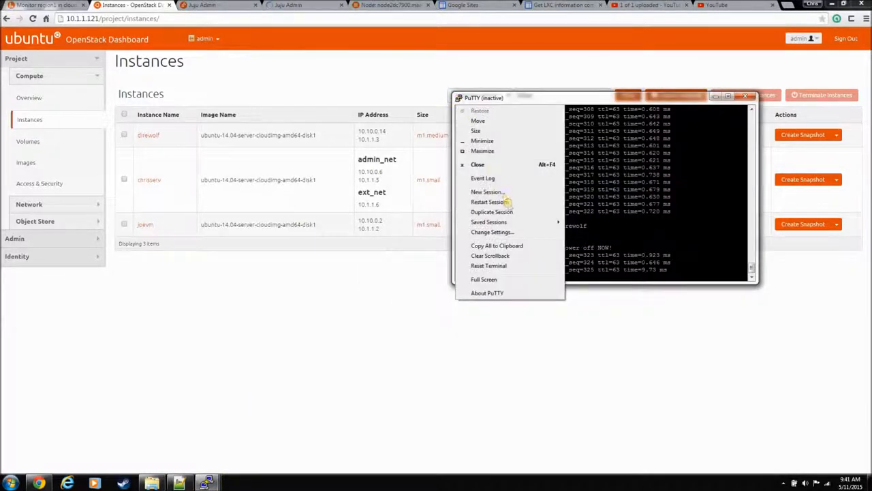
pyautogui.click(488, 202)
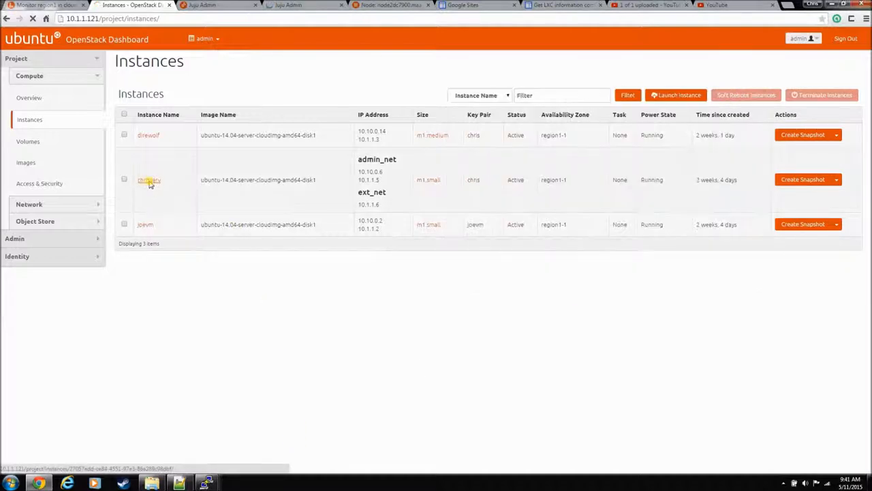
pyautogui.click(149, 179)
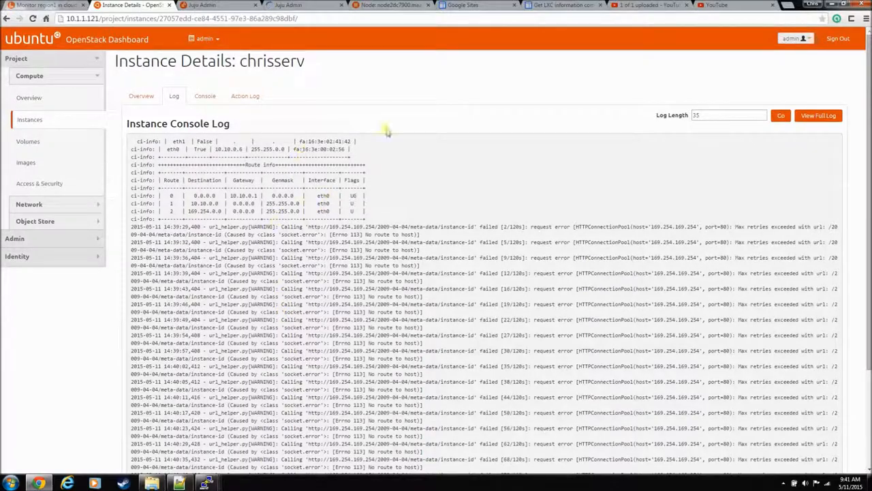
pyautogui.click(204, 95)
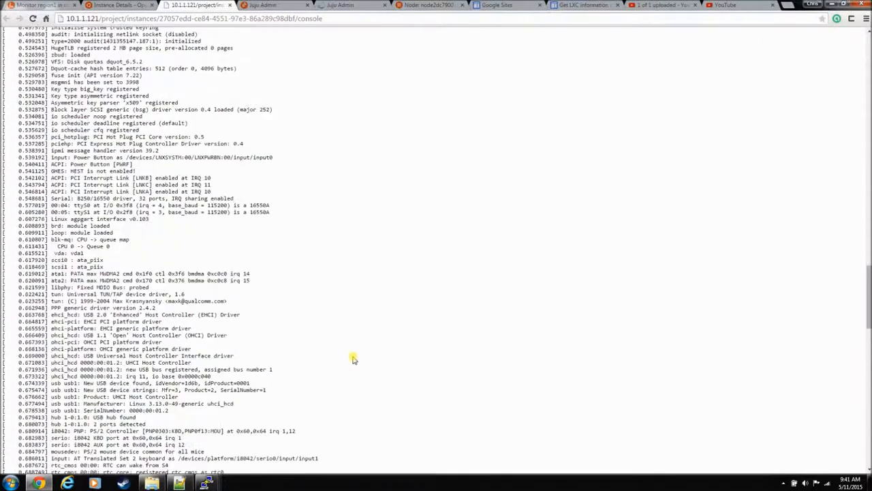
pyautogui.scroll(-3)
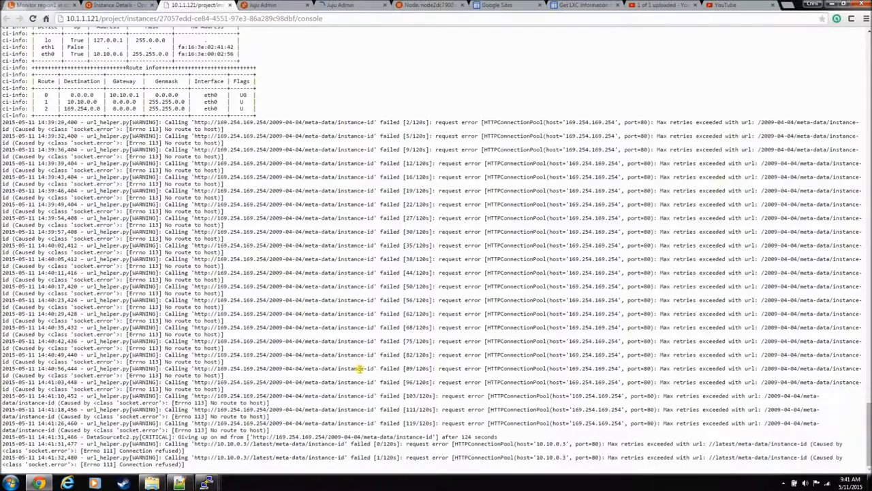
# - Check joevm's log reaching login, then chrisserv's log showing SSH host keys and login prompt
pyautogui.click(112, 5)
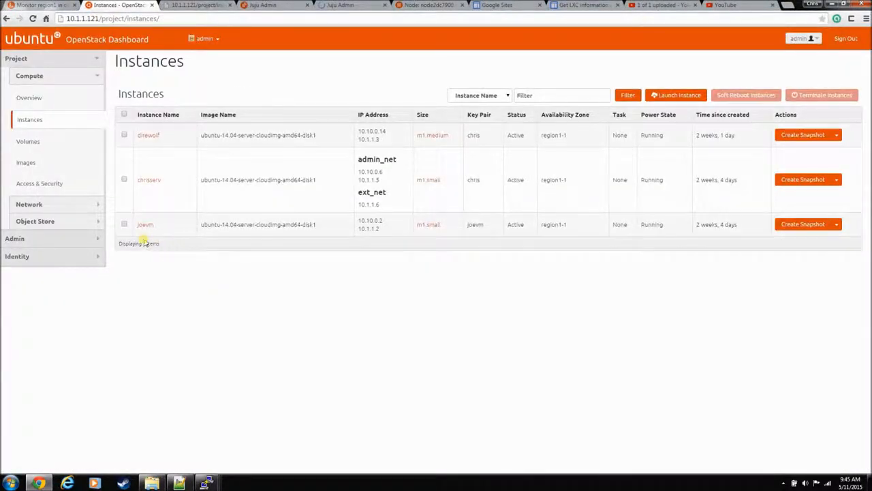
pyautogui.click(145, 224)
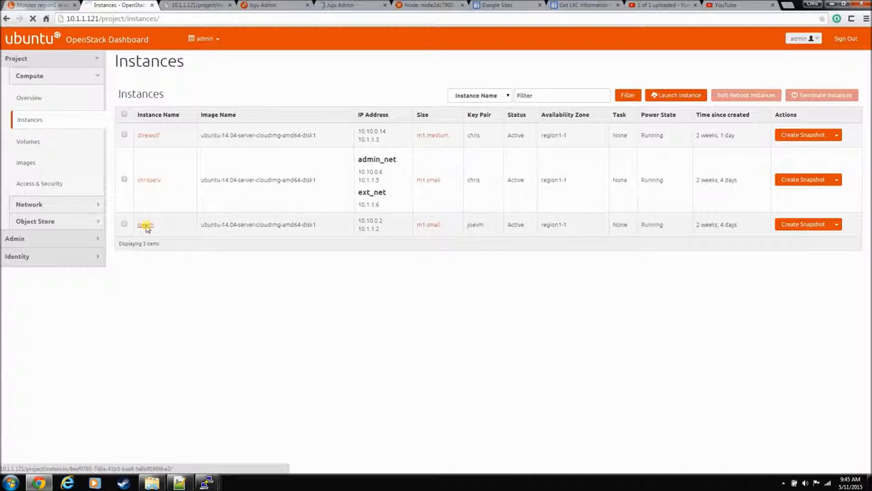
pyautogui.click(145, 224)
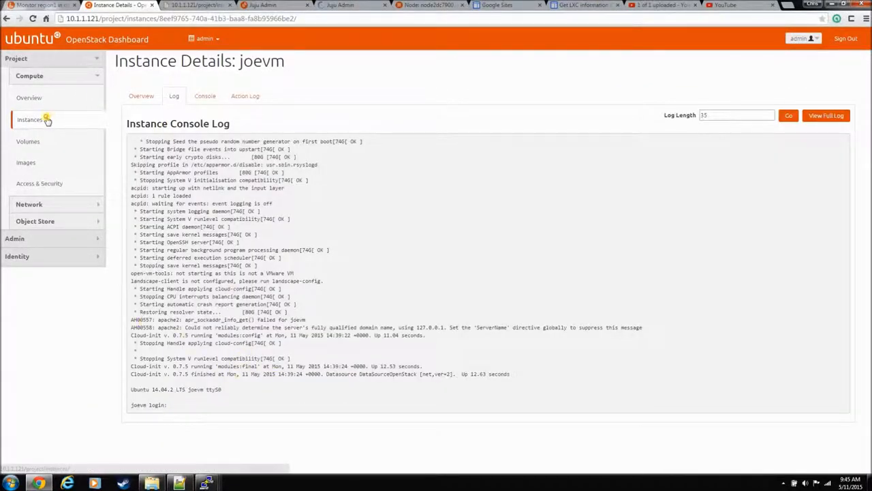
pyautogui.click(30, 119)
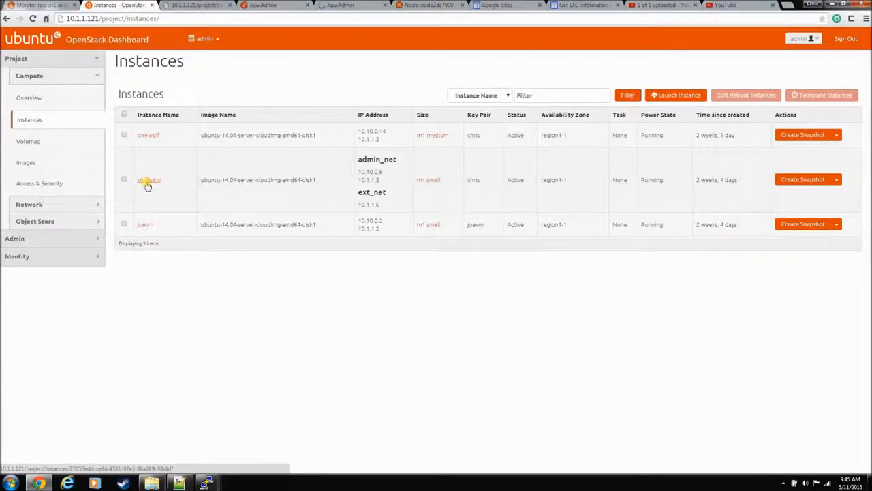
pyautogui.click(148, 179)
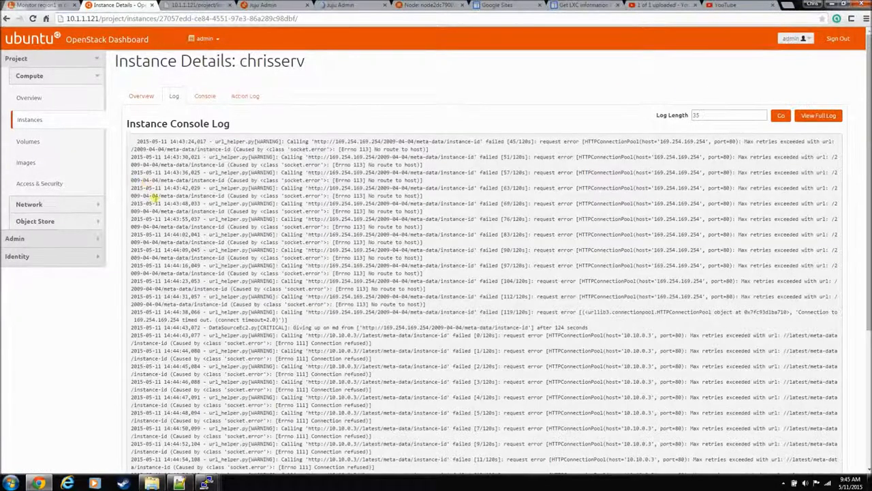
pyautogui.scroll(-3)
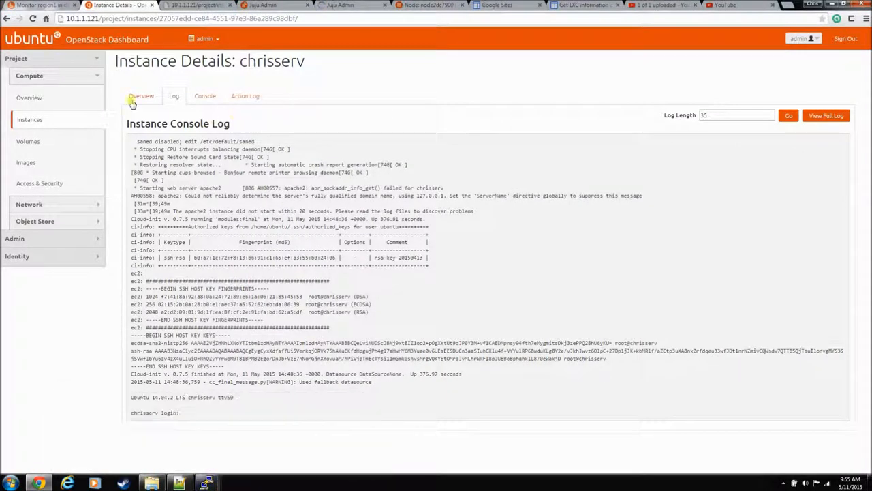
pyautogui.moveTo(207, 482)
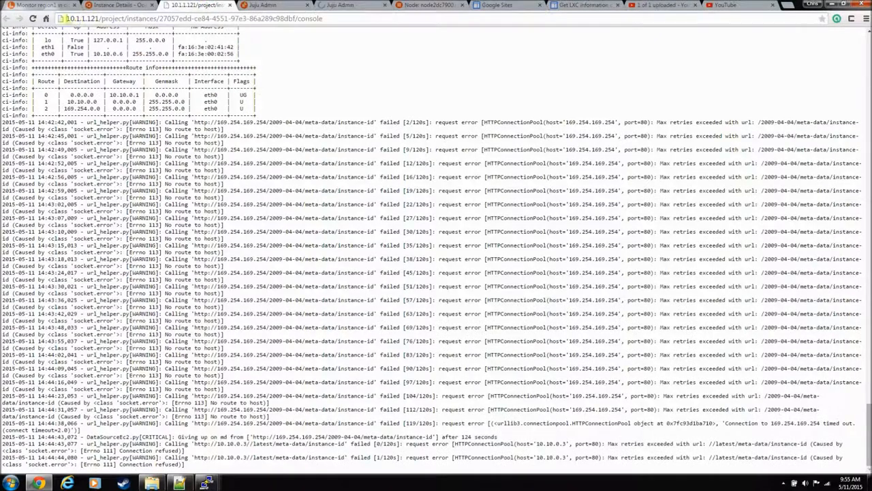
# - Scroll through chrisserv's metadata connection failures and dismiss PuTTY's 10.1.1.5 timed-out error
pyautogui.scroll(-3)
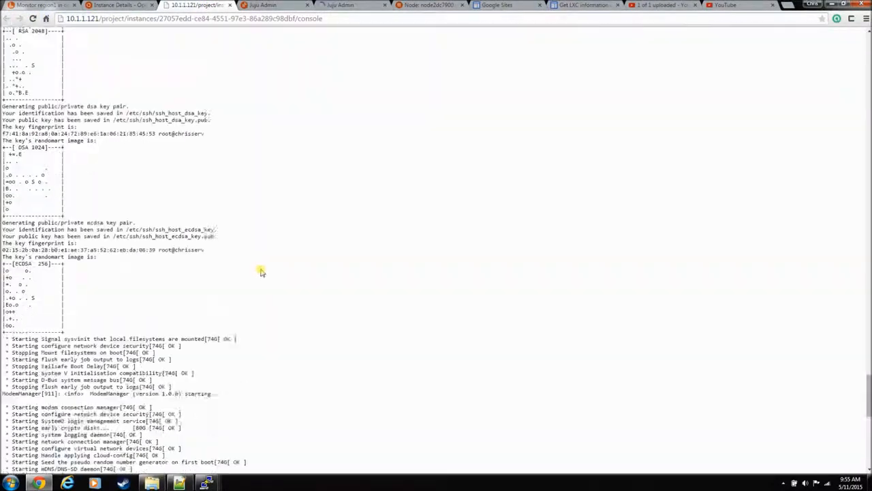
pyautogui.scroll(-3)
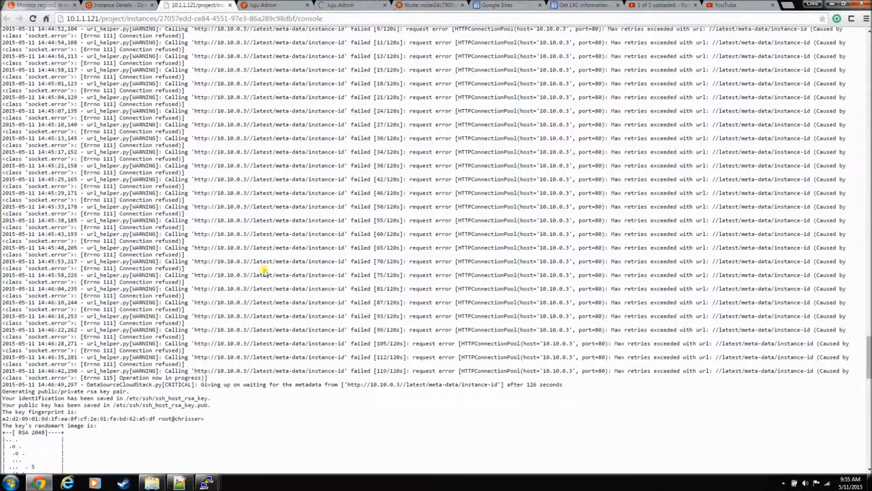
pyautogui.moveTo(206, 482)
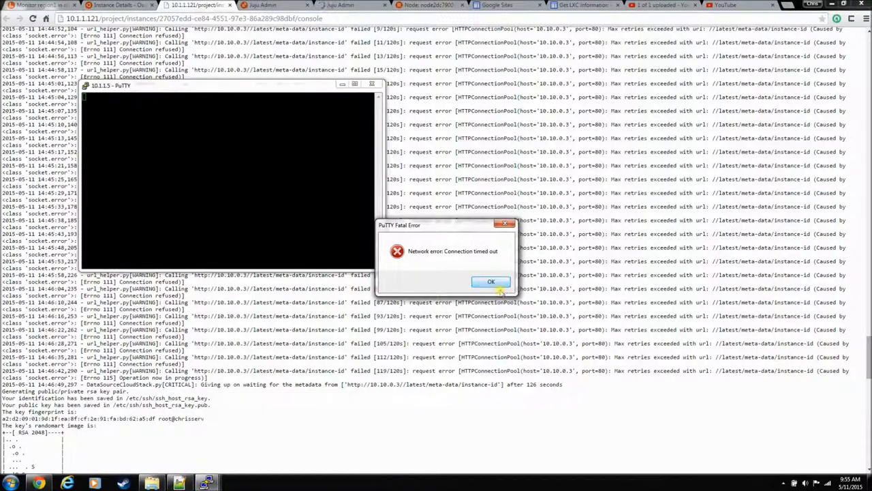
pyautogui.click(491, 282)
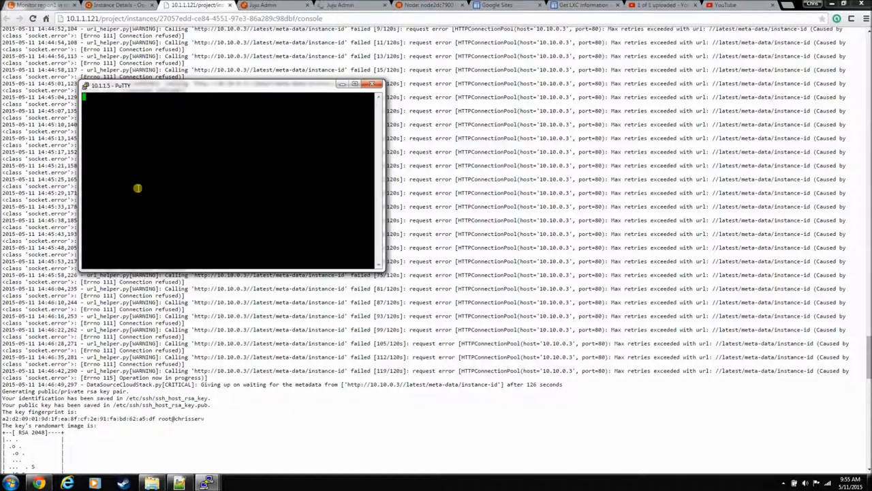
pyautogui.moveTo(269, 291)
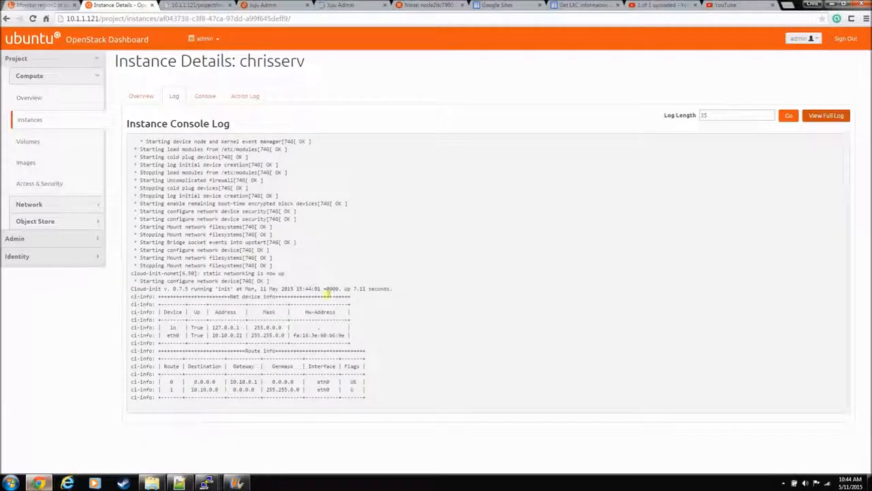
# - Allocate floating IP 10.1.1.5 from ext_net and associate it with chrisserv's 10.10.0.21 port
pyautogui.click(30, 120)
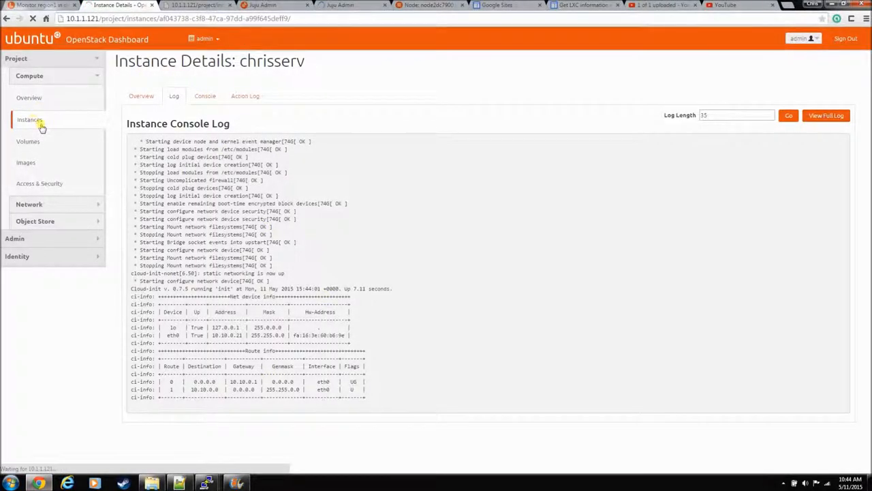
pyautogui.click(29, 120)
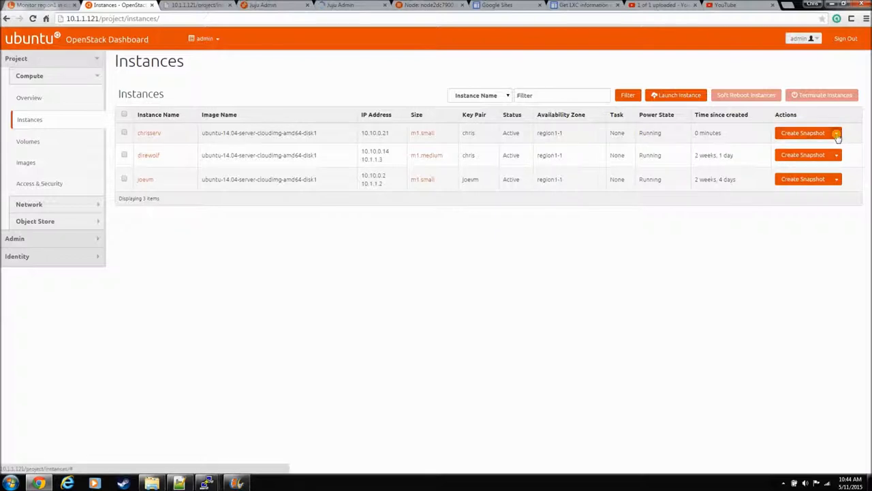
pyautogui.click(836, 133)
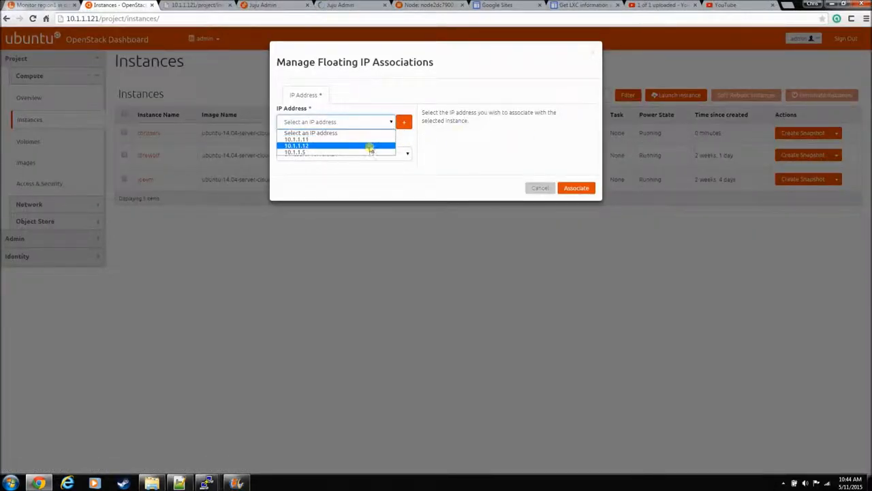
pyautogui.click(404, 122)
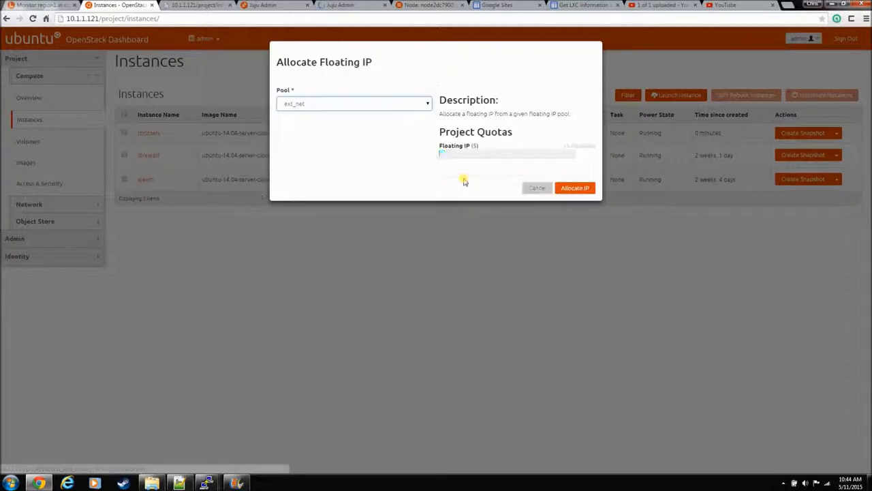
pyautogui.click(574, 187)
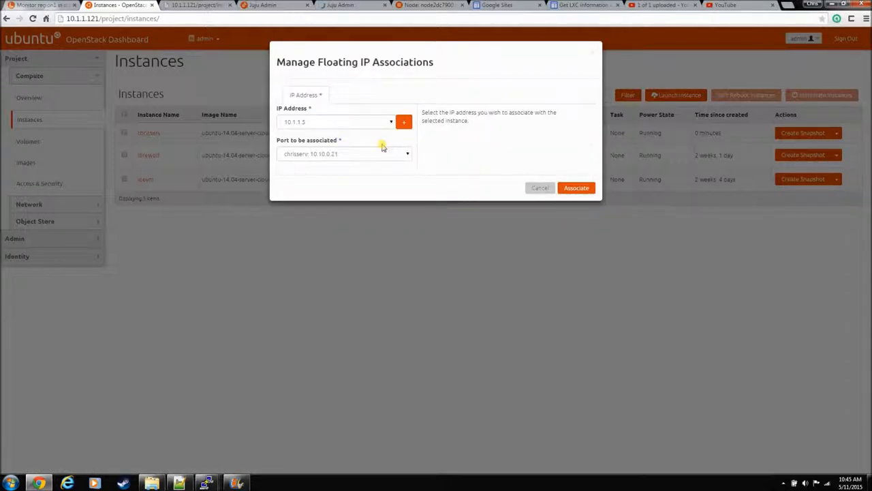
pyautogui.click(575, 188)
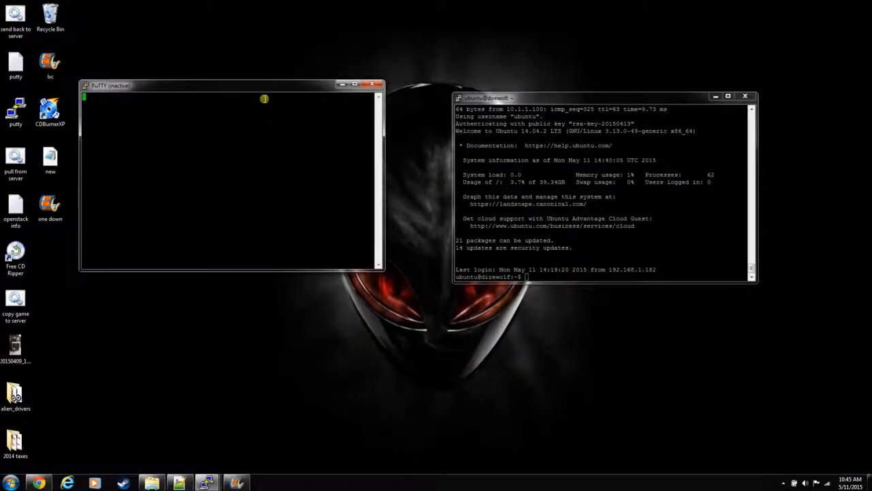
# - Restart chrisserv's disconnected PuTTY session and start it pinging 10.1.1.100
pyautogui.moveTo(232, 86); pyautogui.dragTo(295, 161)
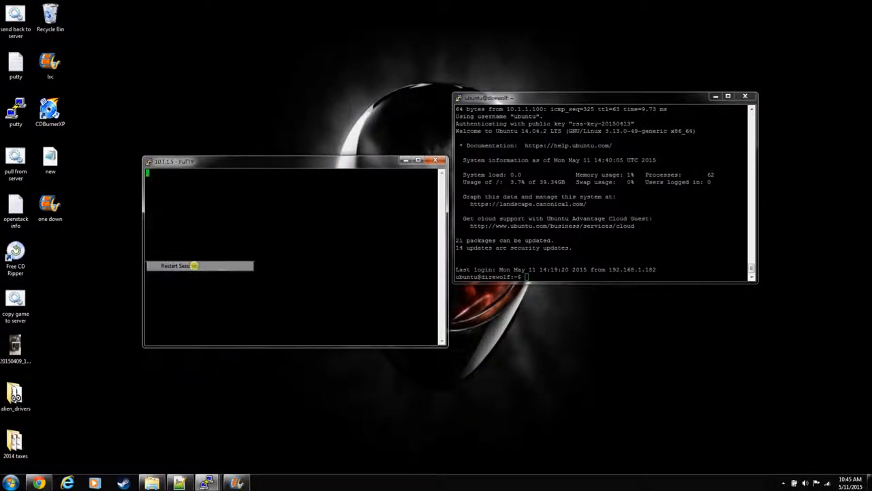
pyautogui.click(175, 265)
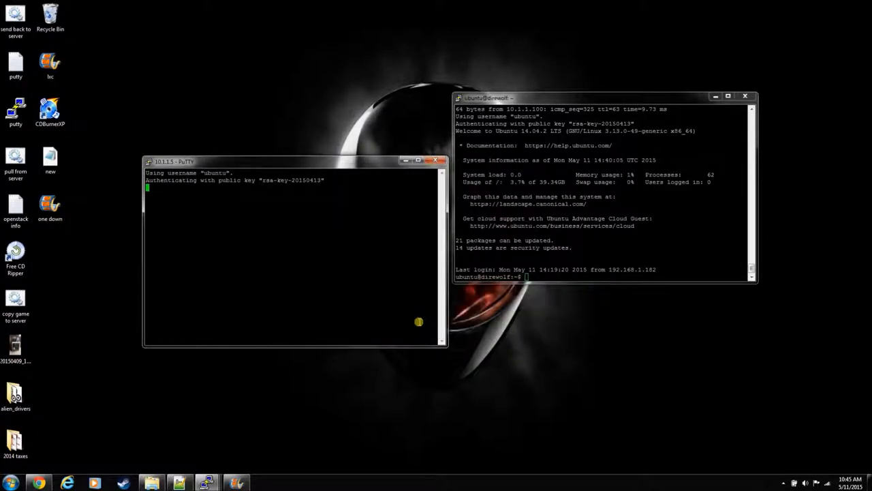
pyautogui.moveTo(408, 311)
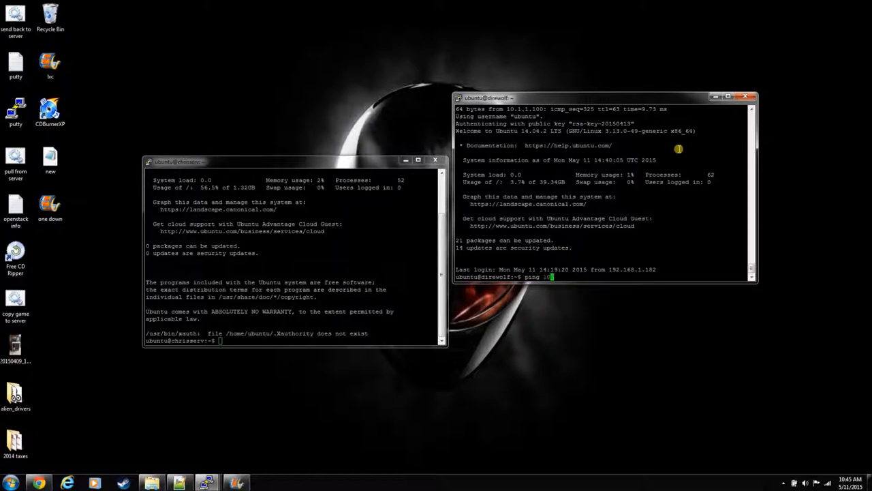
pyautogui.write('10.1.1.100')
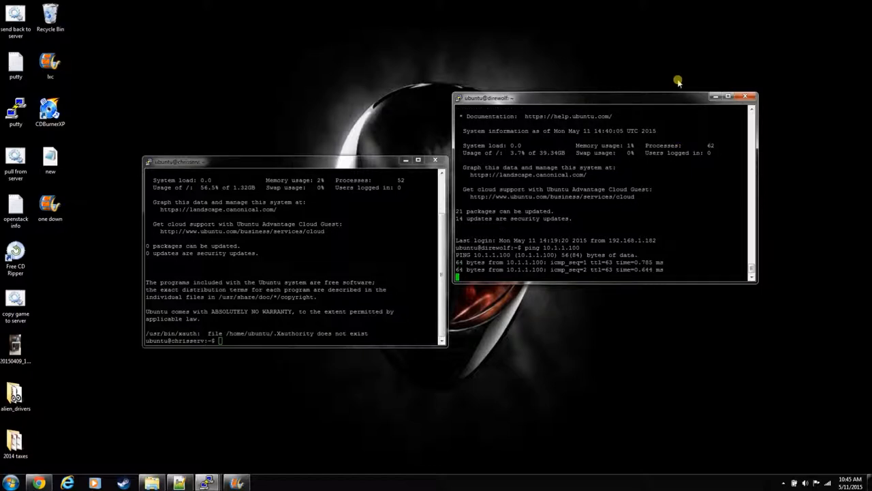
pyautogui.write('10.1.1.100')
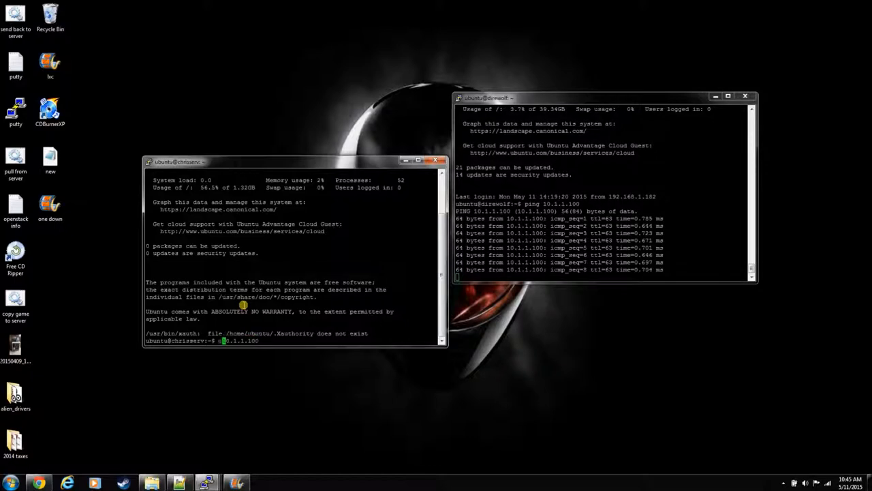
pyautogui.press('Return')
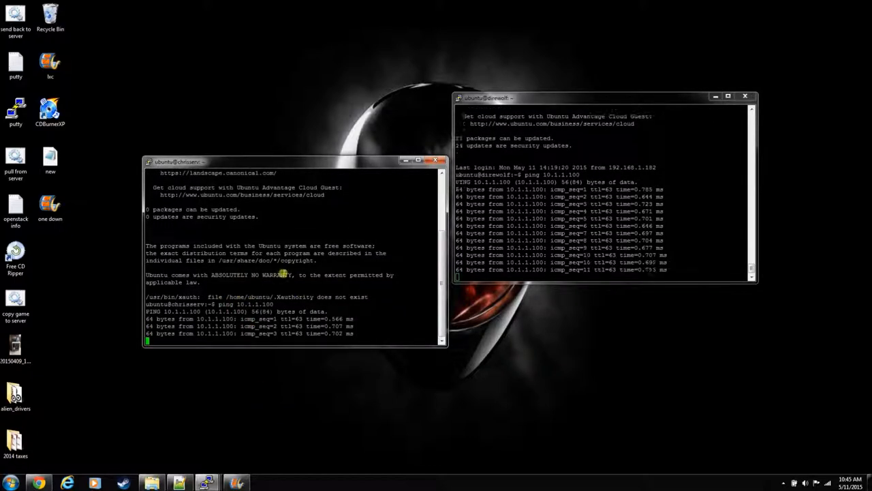
pyautogui.moveTo(293, 162); pyautogui.dragTo(252, 88)
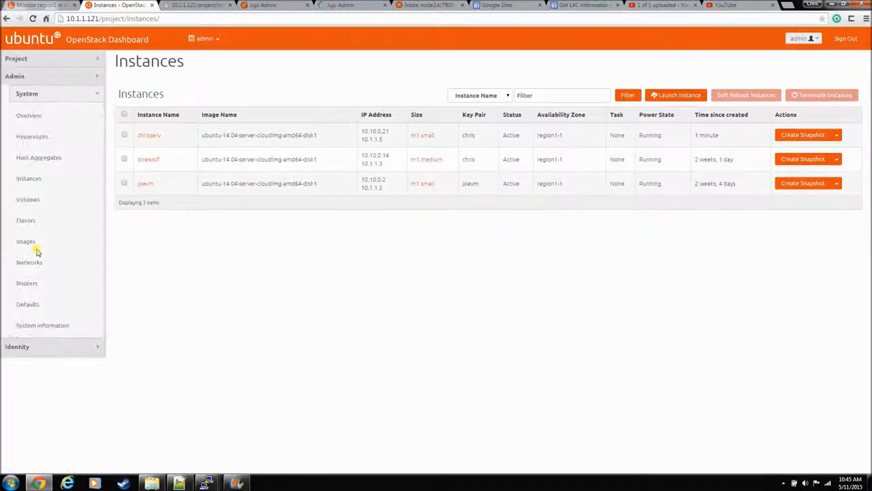
# - Open the All Hypervisors page from the Admin > System sidebar
pyautogui.click(32, 137)
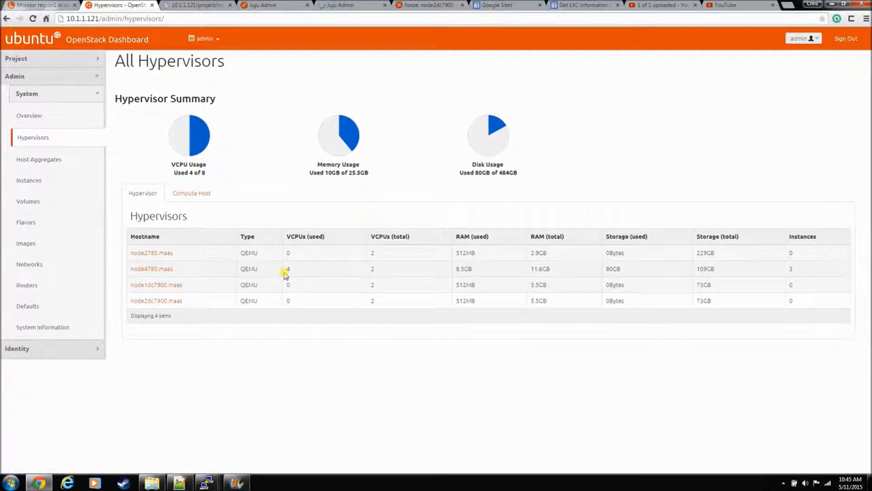
pyautogui.moveTo(310, 279)
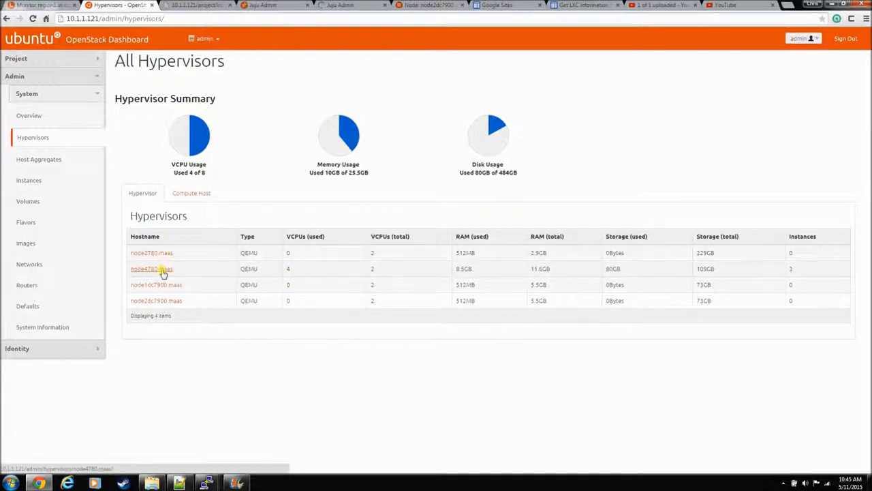
pyautogui.moveTo(152, 253)
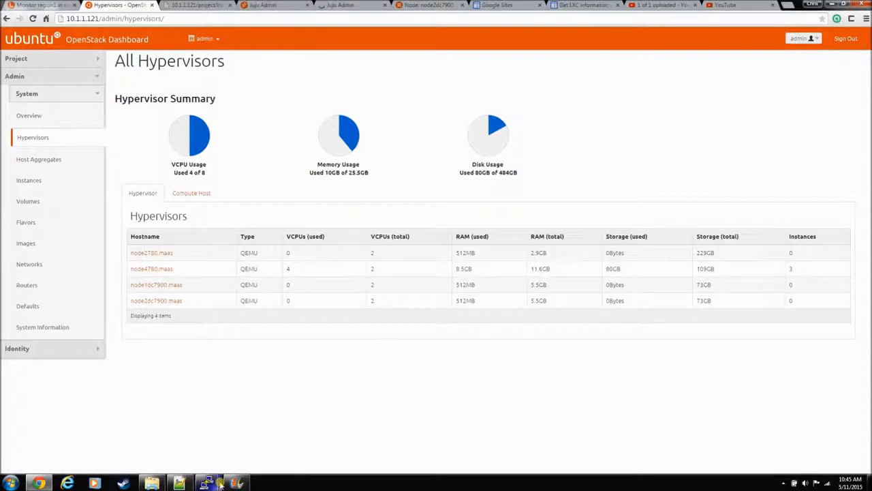
# - From the MAAS terminal, SSH into 10.1.1.153 and halt node2dc7900 with sudo shutdown
pyautogui.click(207, 483)
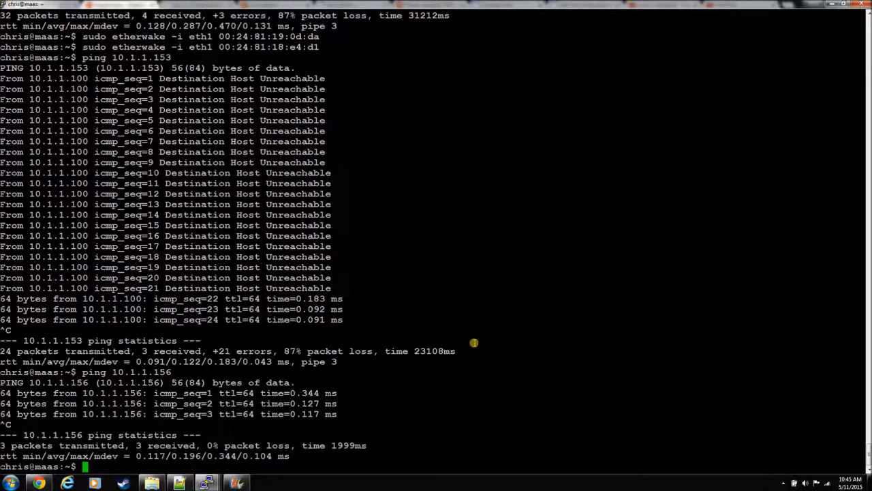
pyautogui.write('ping 10.1.1.153')
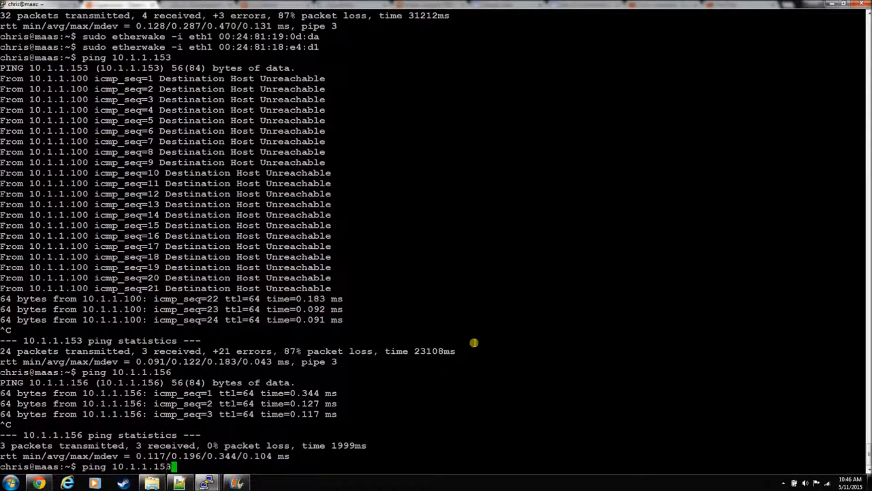
pyautogui.write('sudo etherwake -i eth1 00:25:64:aa:ae:92')
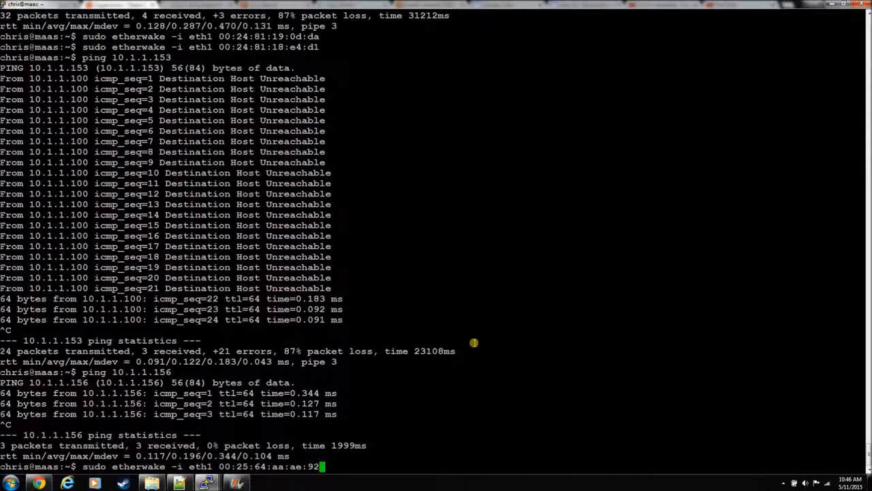
pyautogui.write('ssh ubuntu@10.1.1.153')
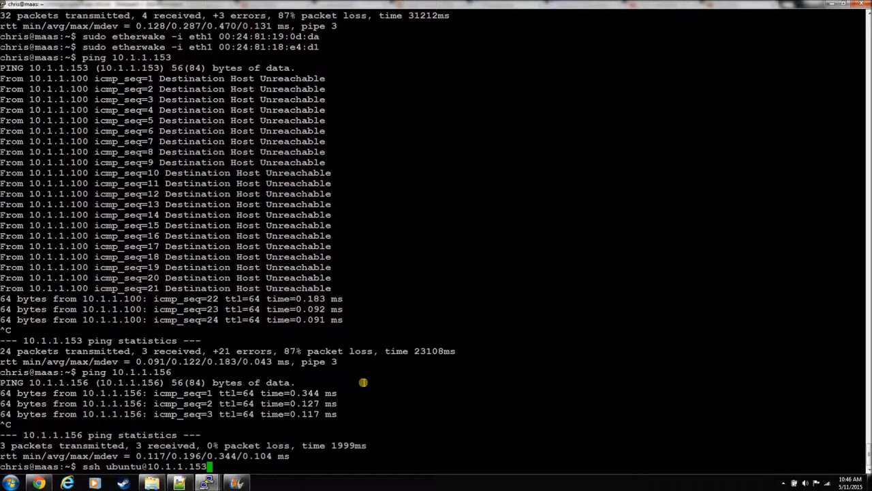
pyautogui.press('Return')
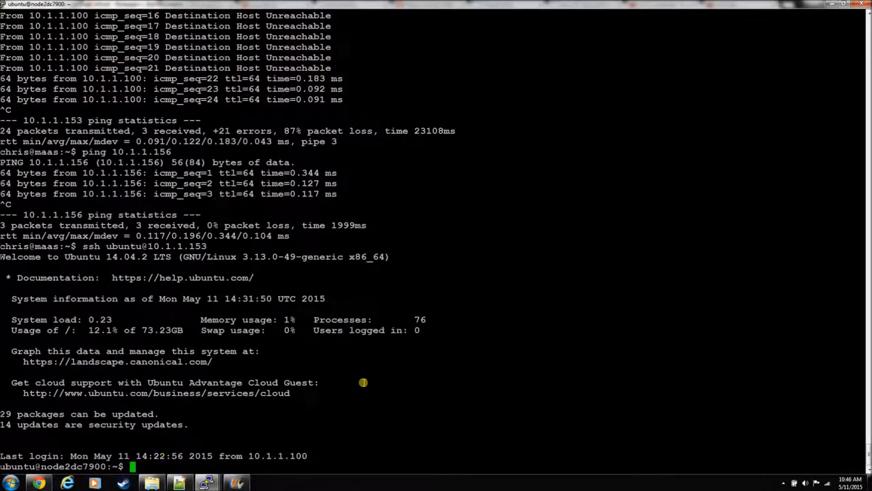
pyautogui.write('sudo s')
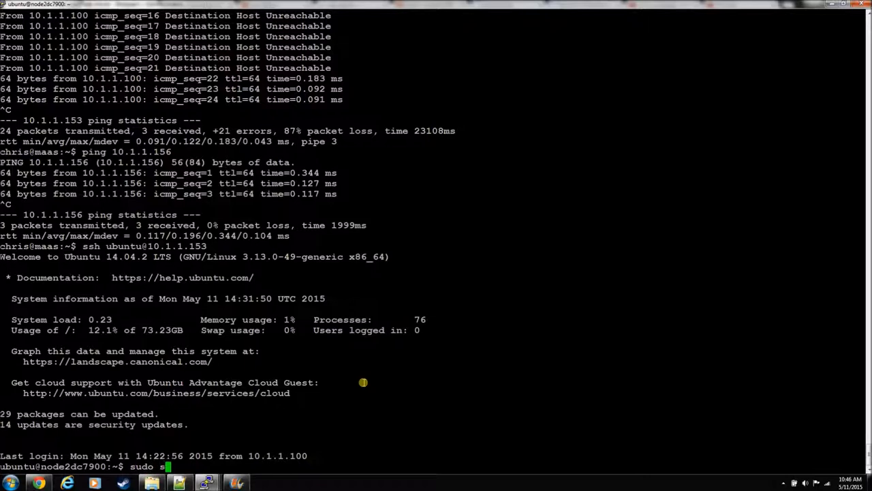
pyautogui.write('hutdown')
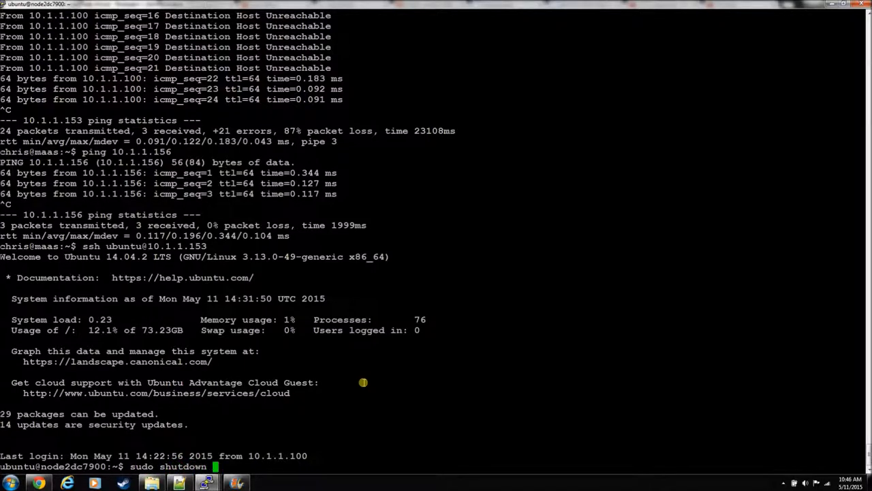
pyautogui.press('Return')
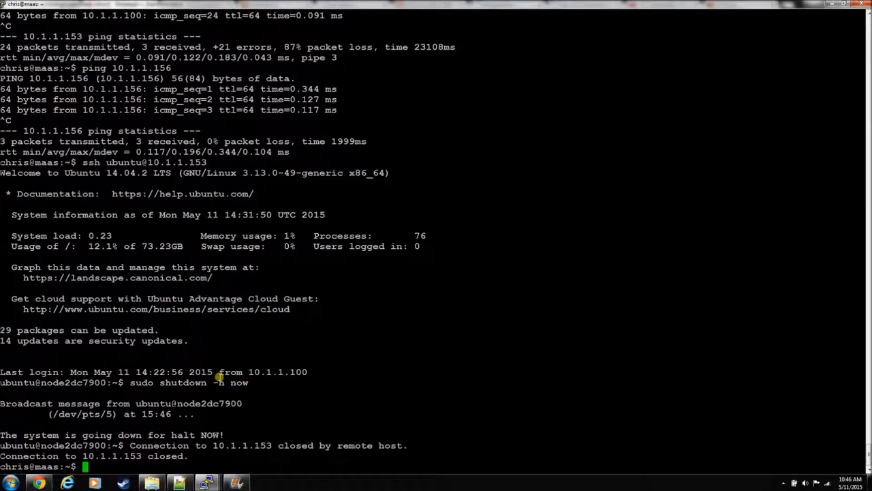
# - SSH into 10.1.1.156 and issue the shutdown command to node1dc7900
pyautogui.write('ssh ubuntu@10.1.1.156')
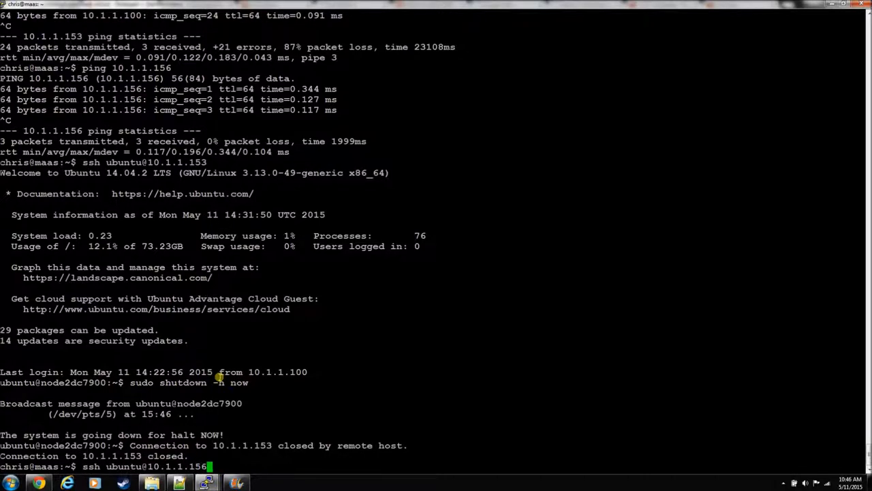
pyautogui.press('Return')
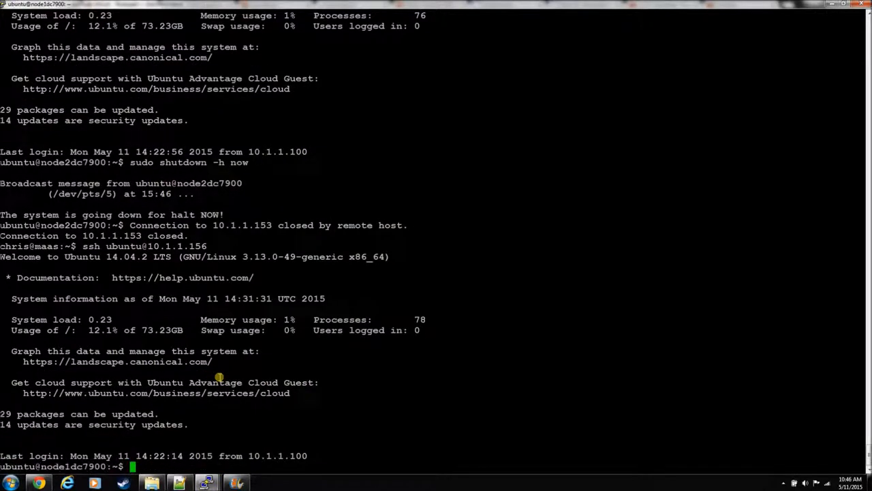
pyautogui.write('sud')
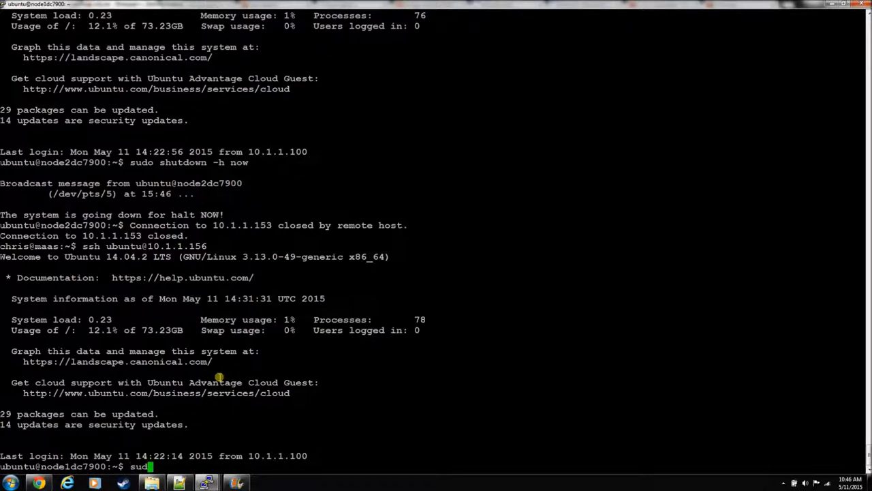
pyautogui.write('shutdo')
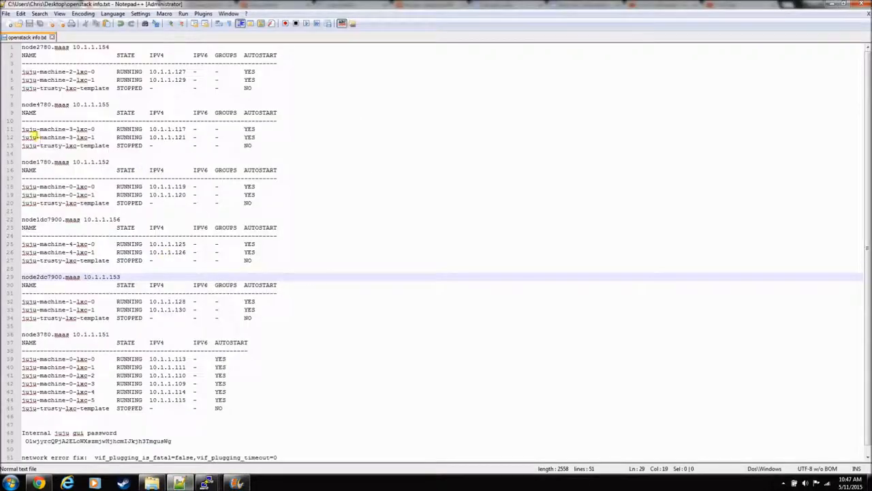
# - From the MAAS terminal, SSH into the next node and shut down node2780
pyautogui.click(205, 483)
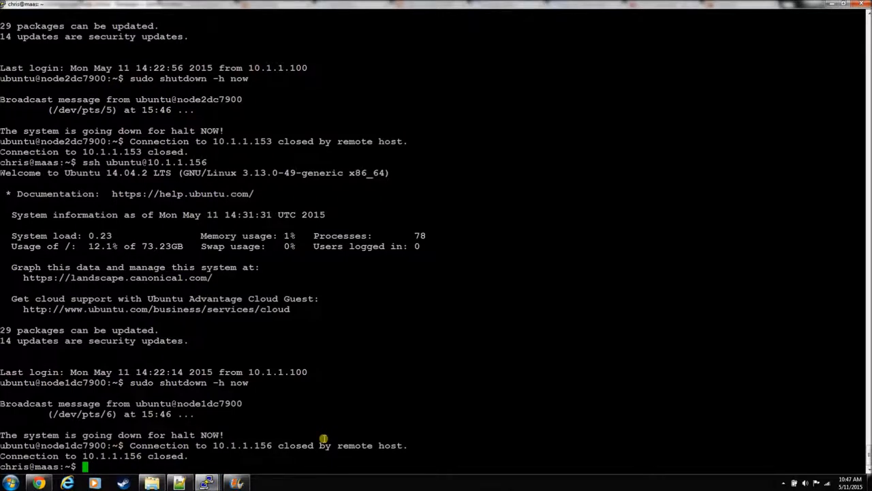
pyautogui.write('ssh ubuntu@10.1.1.156')
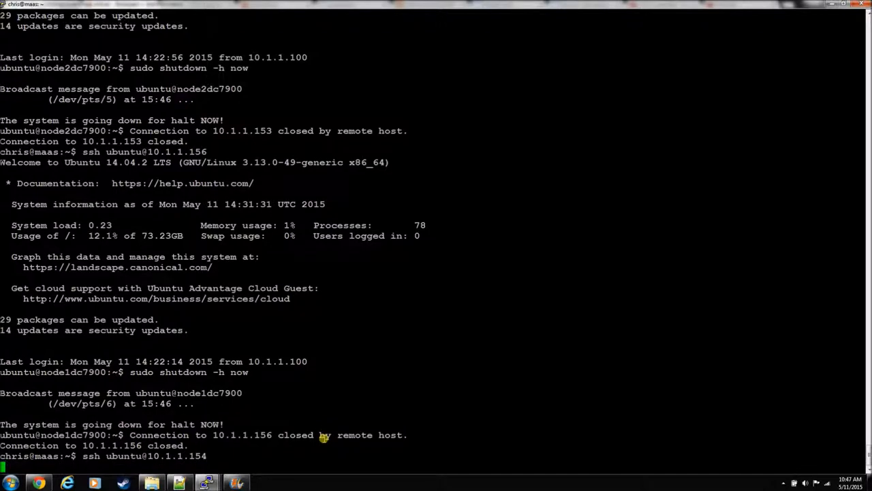
pyautogui.press('Return')
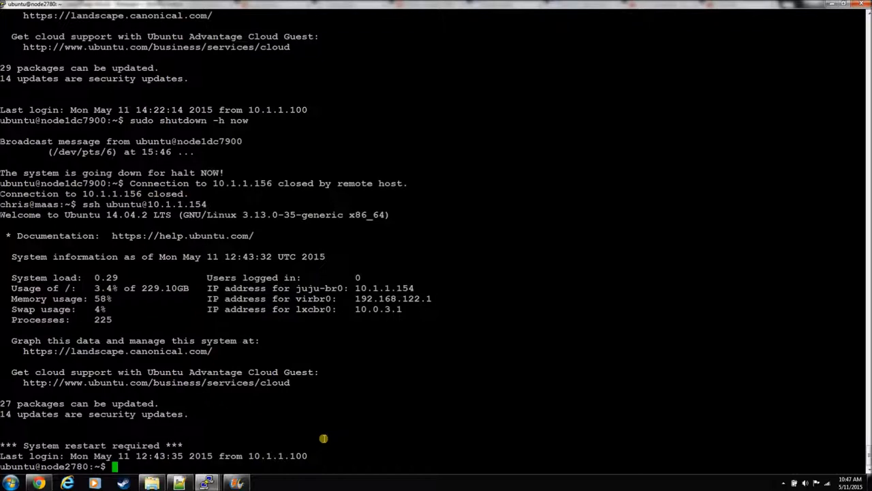
pyautogui.write('shd')
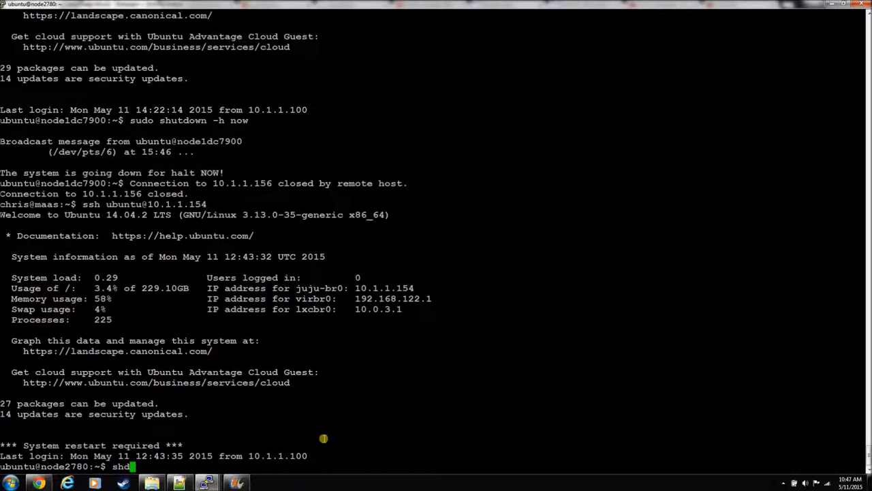
pyautogui.write('sudo s')
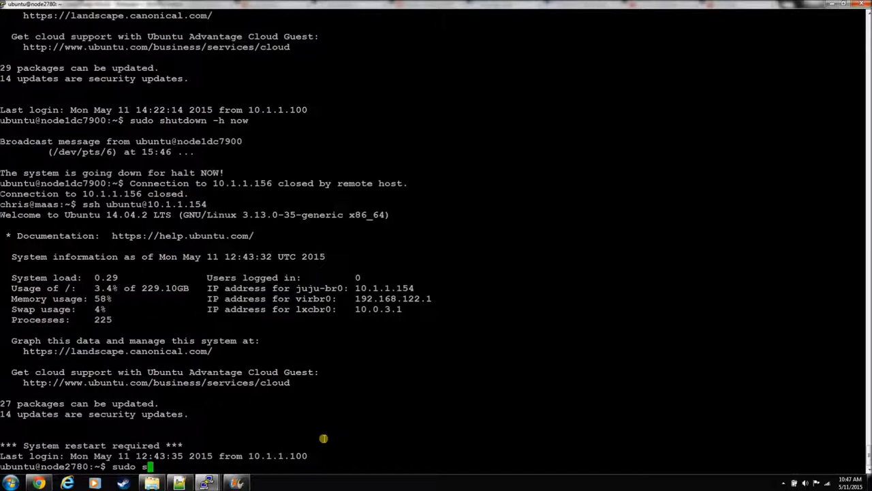
pyautogui.write('hutdown -h now')
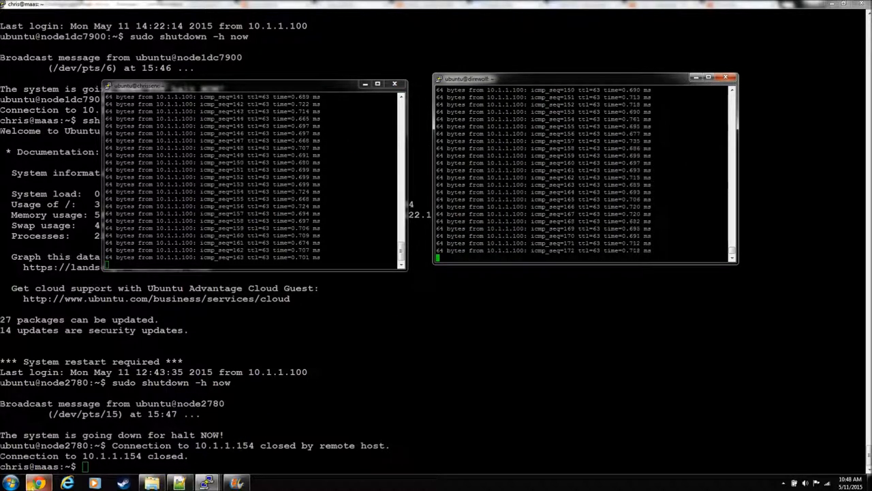
pyautogui.moveTo(39, 483)
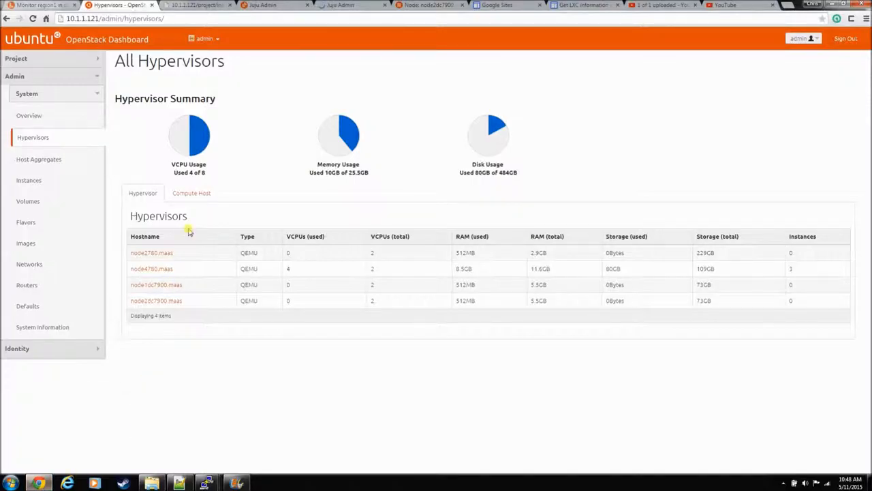
pyautogui.moveTo(151, 268)
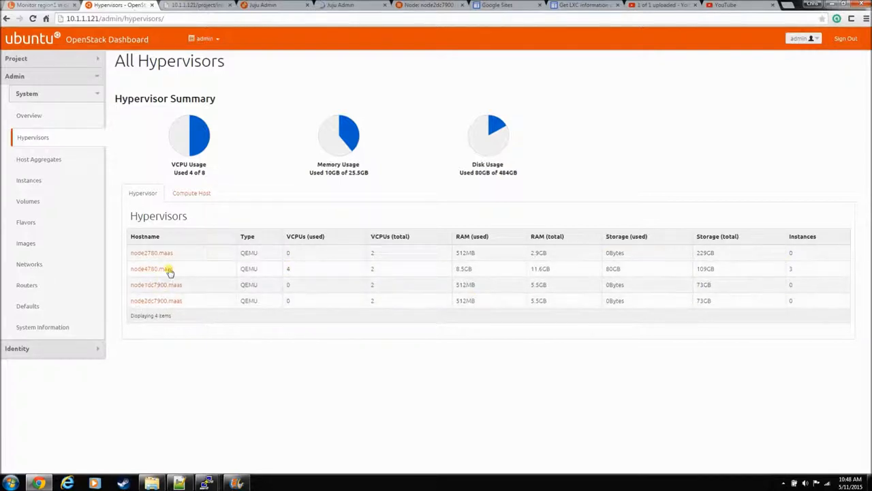
pyautogui.moveTo(251, 291)
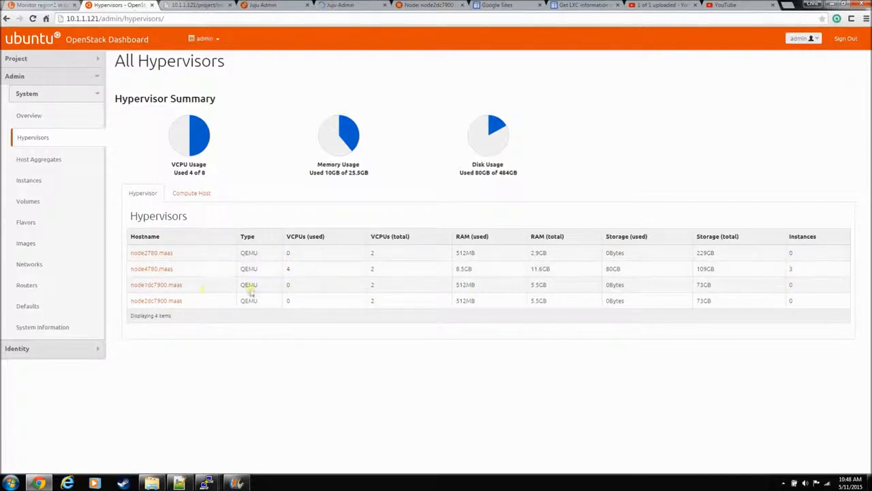
pyautogui.moveTo(307, 256)
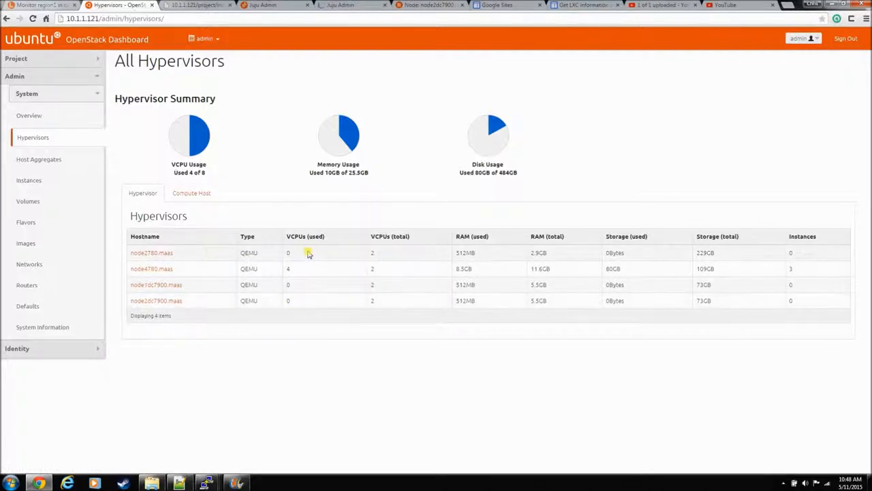
pyautogui.moveTo(152, 268)
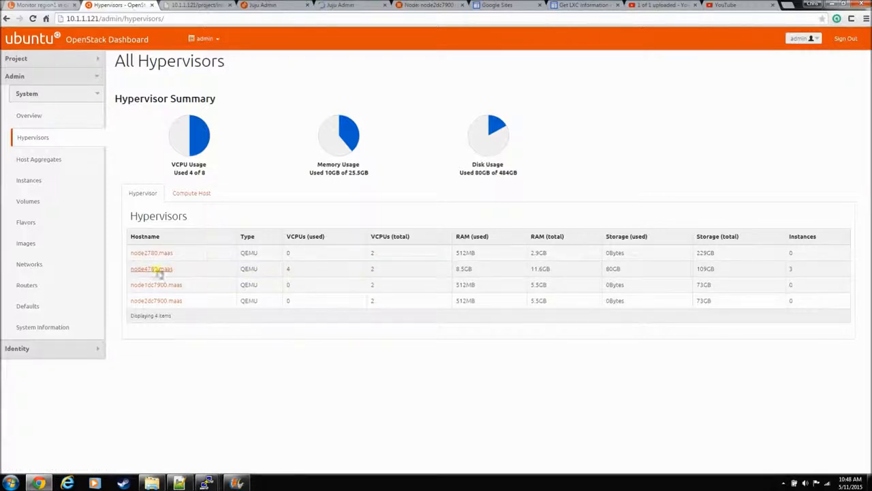
# - Open the node4780.maas hypervisor details from the hypervisor table
pyautogui.click(152, 268)
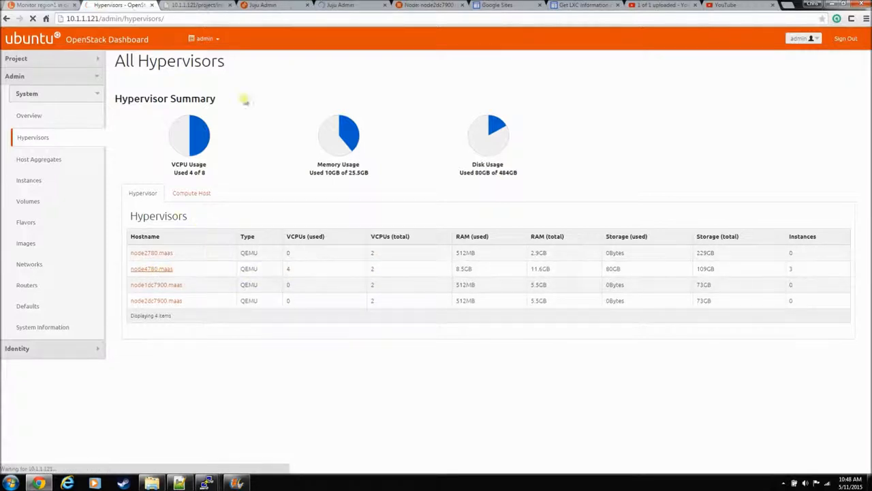
# - In Juju GUI, select nova-compute, list its running units and view nova-compute/2's placement
pyautogui.click(341, 5)
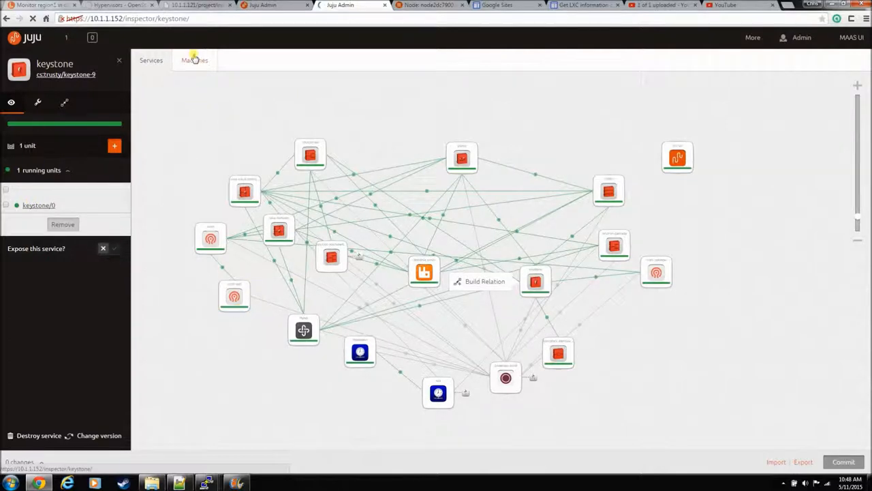
pyautogui.click(194, 60)
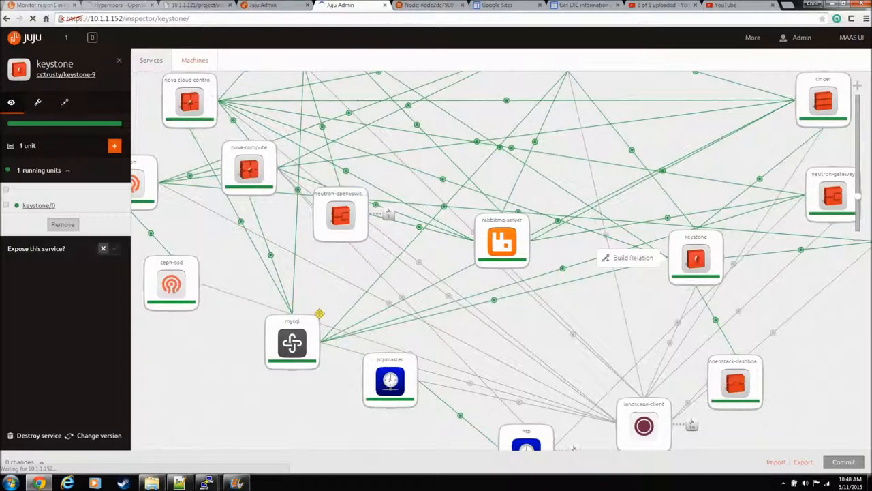
pyautogui.click(248, 169)
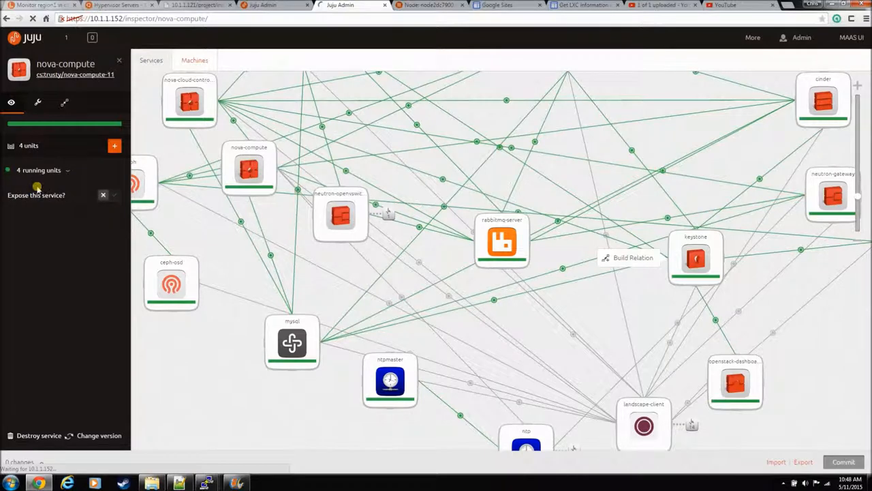
pyautogui.click(39, 169)
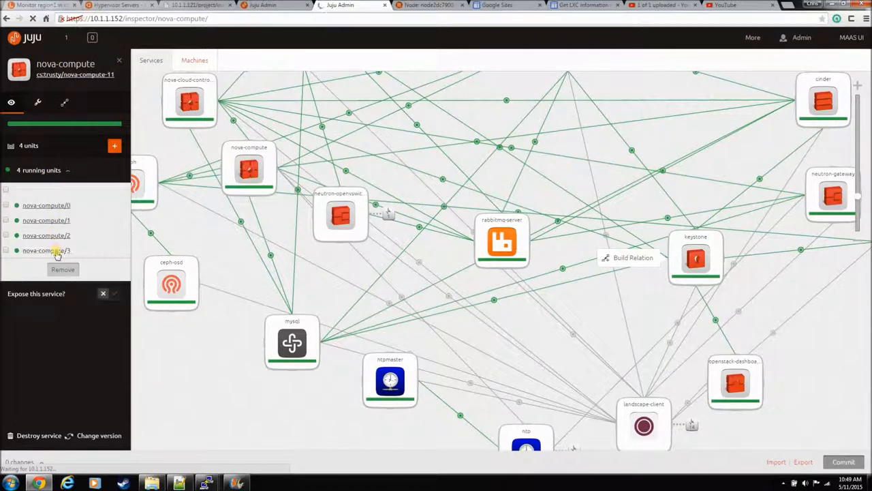
pyautogui.click(46, 250)
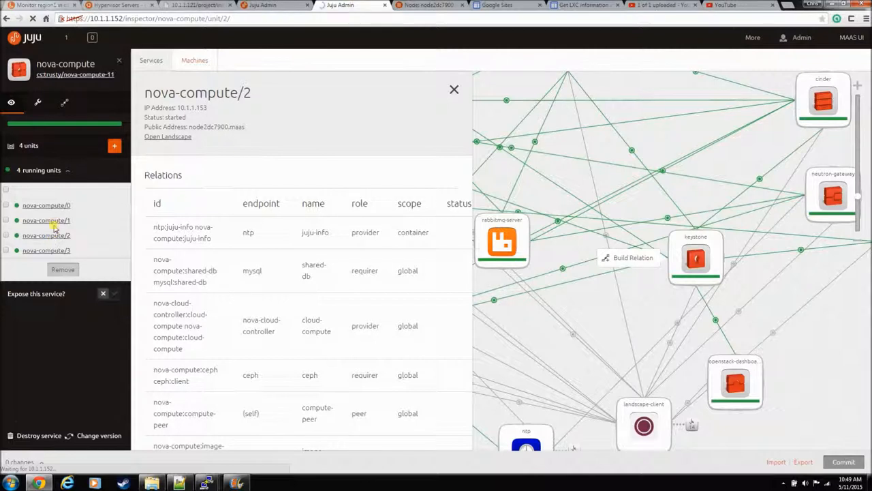
pyautogui.click(46, 205)
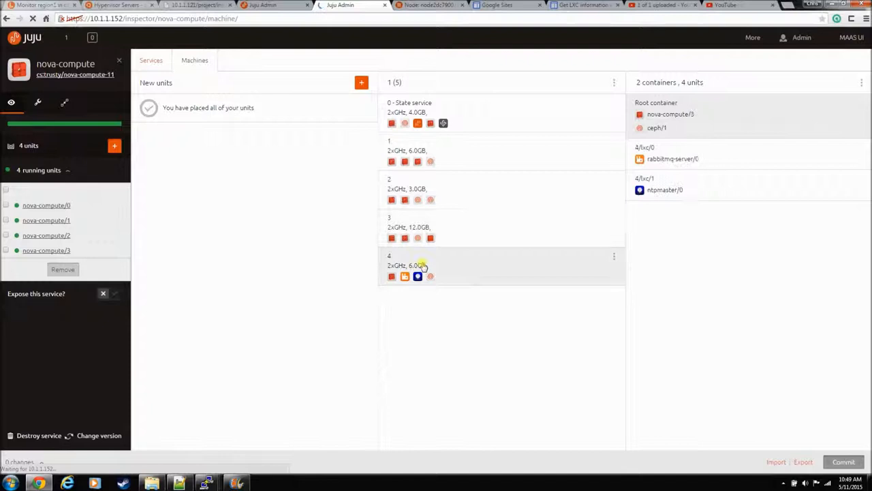
# - Select machine 0 in the Juju machine view to inspect its units
pyautogui.click(422, 179)
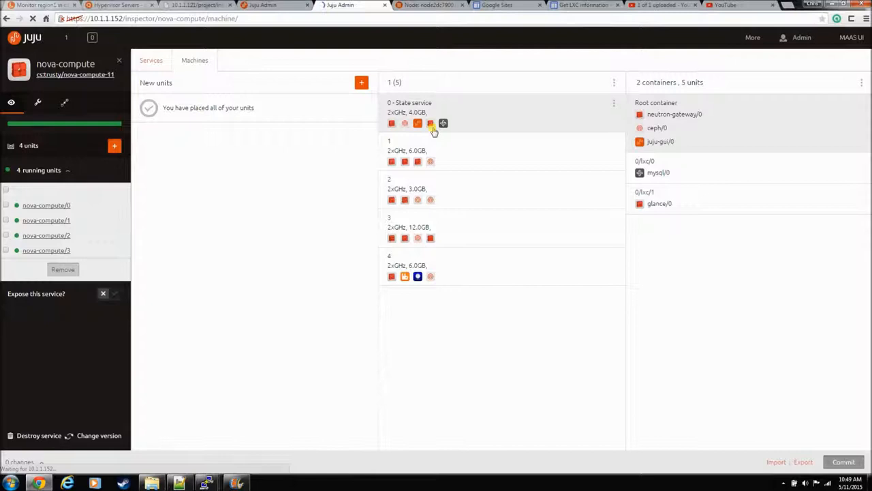
pyautogui.moveTo(483, 122)
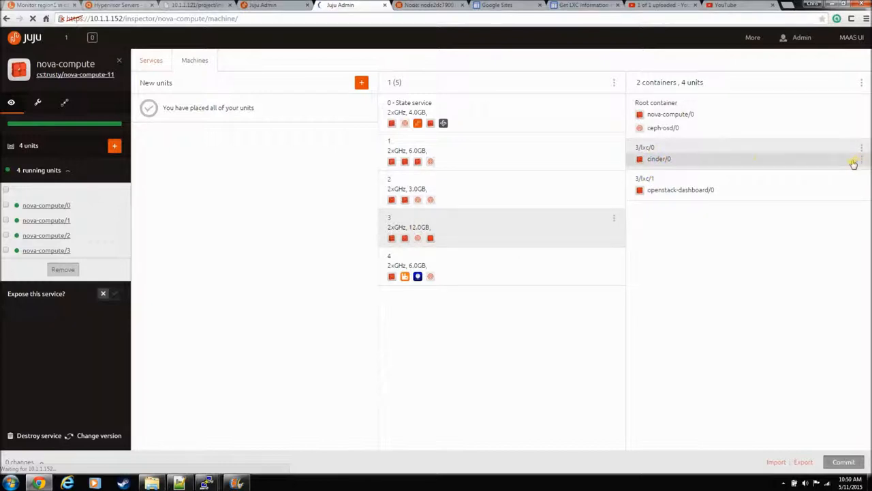
pyautogui.moveTo(404, 426)
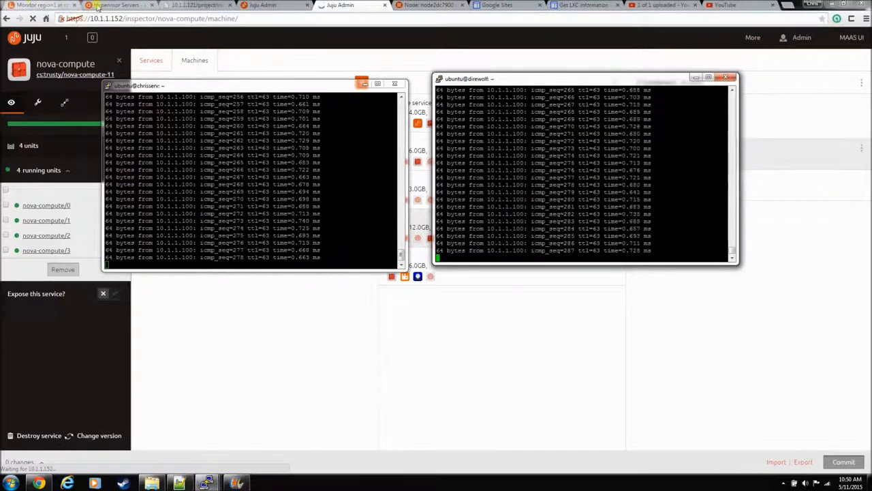
# - Check Landscape's region1 monitor, an instance console and Juju, then return to node4780.maas
pyautogui.click(119, 5)
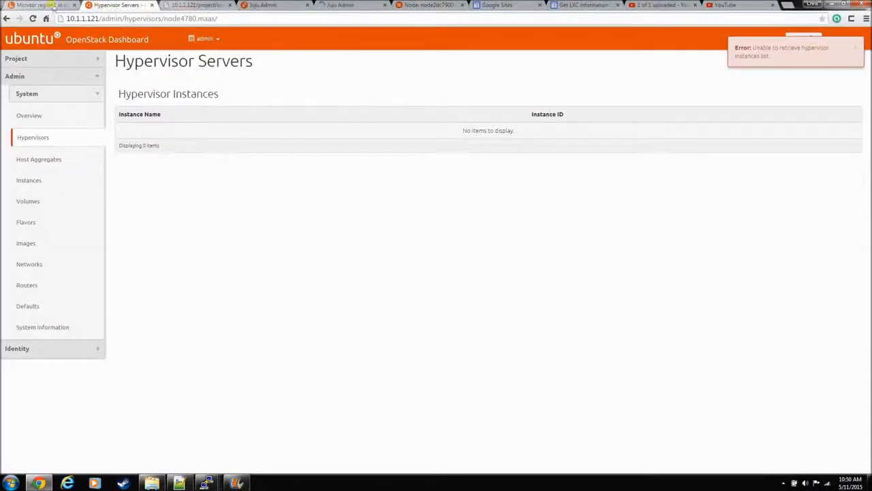
pyautogui.click(37, 5)
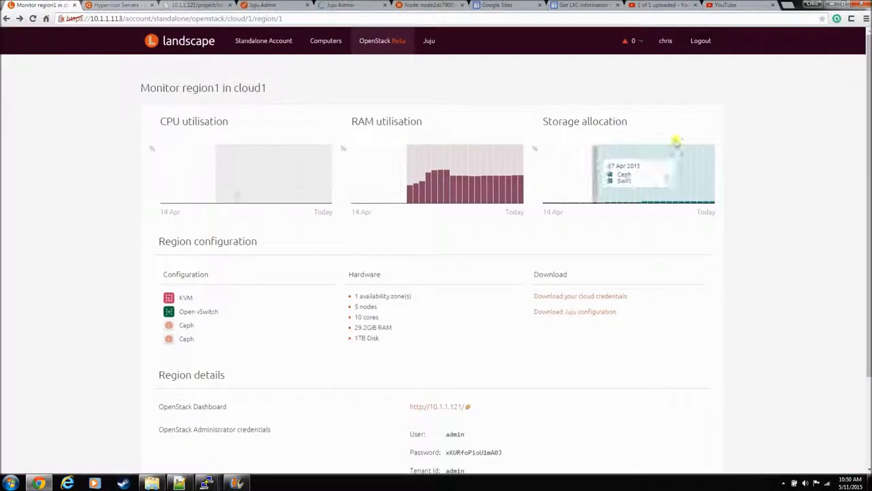
pyautogui.moveTo(250, 73)
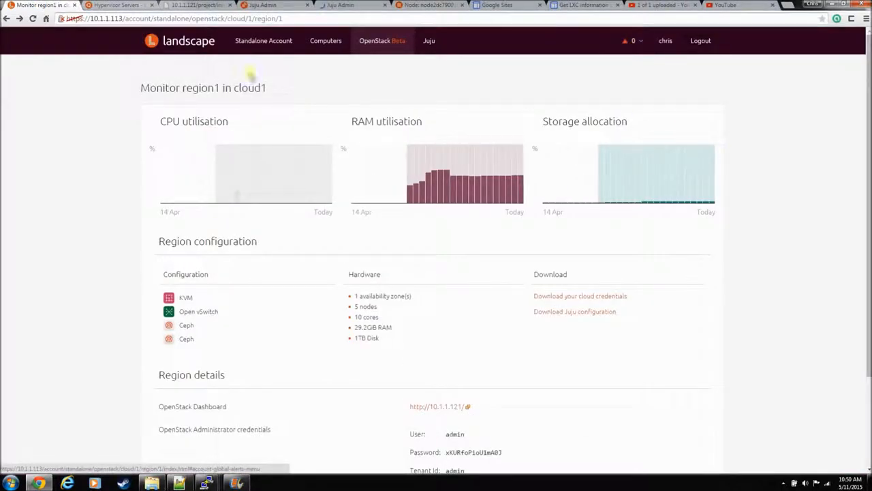
pyautogui.moveTo(272, 173)
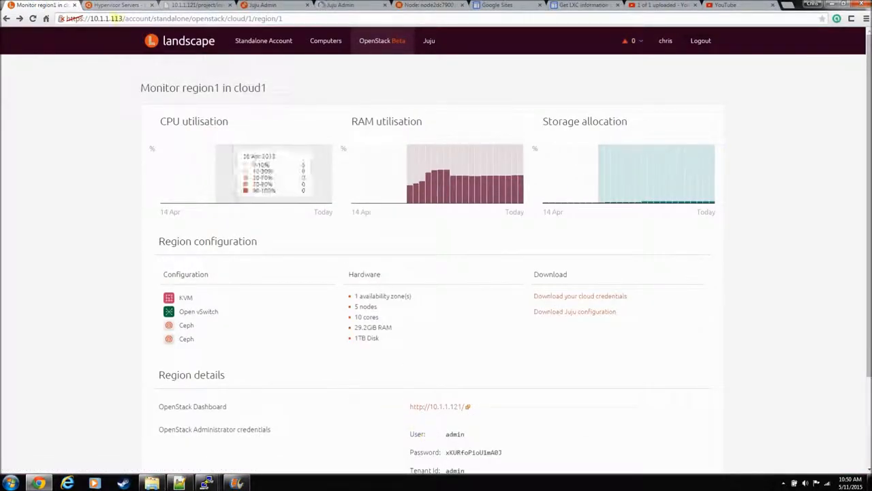
pyautogui.click(194, 5)
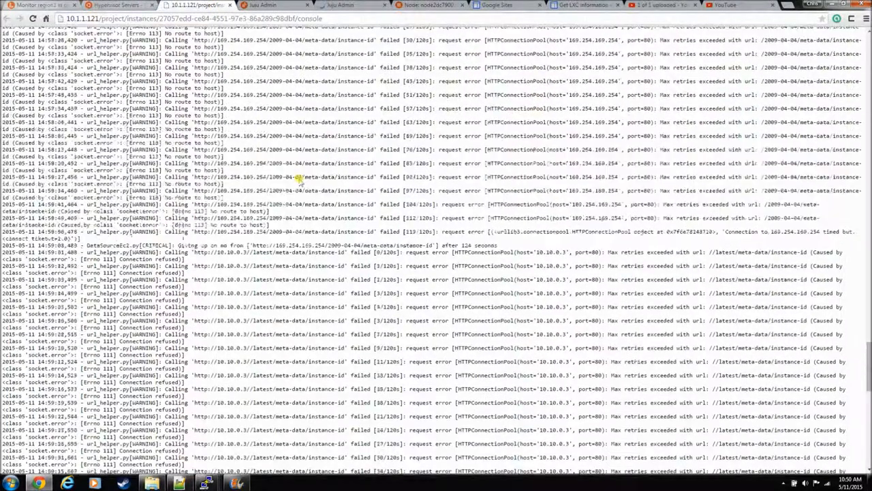
pyautogui.click(197, 5)
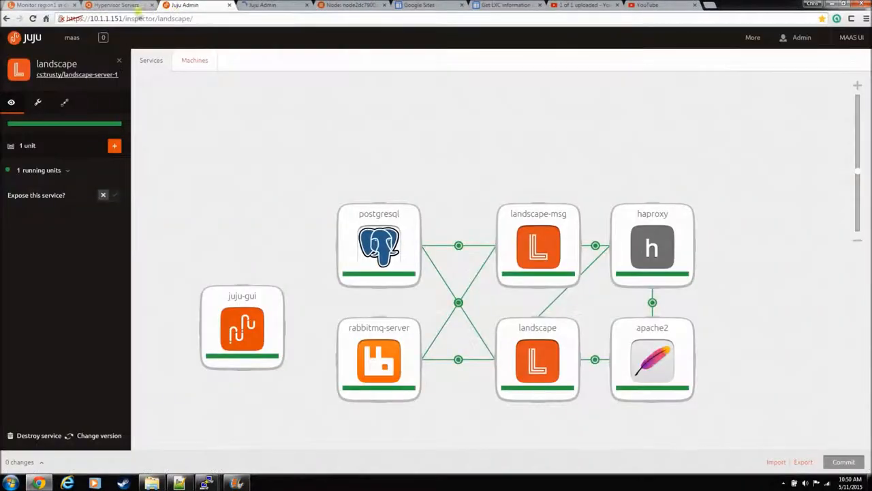
pyautogui.click(116, 6)
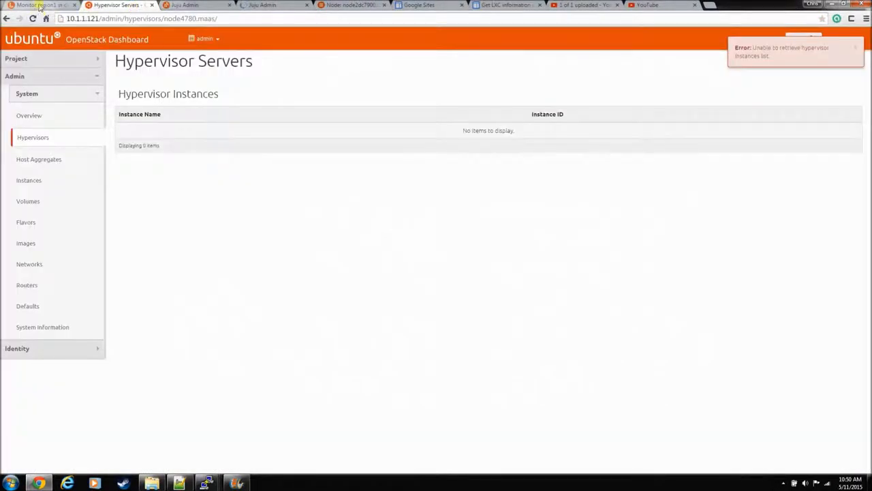
pyautogui.moveTo(34, 4)
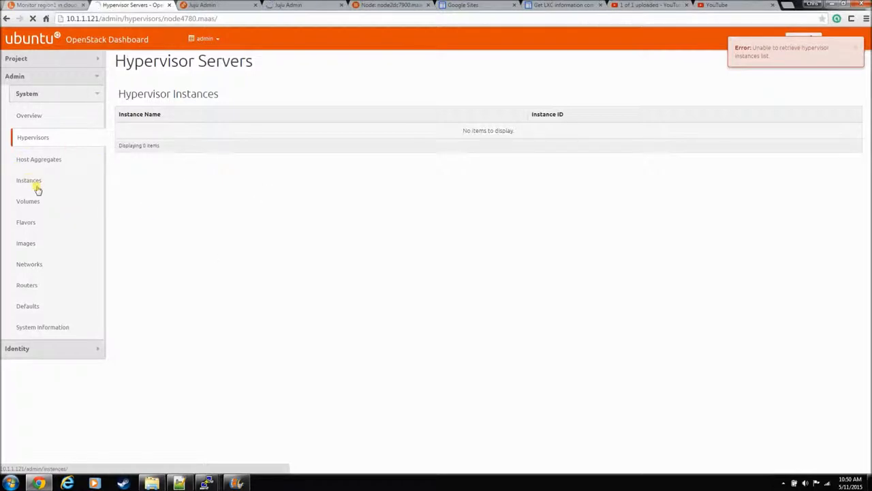
# - Open the project Instances page from the left navigation panel
pyautogui.click(39, 159)
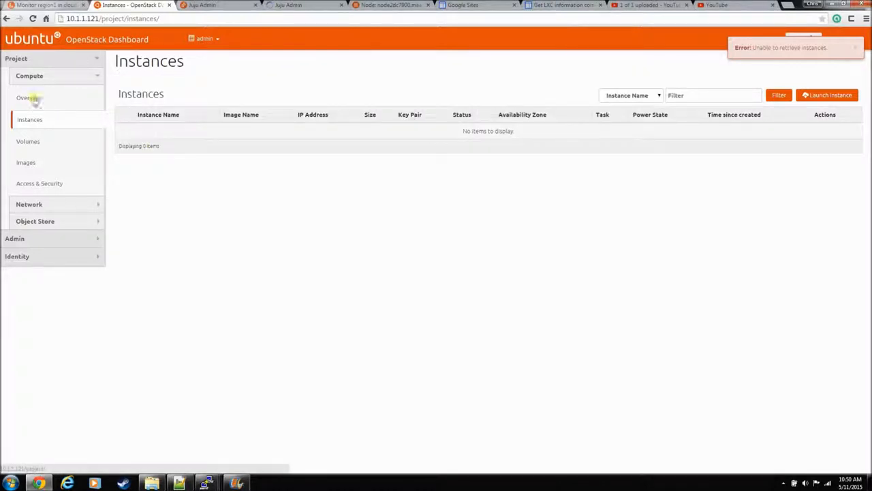
pyautogui.moveTo(257, 290)
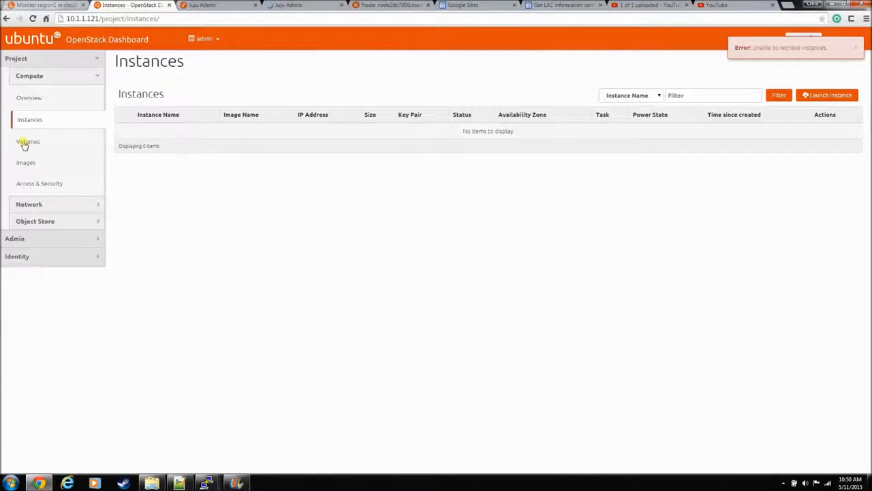
pyautogui.moveTo(259, 259)
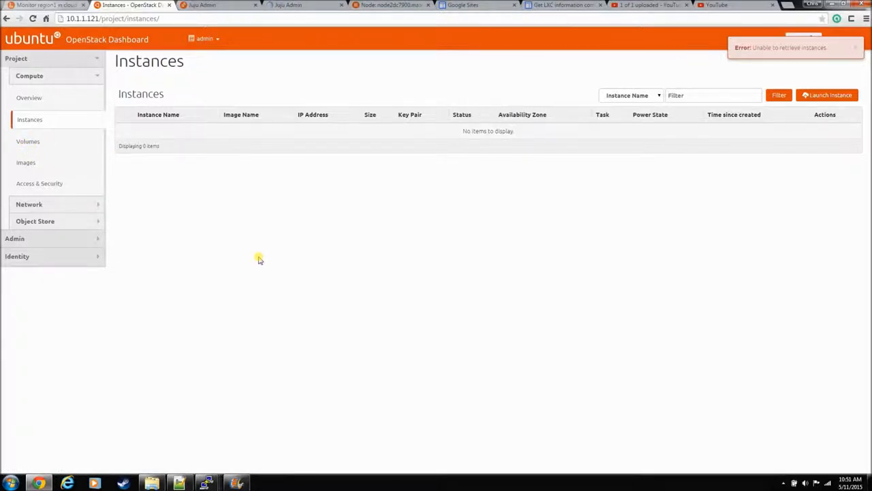
pyautogui.moveTo(225, 252)
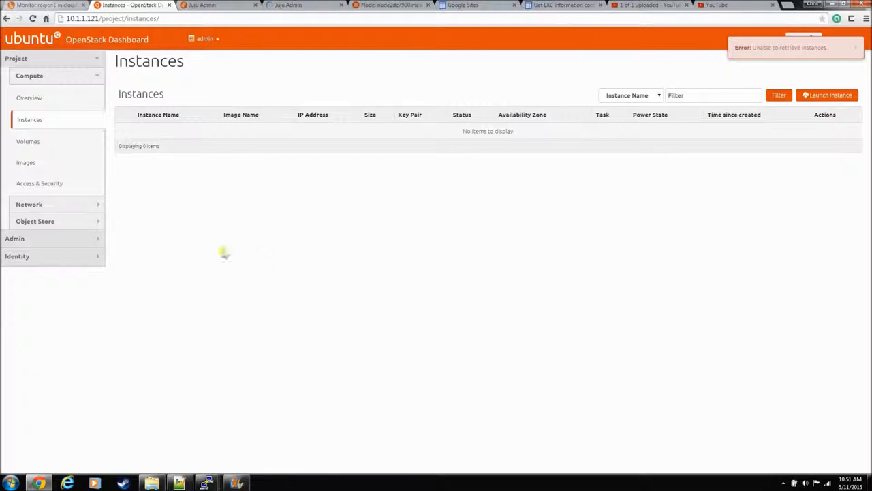
pyautogui.moveTo(155, 276)
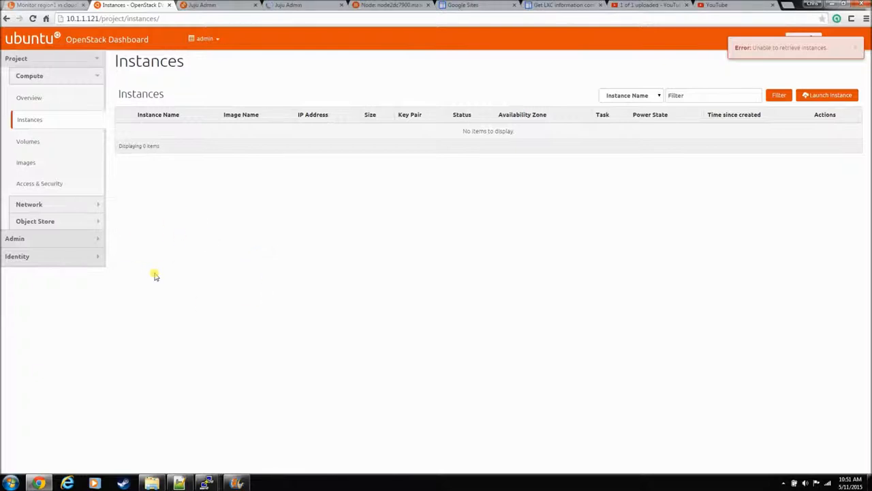
pyautogui.moveTo(160, 279)
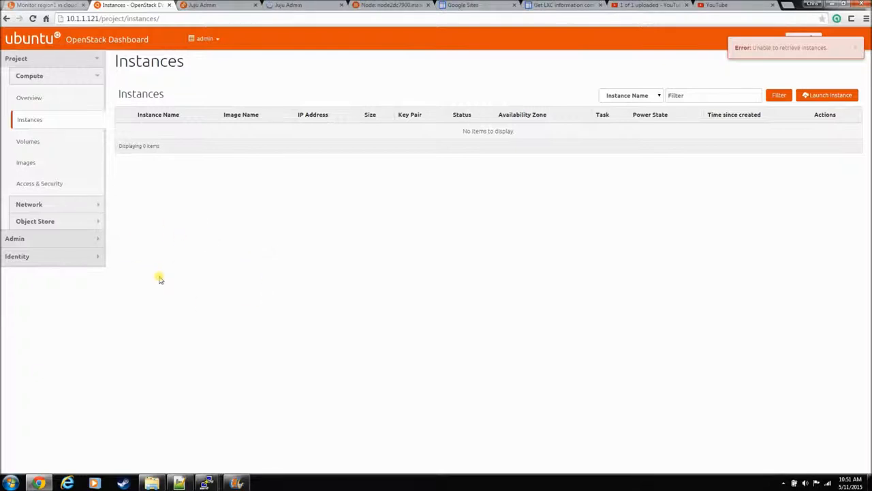
pyautogui.moveTo(163, 284)
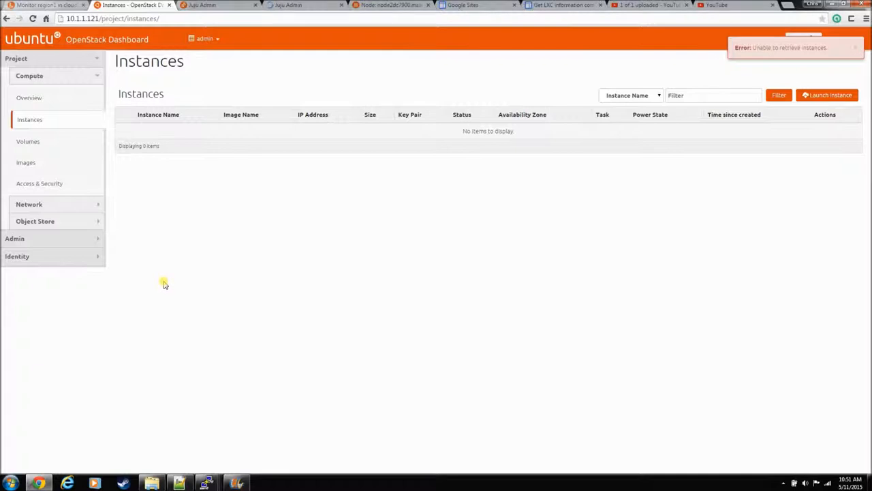